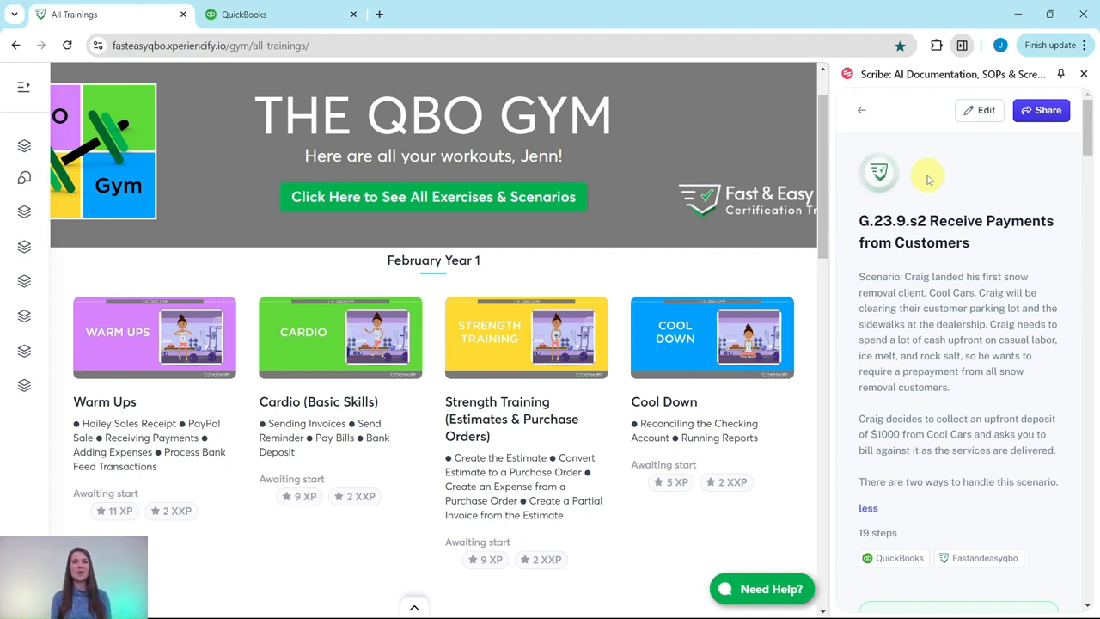
mouse_move(928, 175)
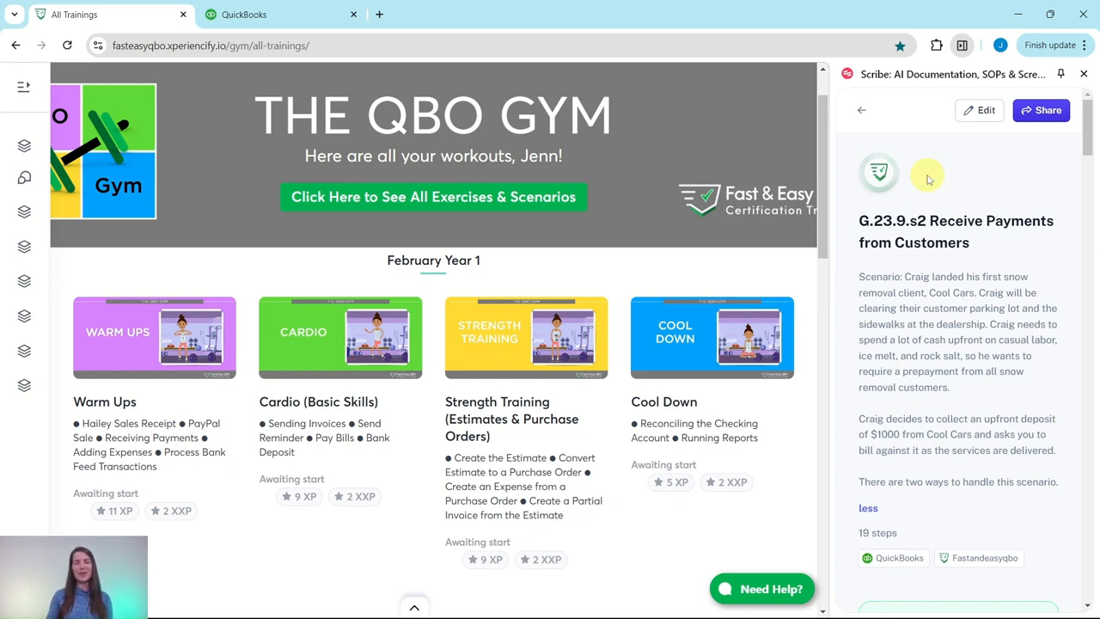
mouse_move(537, 338)
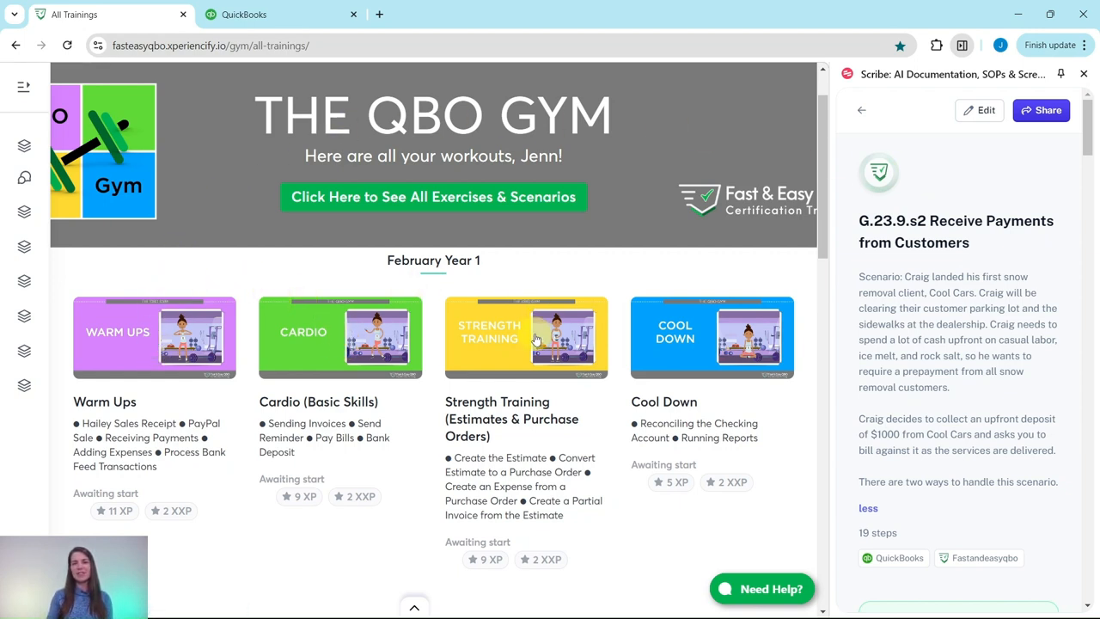
mouse_move(641, 275)
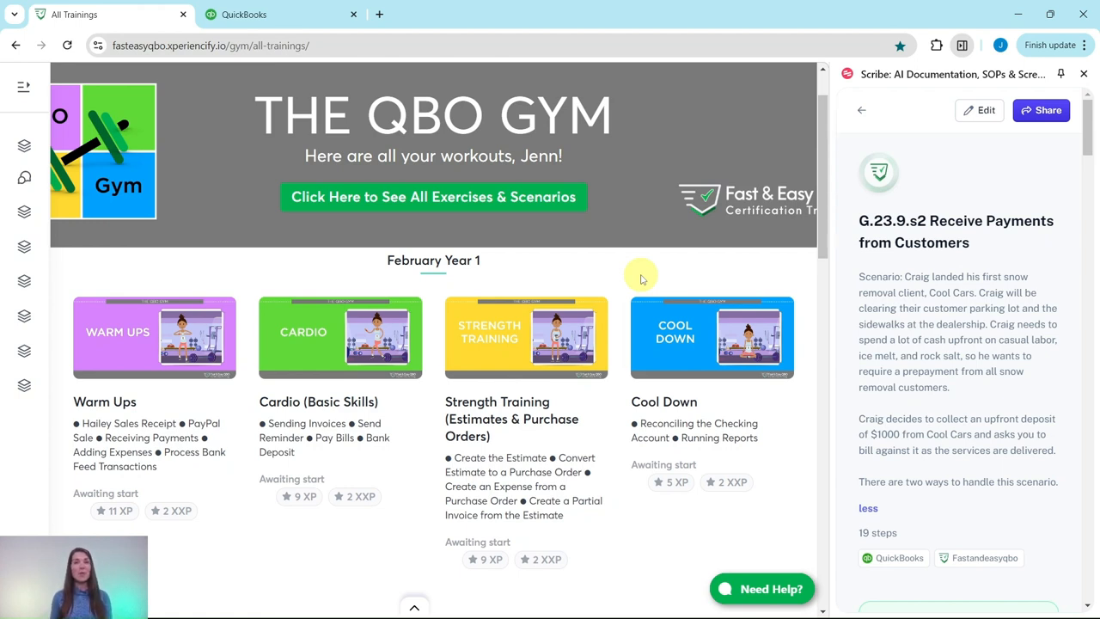
mouse_move(455, 351)
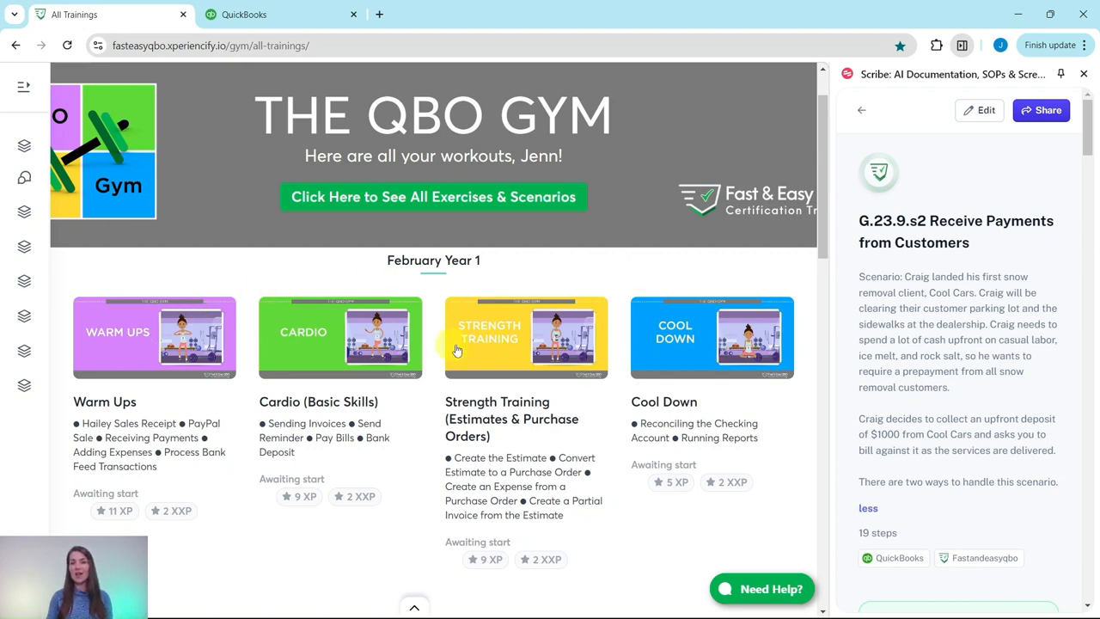
mouse_move(606, 326)
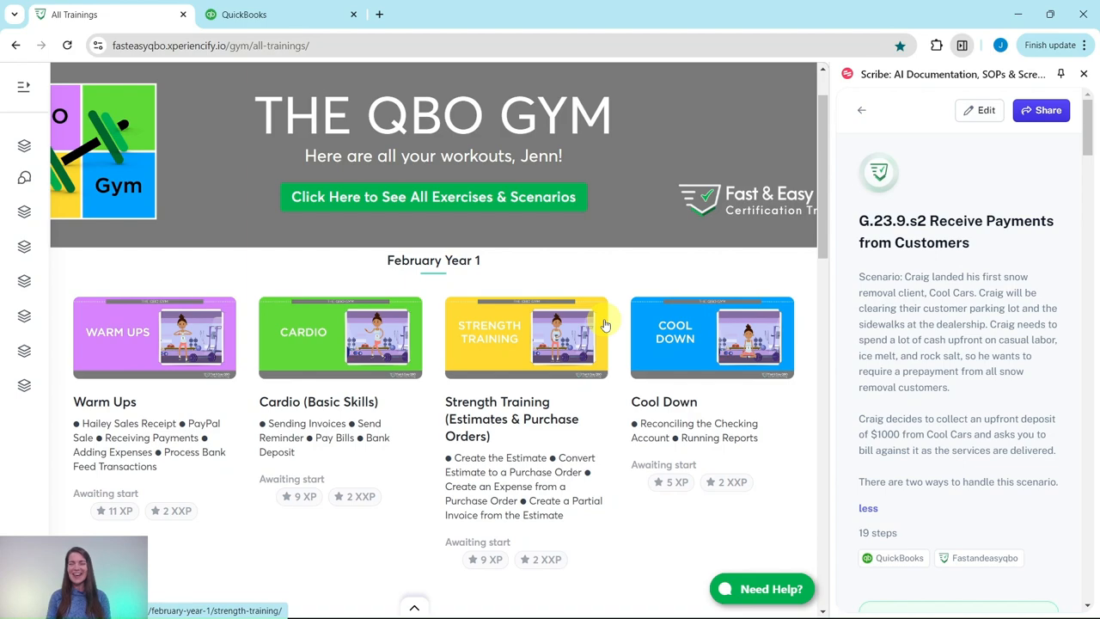
mouse_move(608, 321)
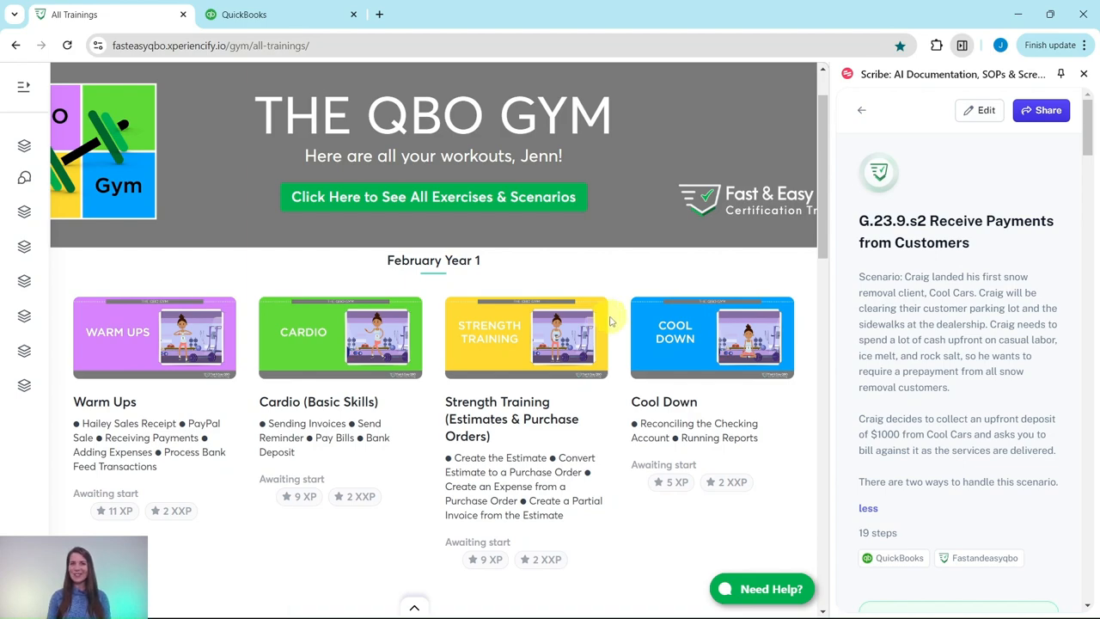
Step: Scroll down All Trainings to the September Year 1 Strength Training (Prepayments) lesson
scroll("down", 3)
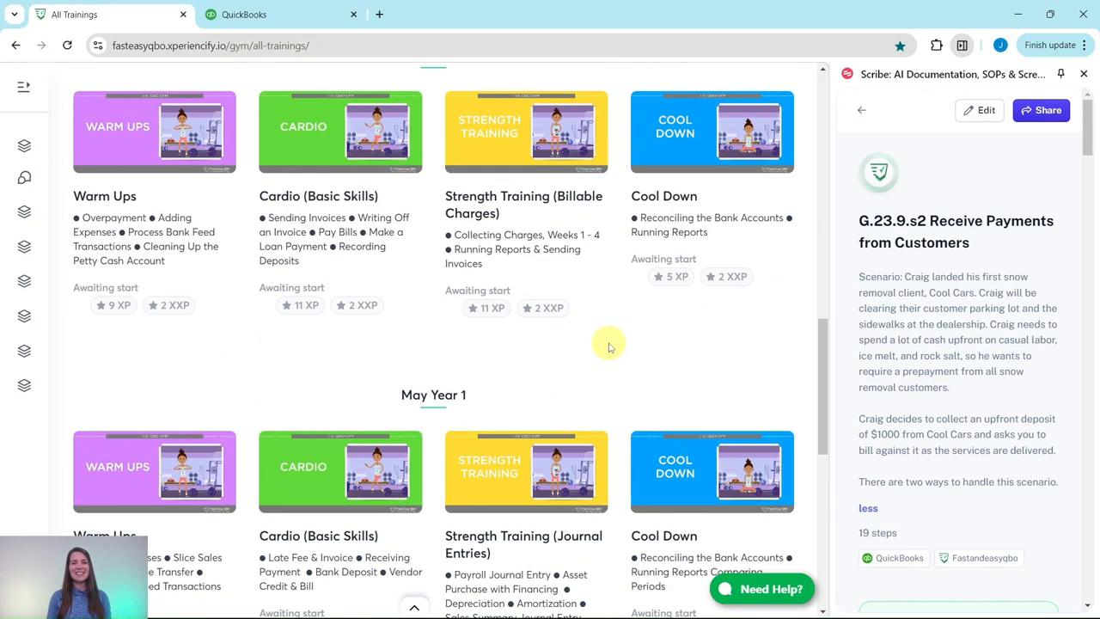
scroll("down", 3)
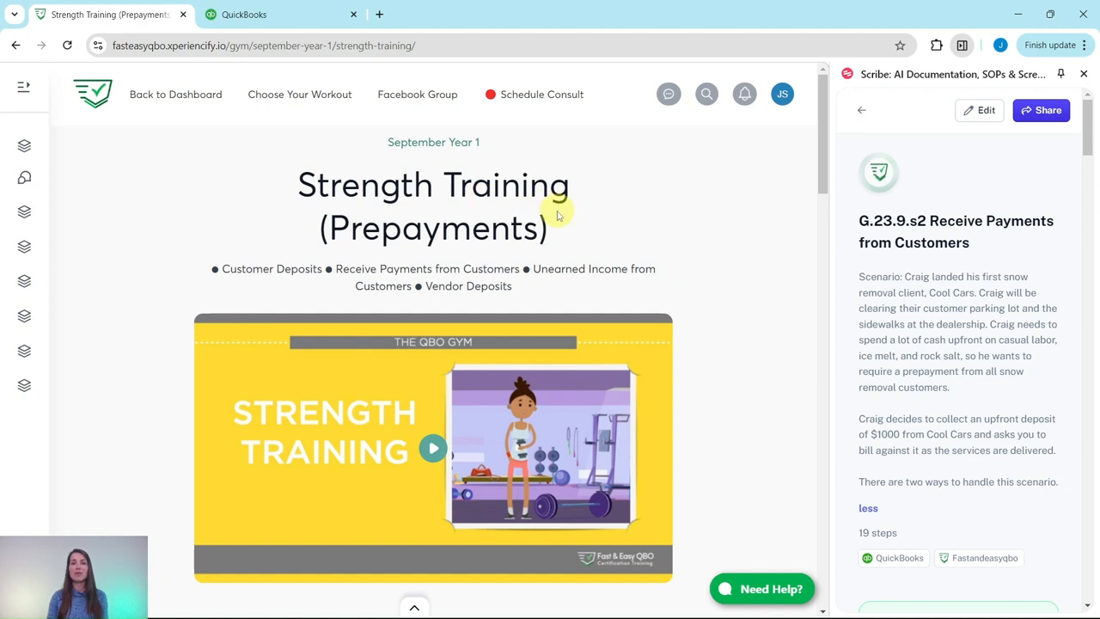
scroll("down", 3)
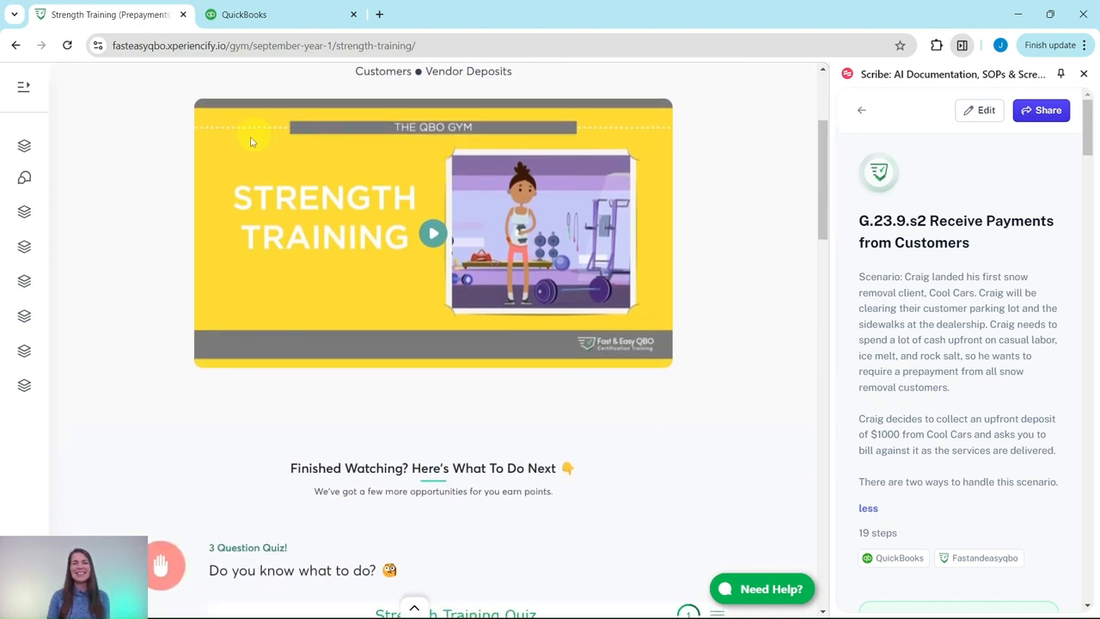
mouse_move(760, 168)
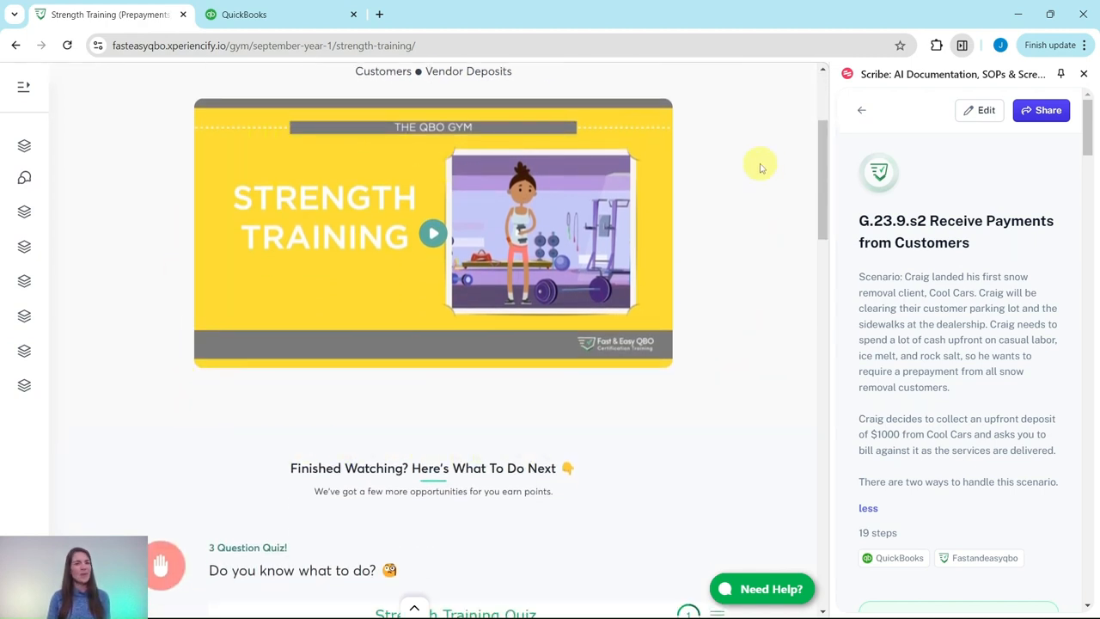
mouse_move(733, 160)
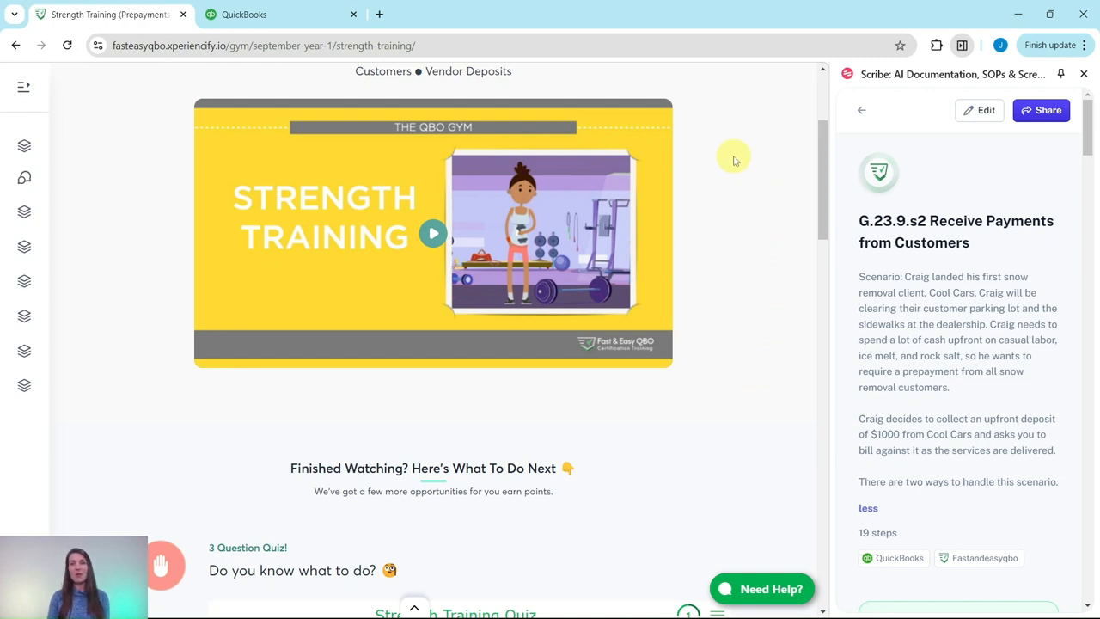
mouse_move(737, 194)
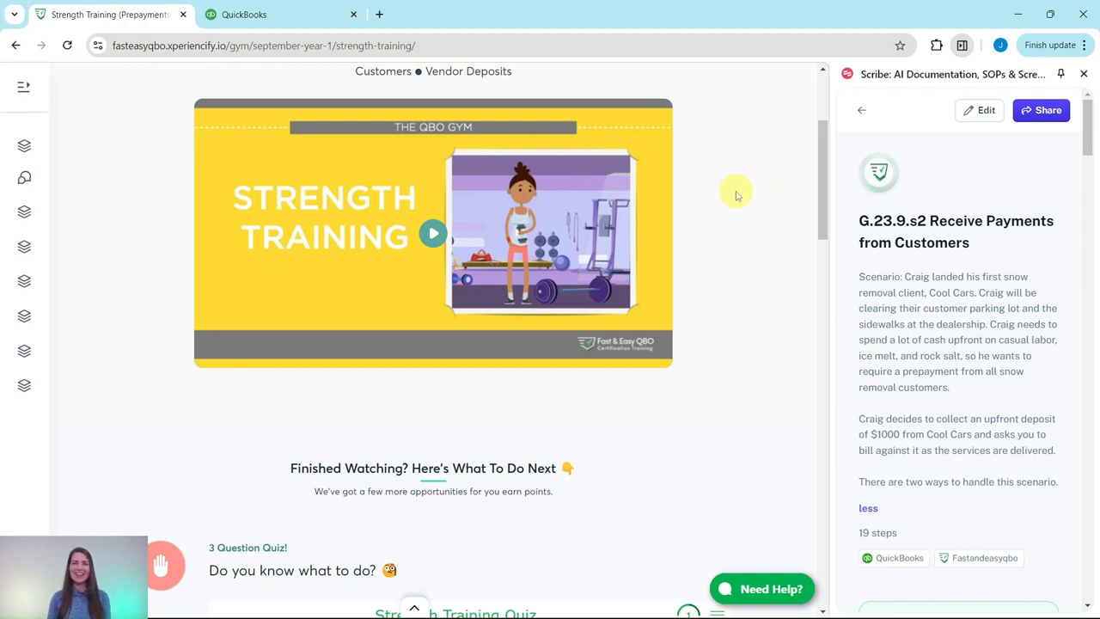
scroll("down", 3)
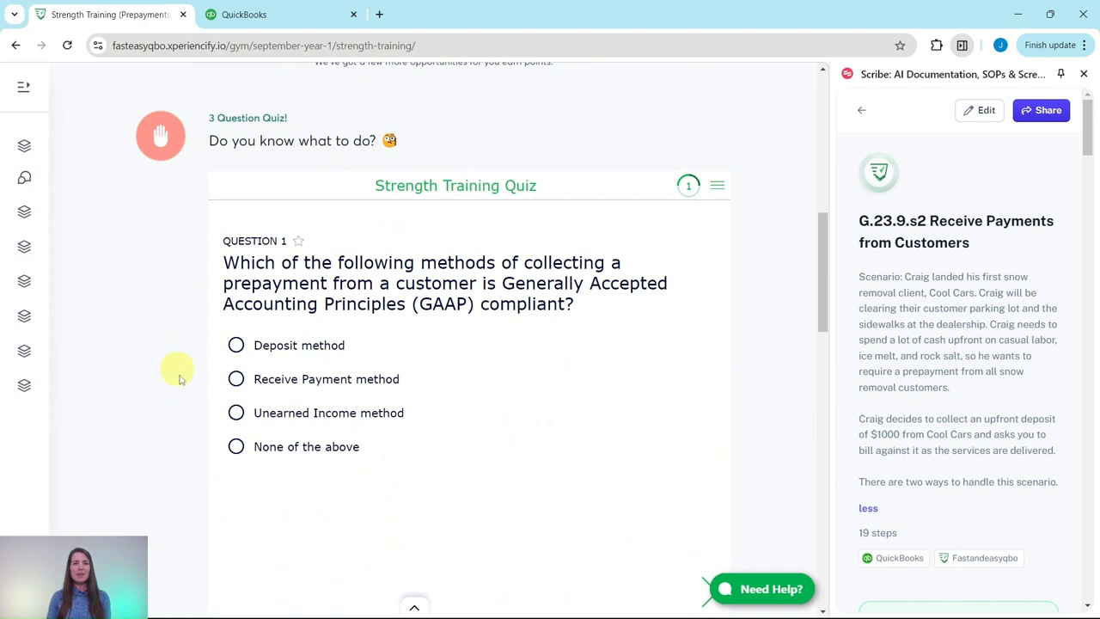
mouse_move(756, 256)
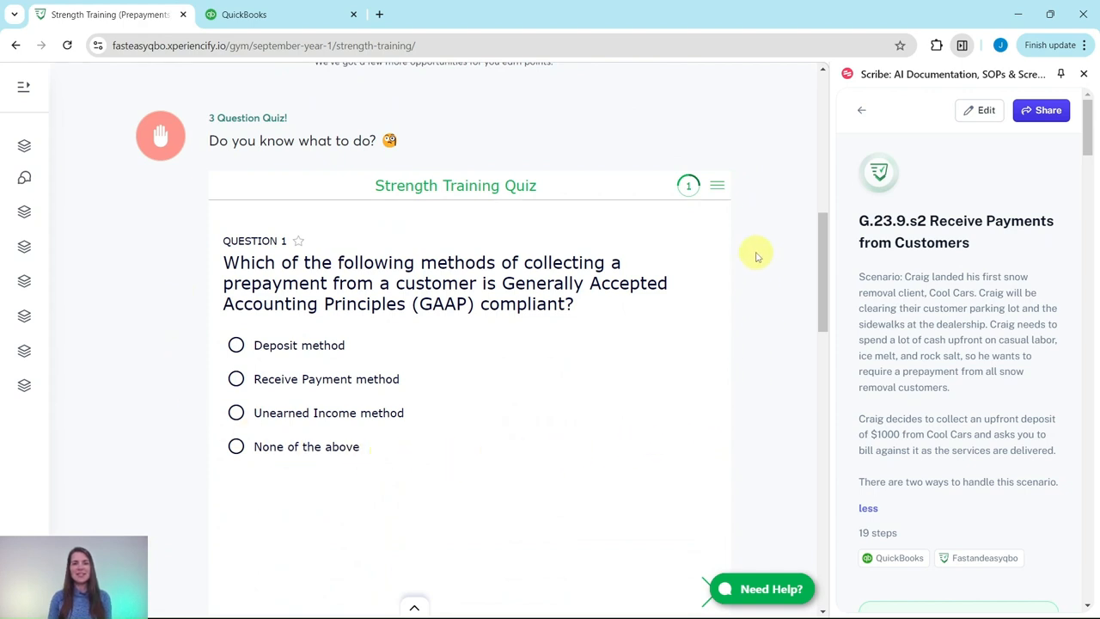
scroll("down", 3)
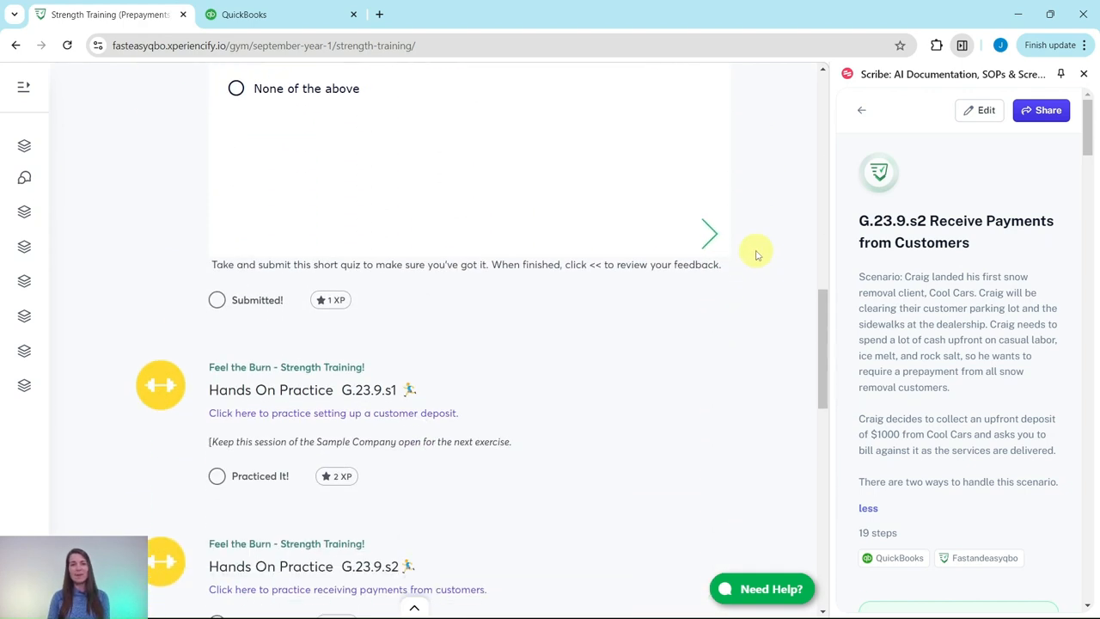
scroll("down", 3)
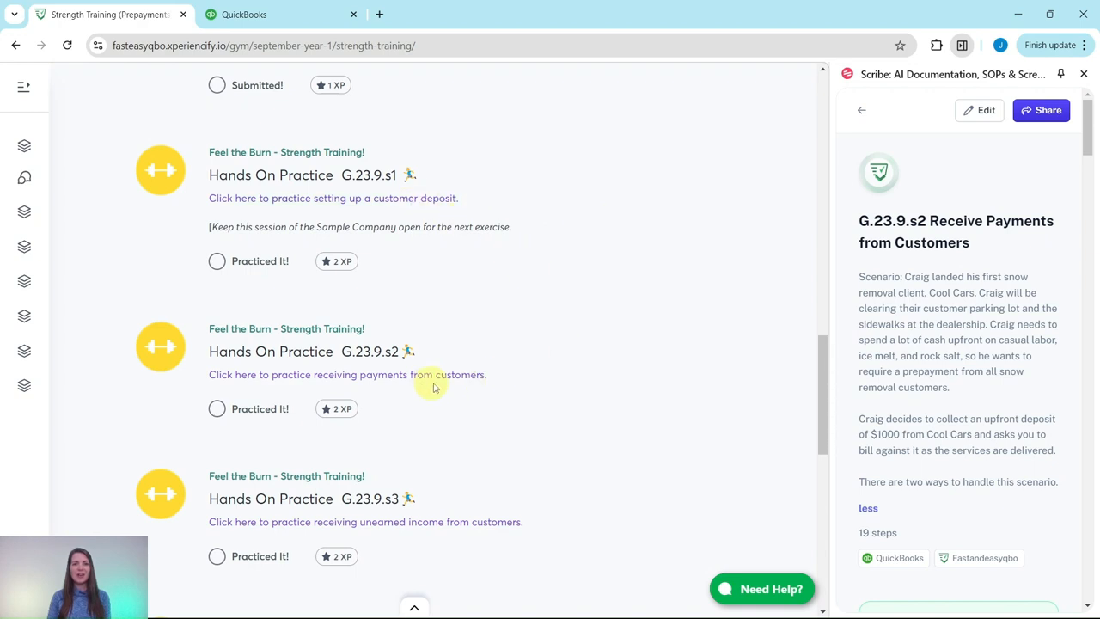
scroll("down", 3)
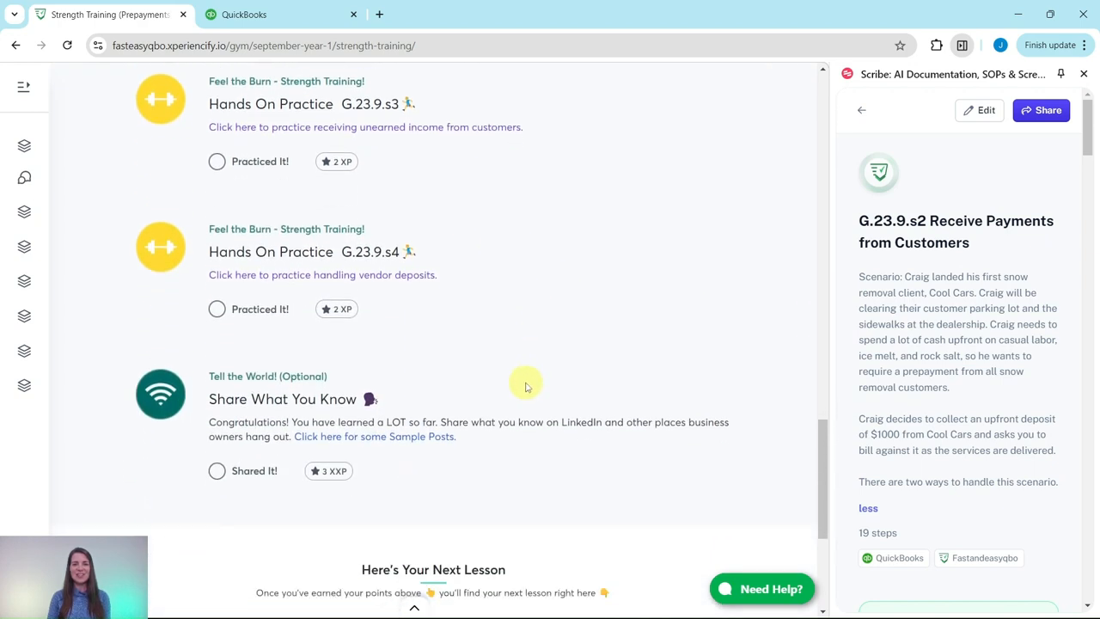
scroll("down", 3)
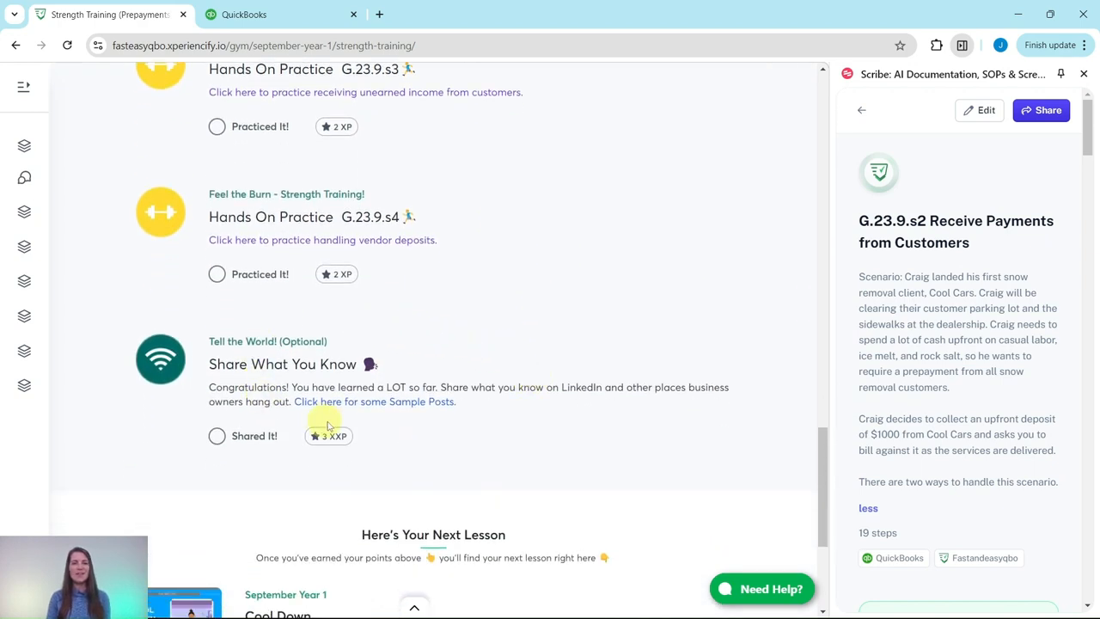
mouse_move(472, 420)
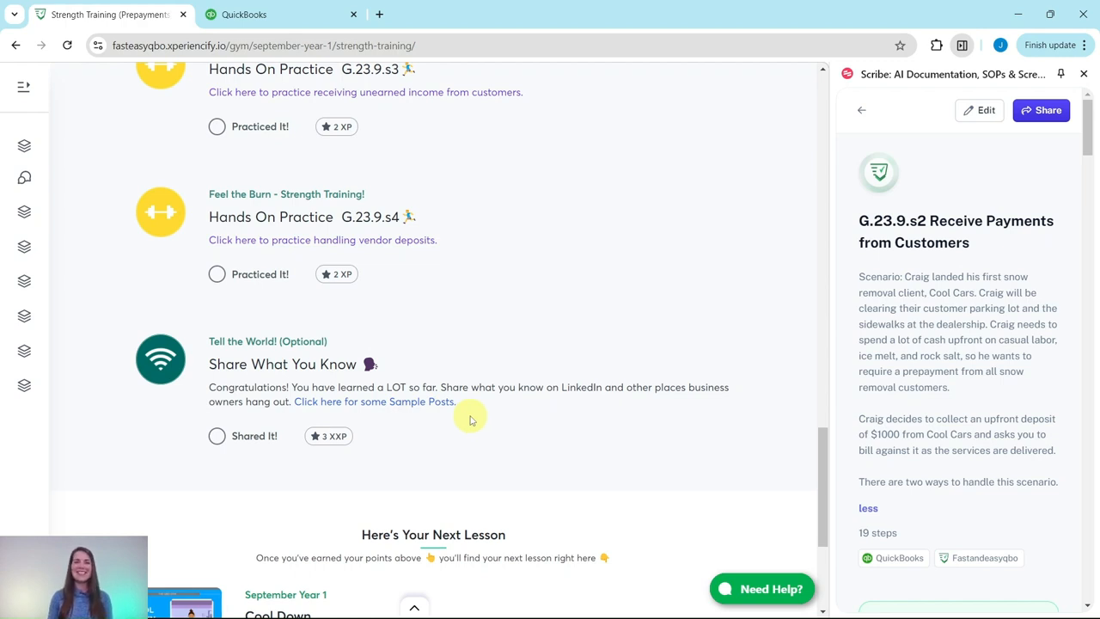
Step: Scroll back up to the G.23.9.s2 Receive Payments from Customers practice exercise
scroll("up", 3)
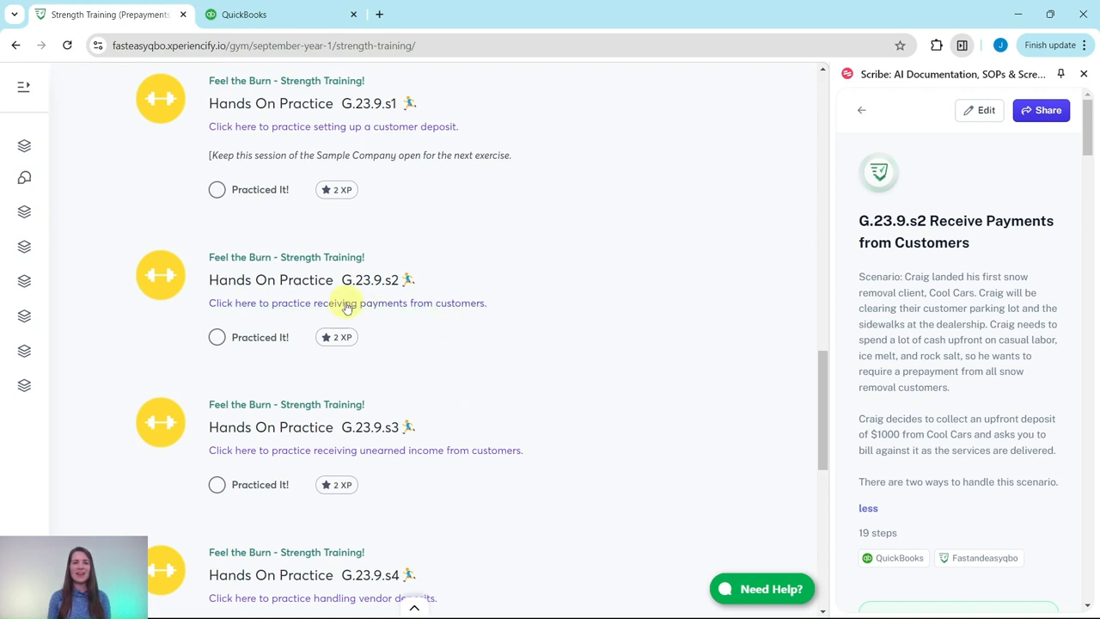
mouse_move(436, 303)
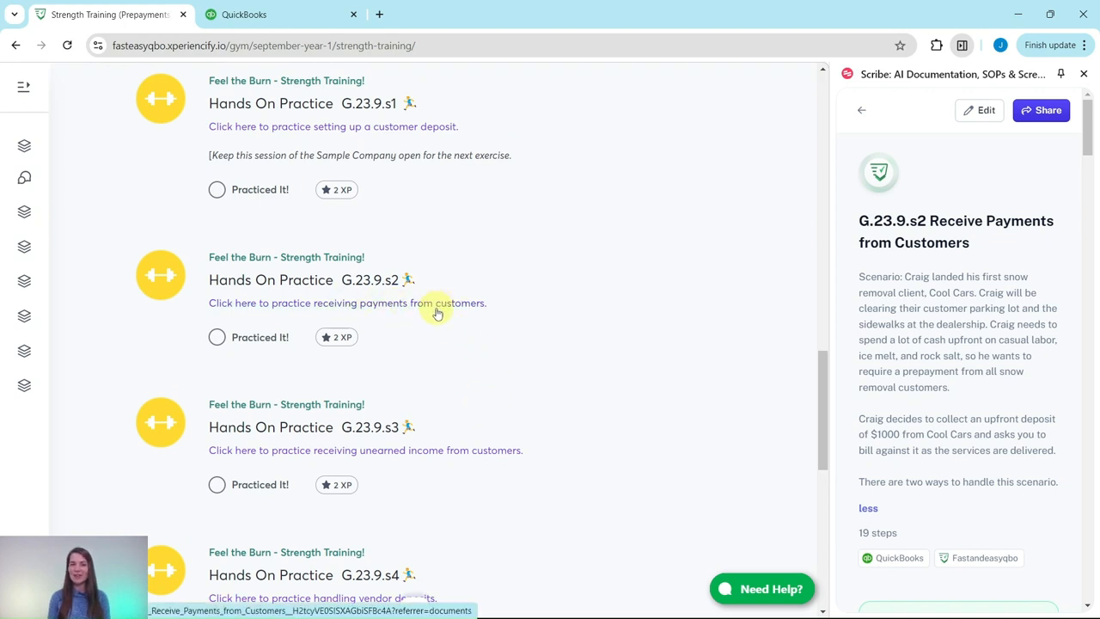
mouse_move(332, 303)
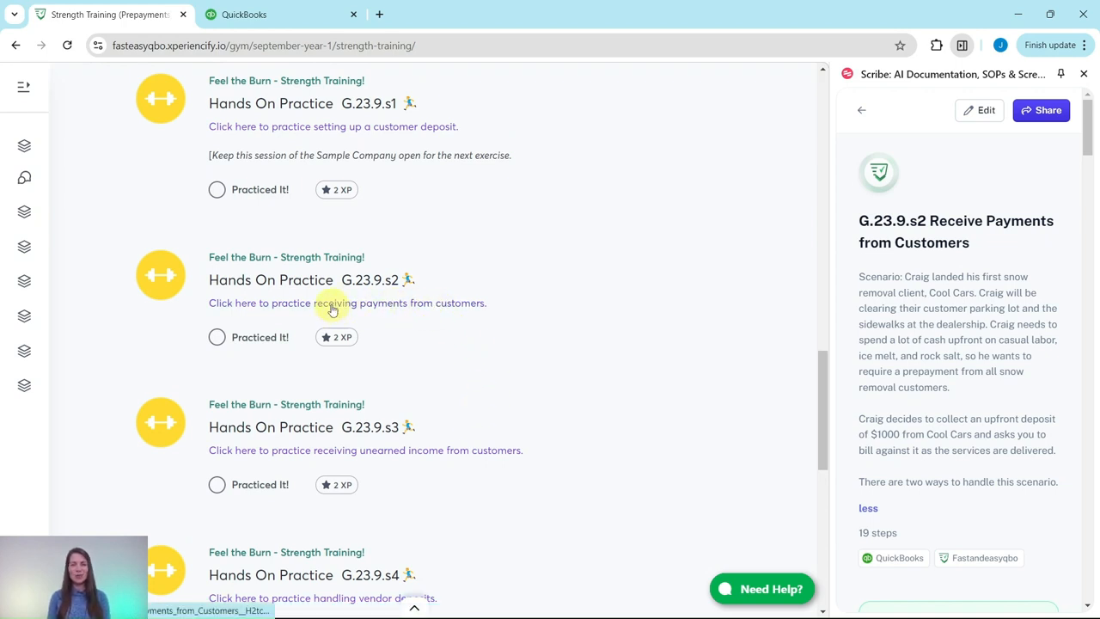
mouse_move(597, 296)
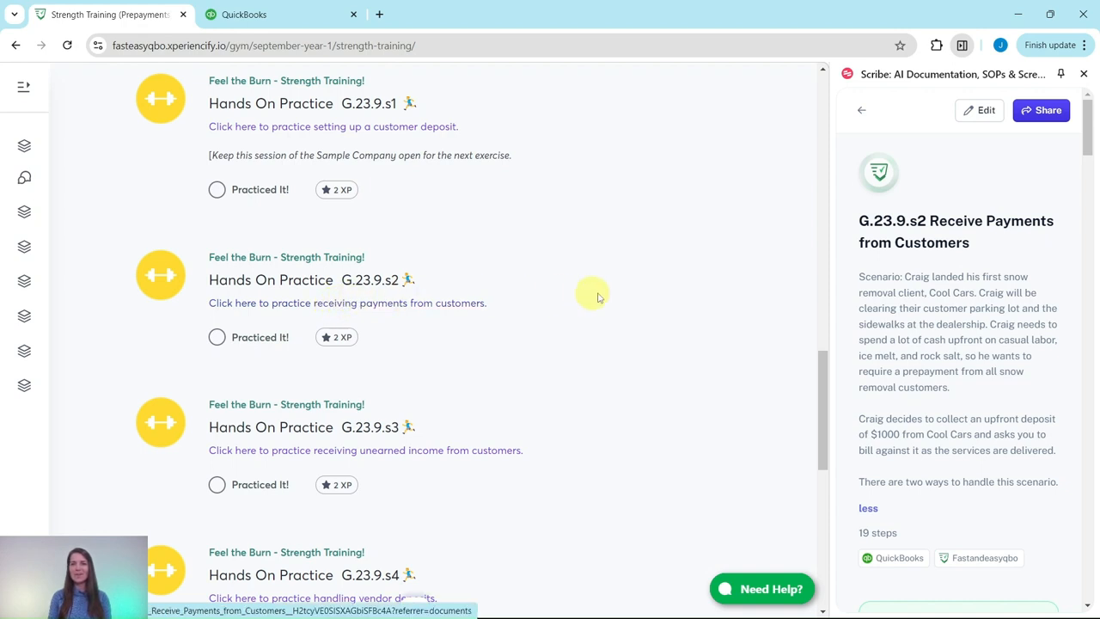
mouse_move(970, 490)
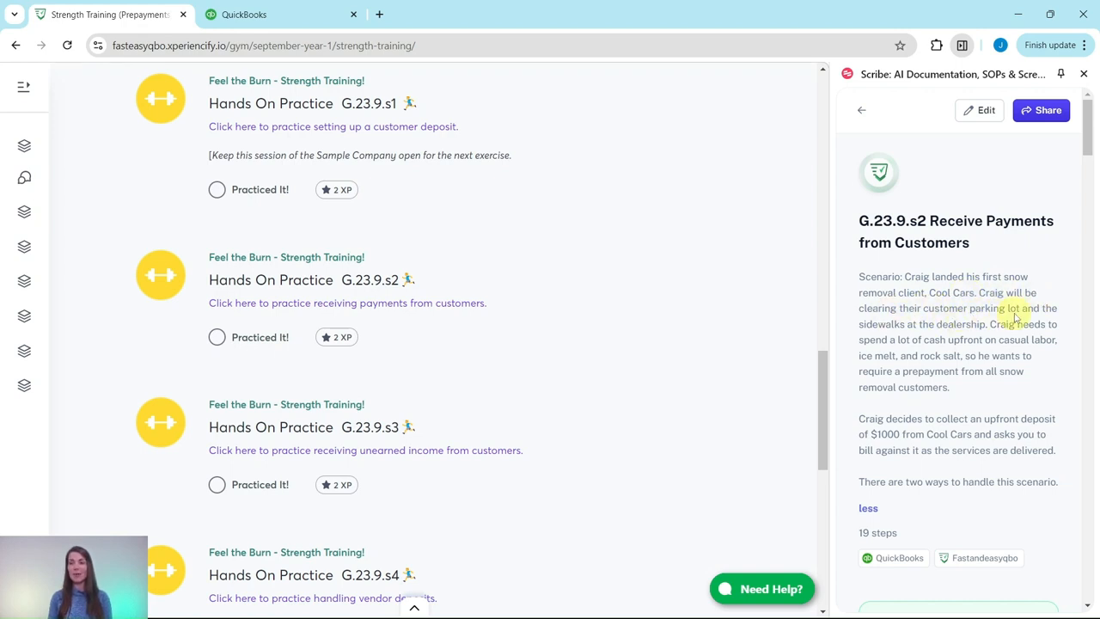
mouse_move(951, 331)
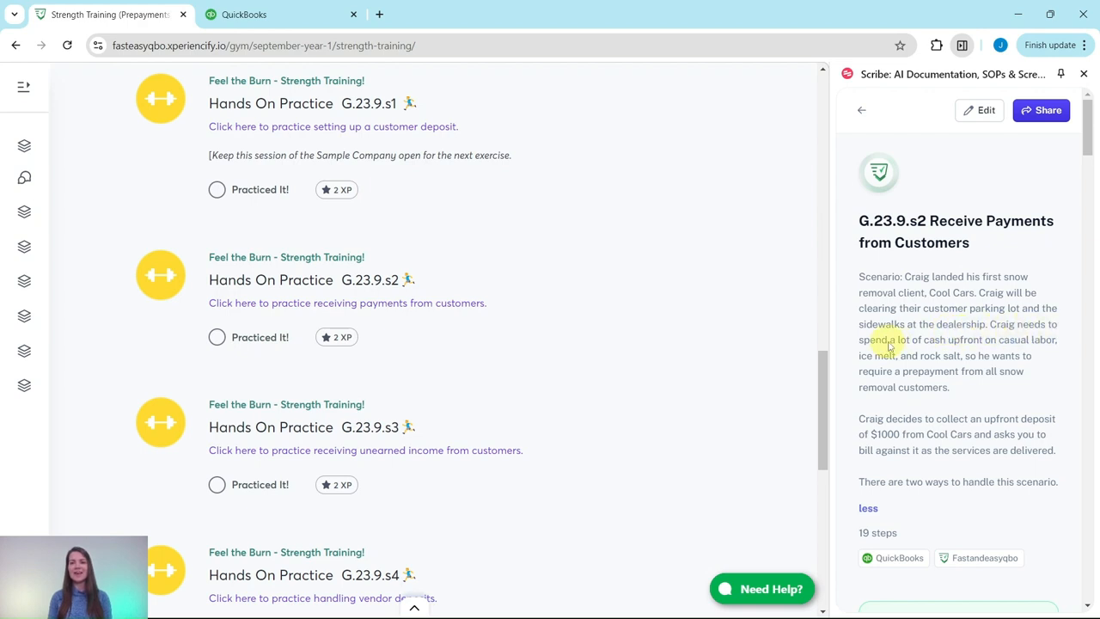
mouse_move(1048, 344)
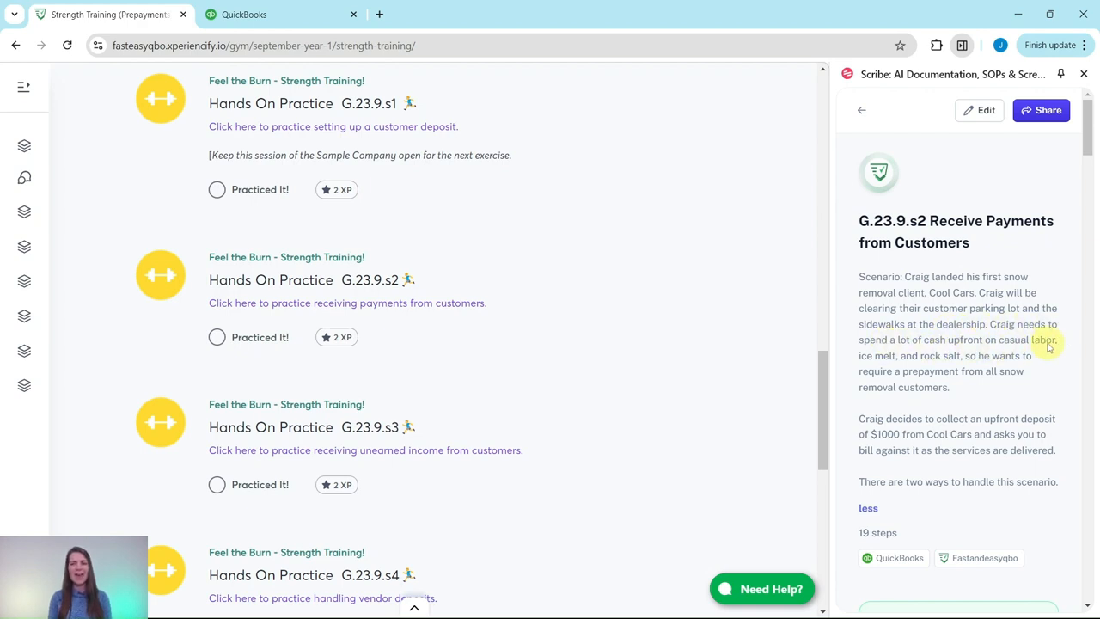
mouse_move(944, 364)
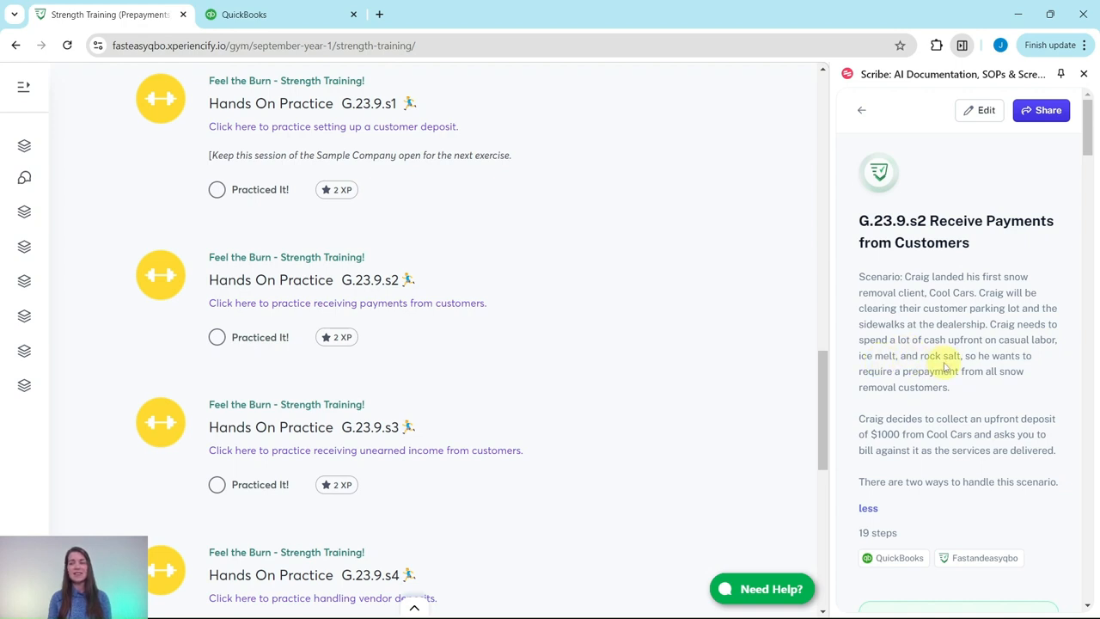
mouse_move(898, 381)
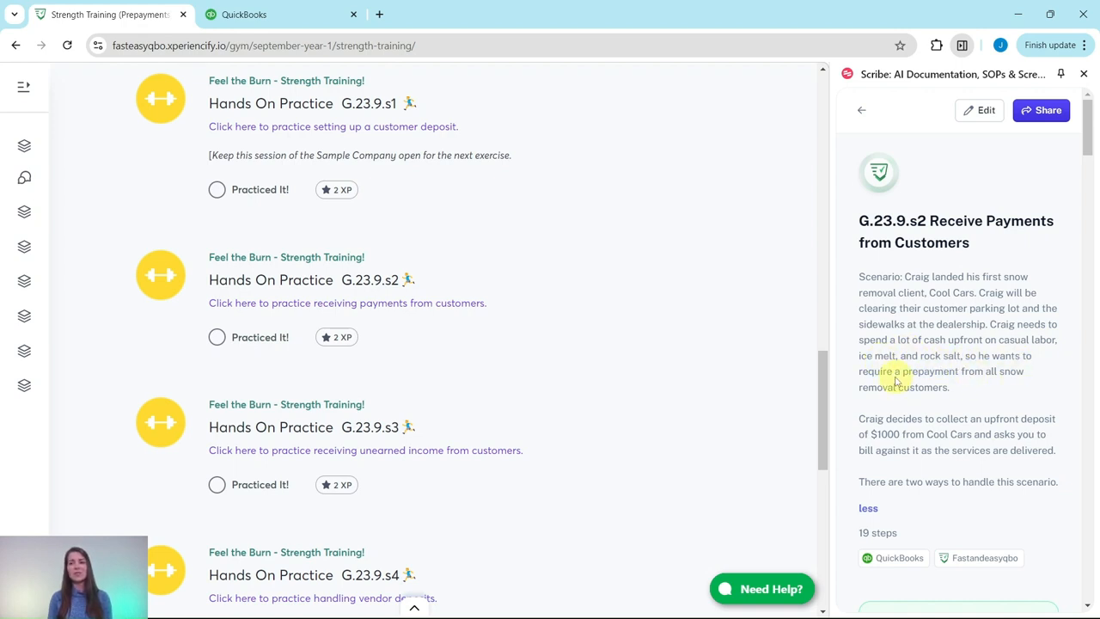
mouse_move(997, 385)
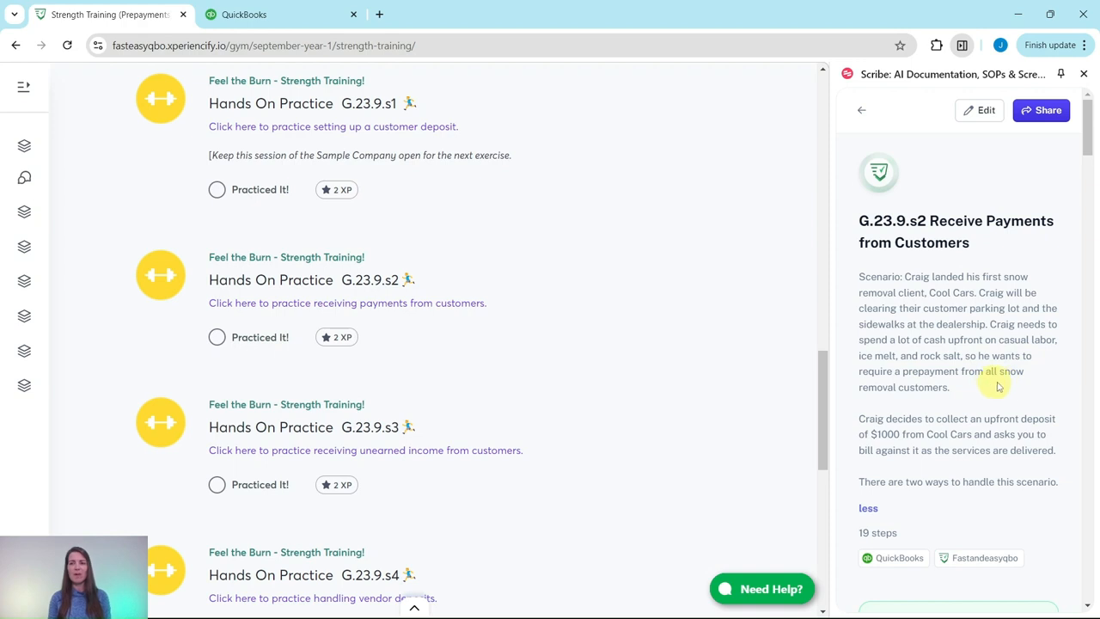
mouse_move(900, 410)
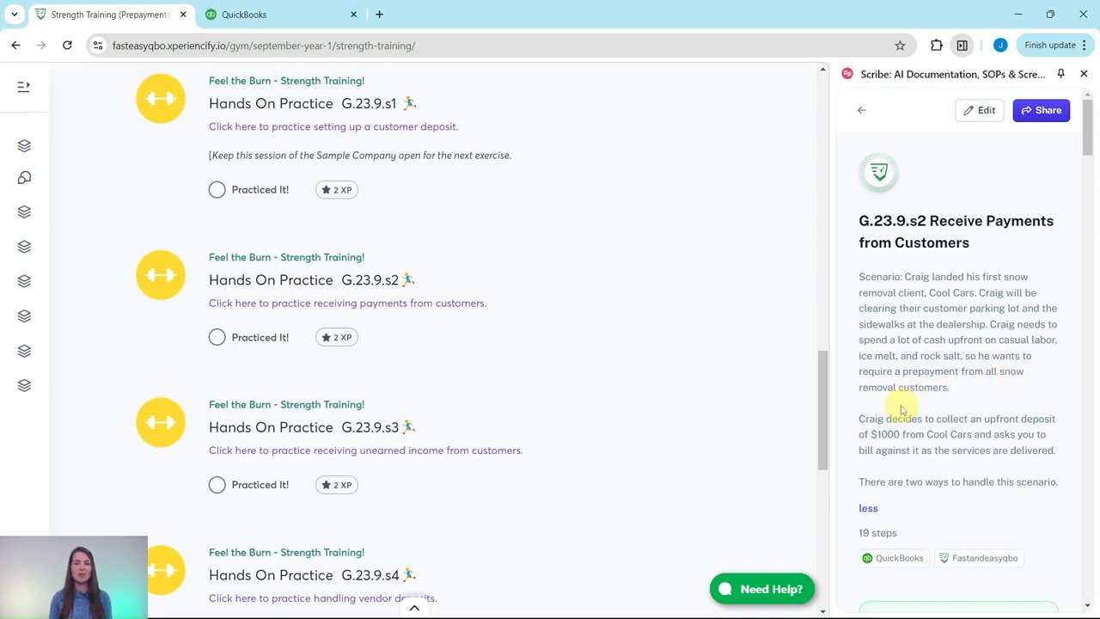
mouse_move(975, 423)
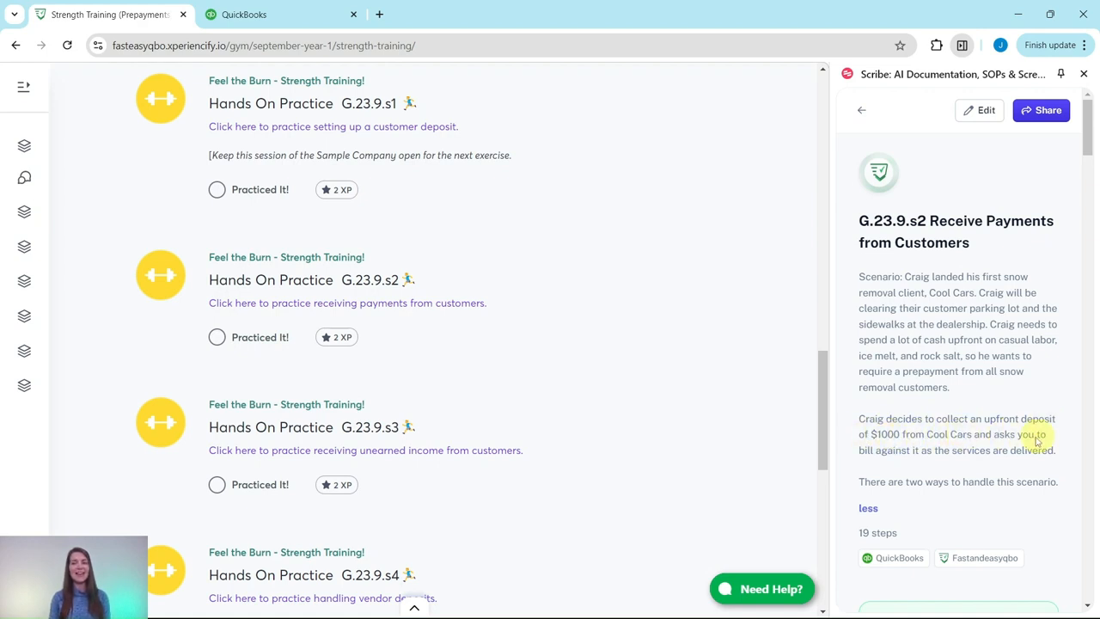
mouse_move(971, 461)
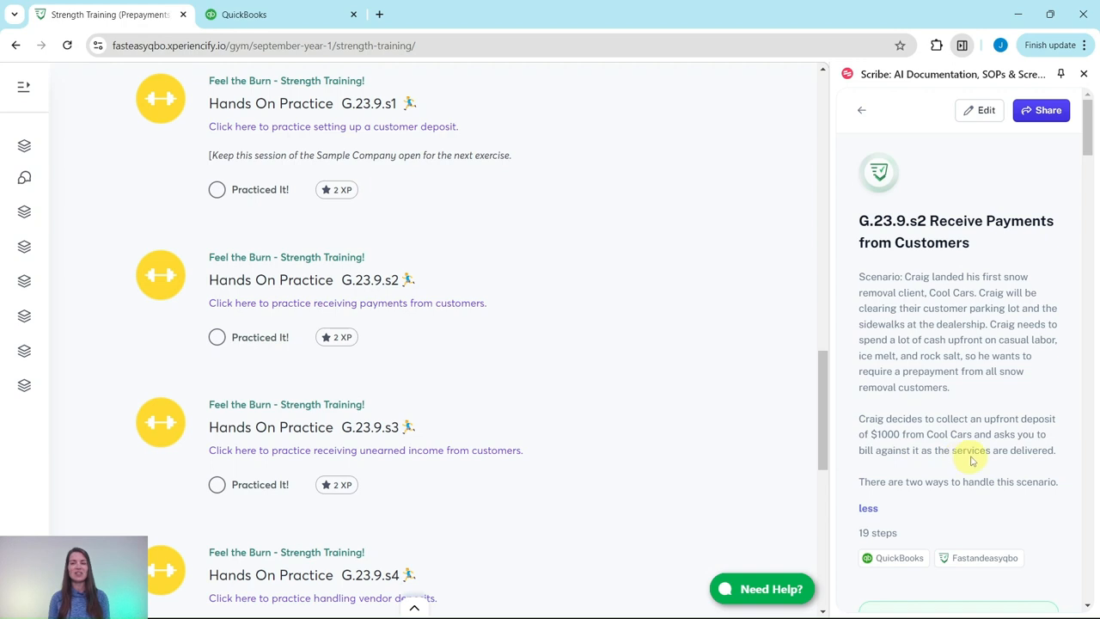
mouse_move(897, 485)
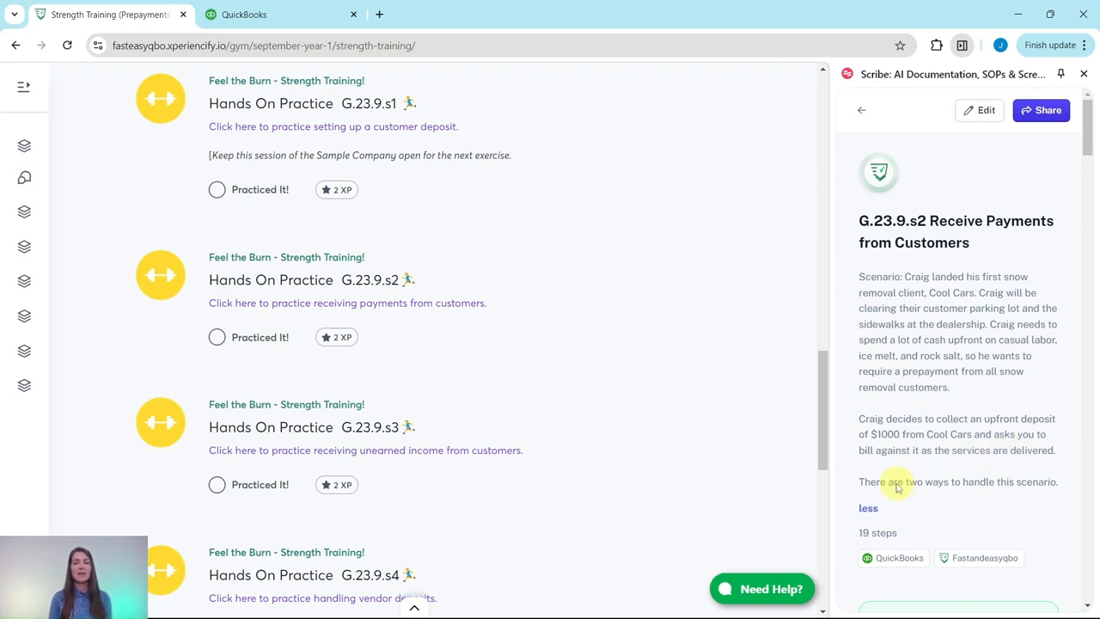
mouse_move(985, 456)
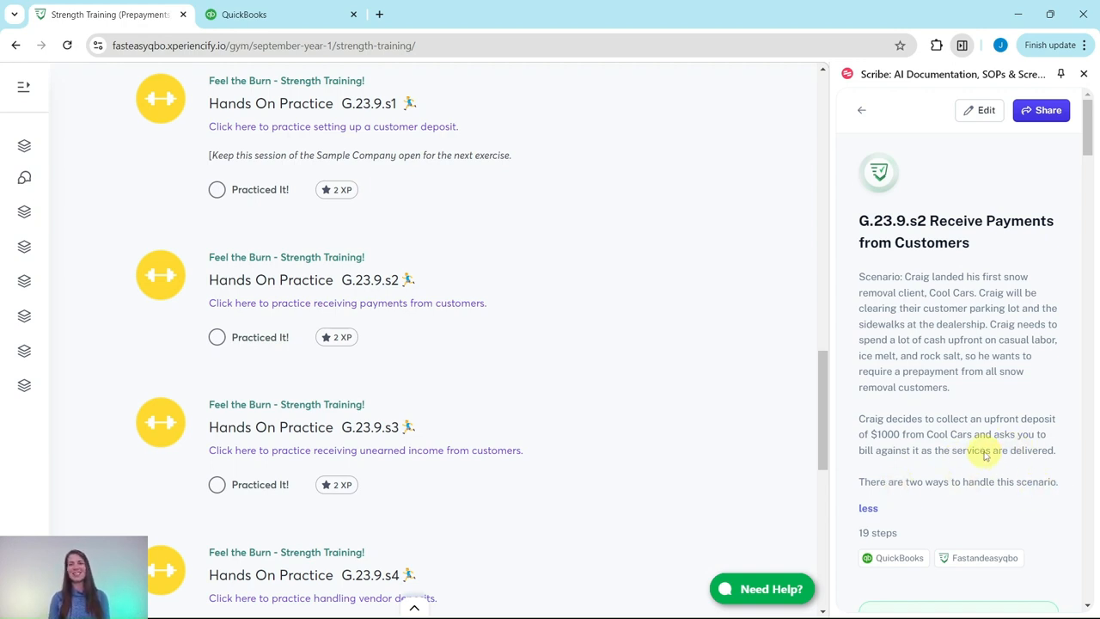
scroll("down", 3)
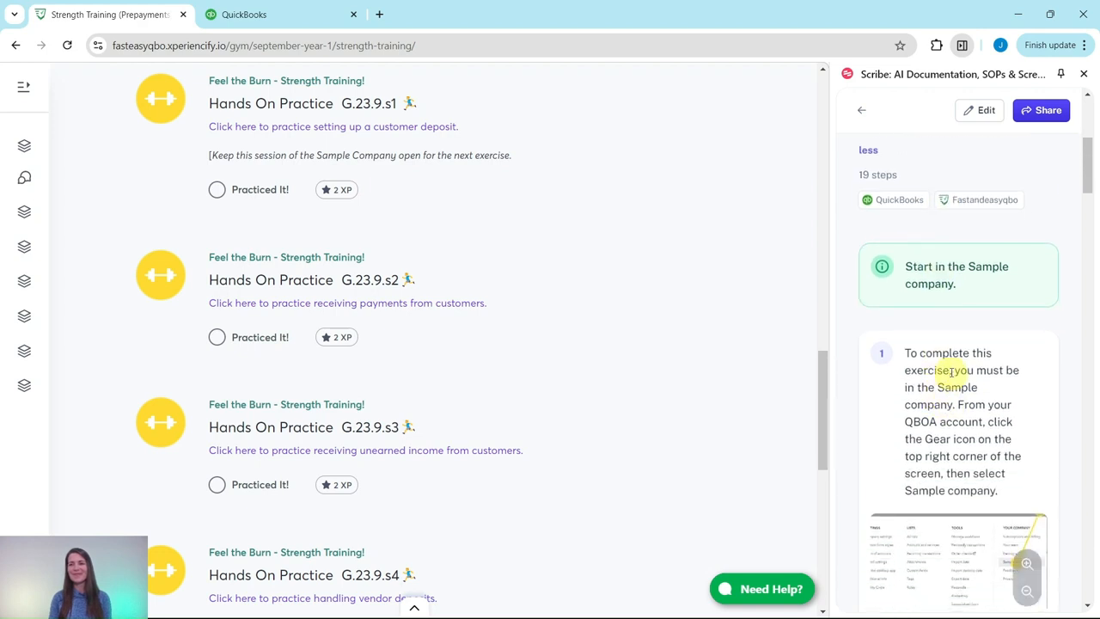
mouse_move(932, 314)
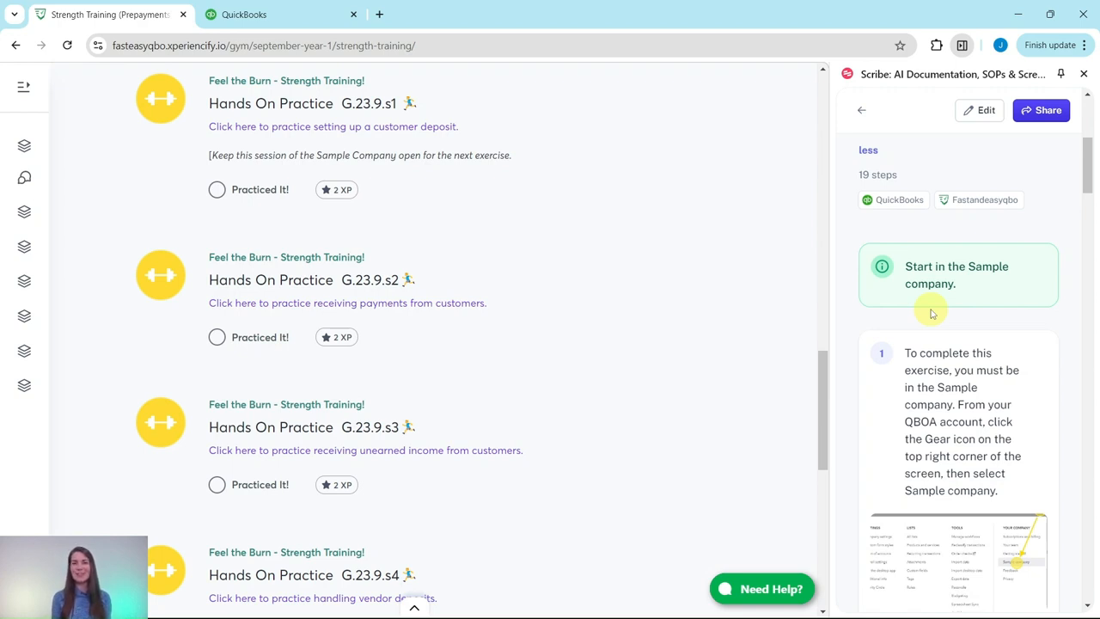
mouse_move(404, 90)
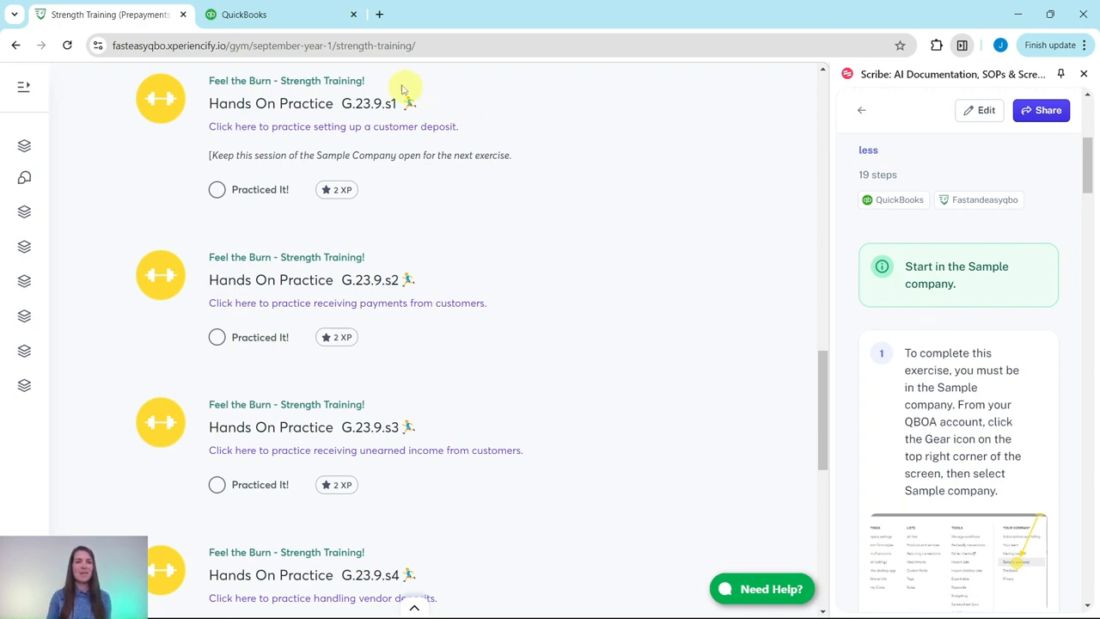
Step: Switch to the QuickBooks sample company and read the guide's Receive Payment Method notes
left_click(244, 15)
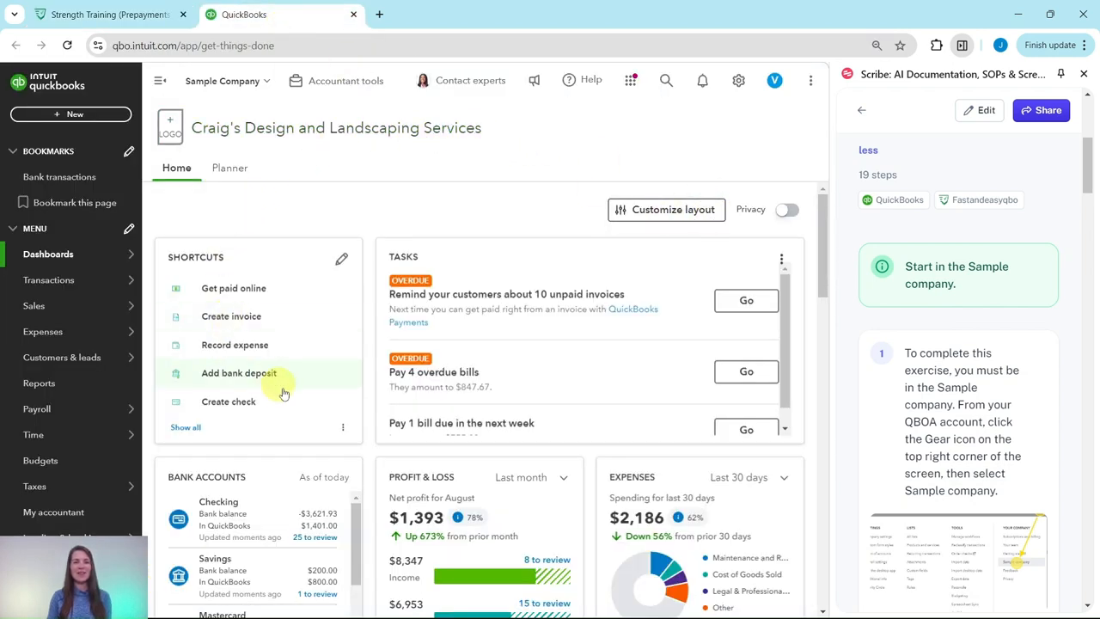
mouse_move(593, 167)
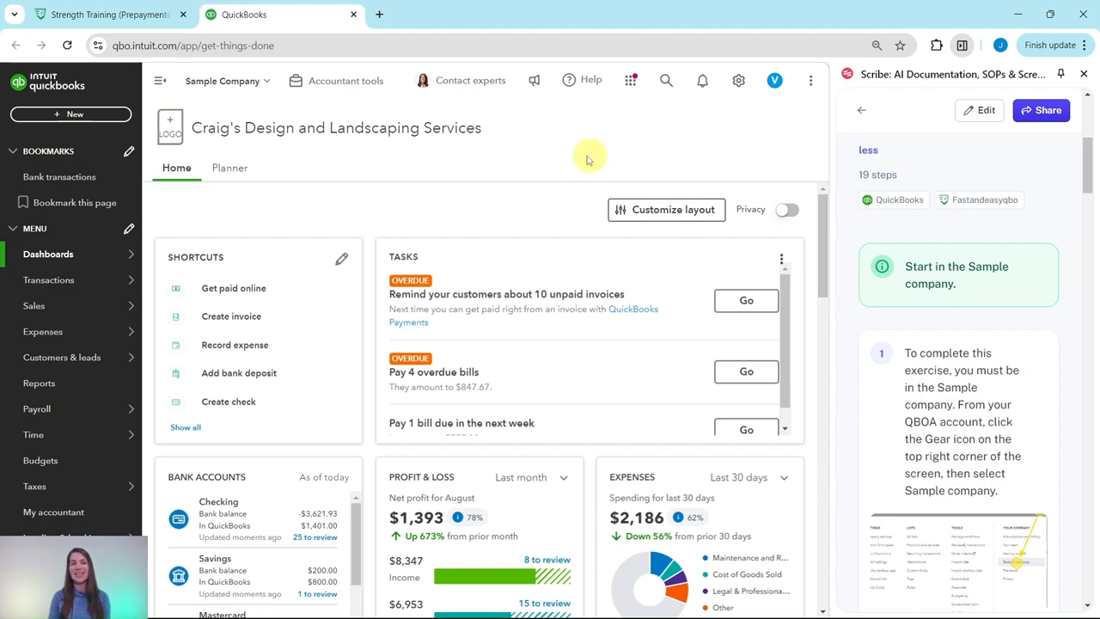
scroll("down", 3)
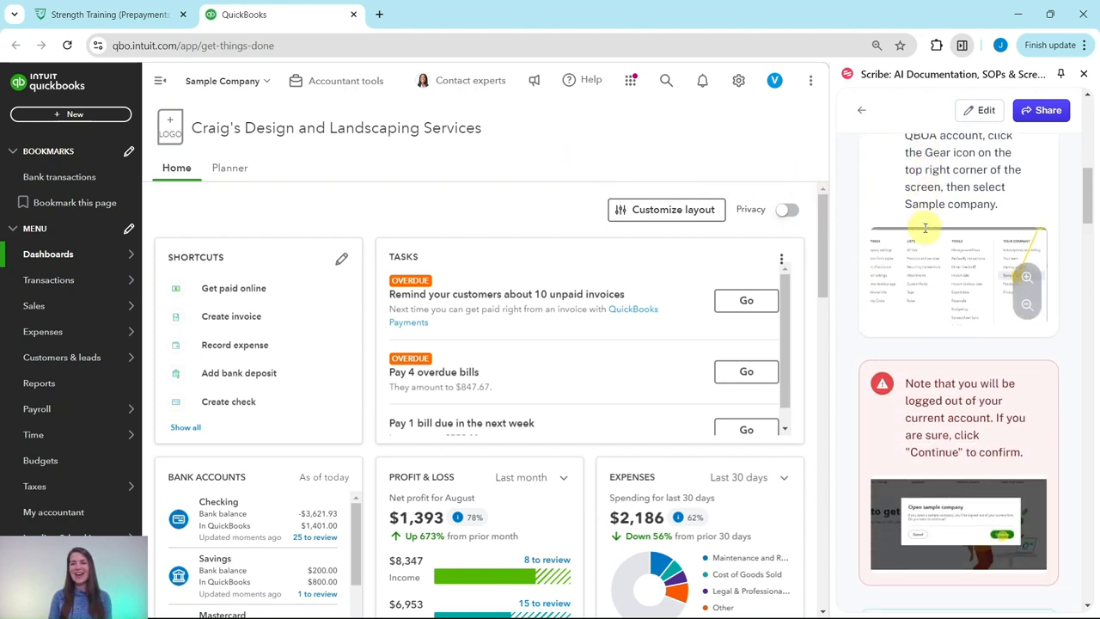
scroll("down", 3)
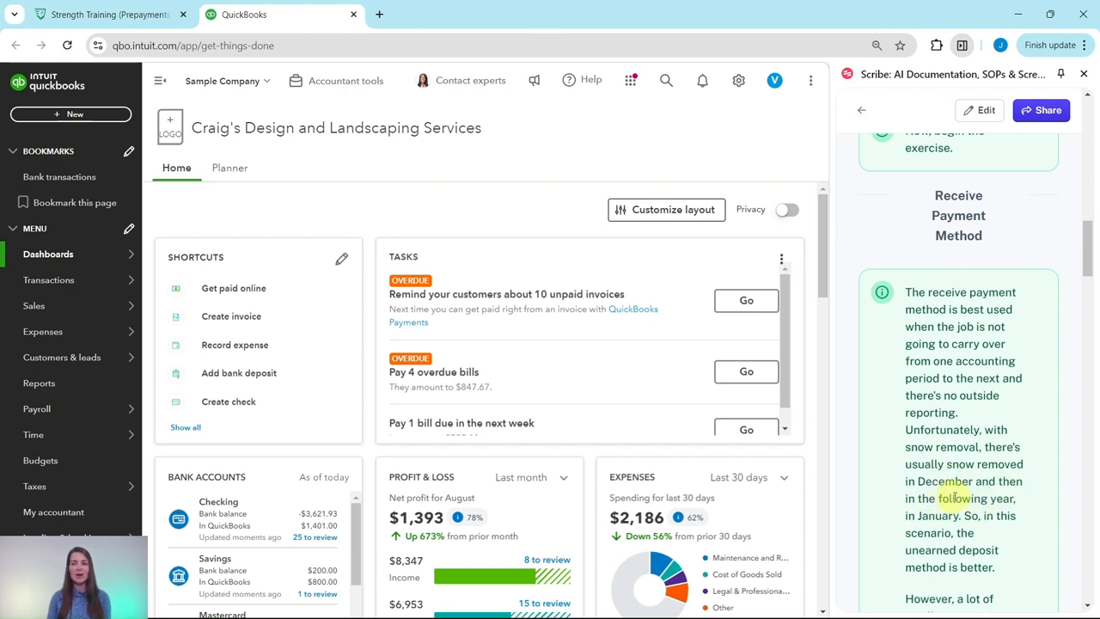
scroll("down", 3)
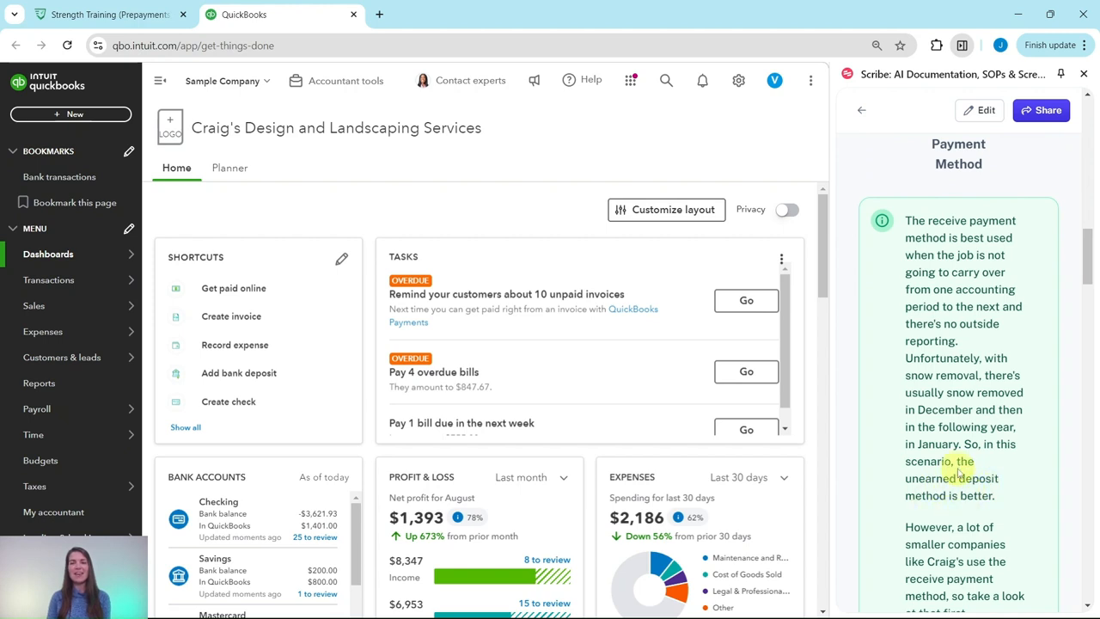
scroll("down", 3)
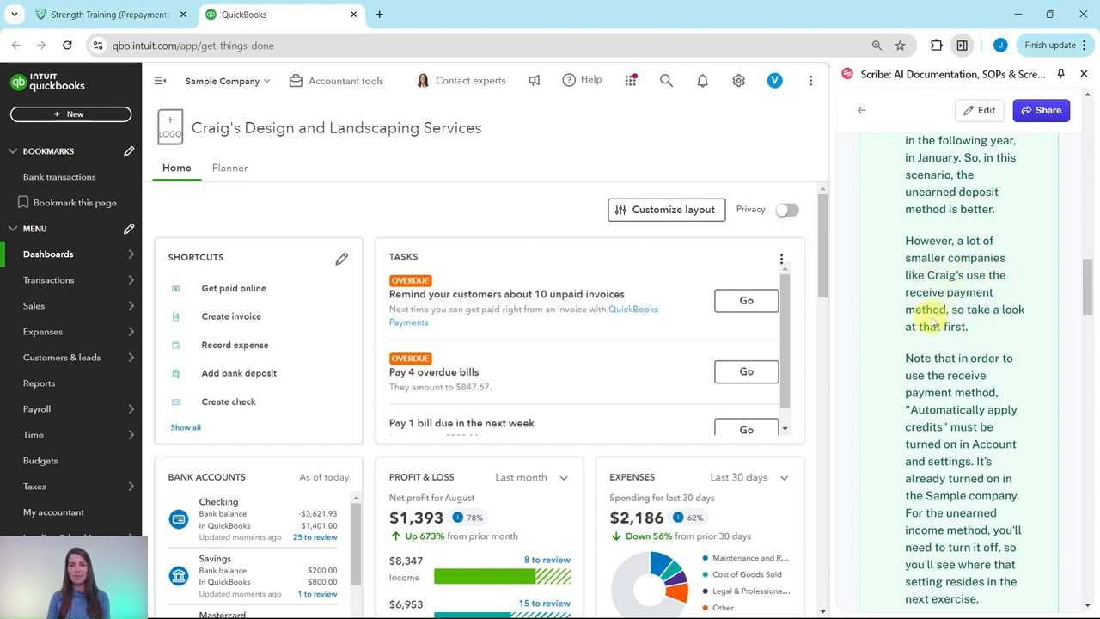
scroll("down", 3)
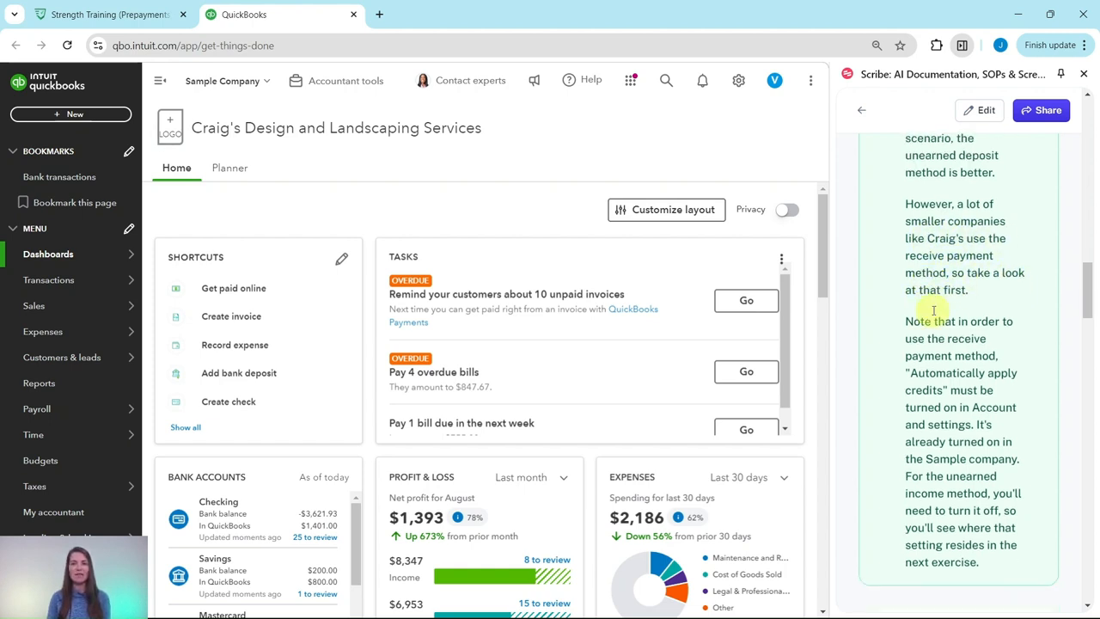
scroll("down", 3)
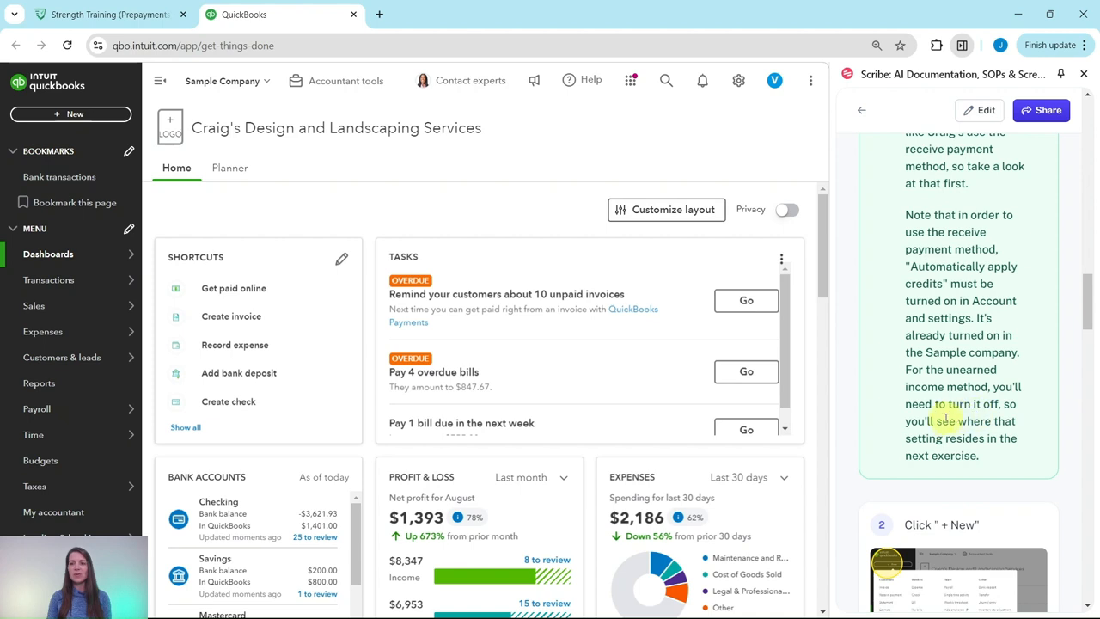
mouse_move(1021, 409)
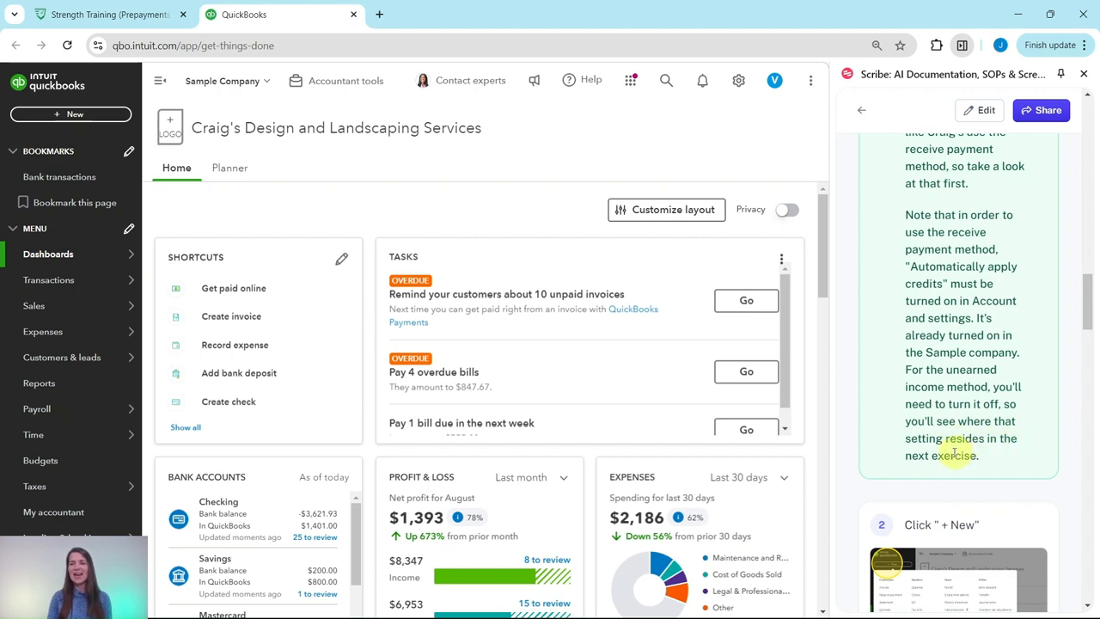
scroll("down", 3)
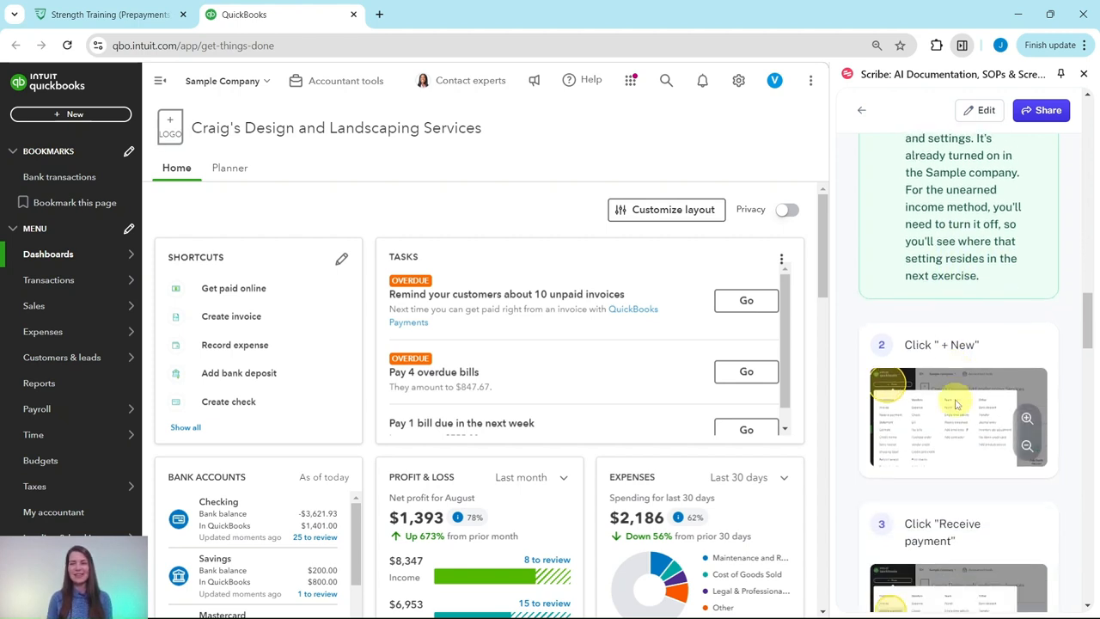
Step: Start a new Receive Payment transaction from the + New menu
scroll("down", 3)
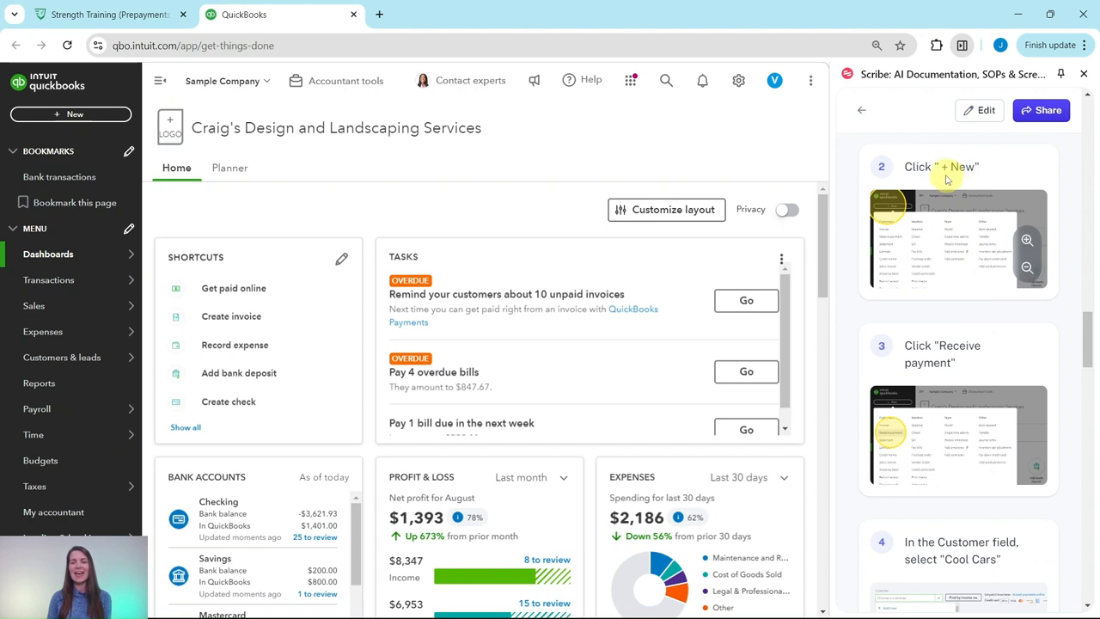
mouse_move(958, 329)
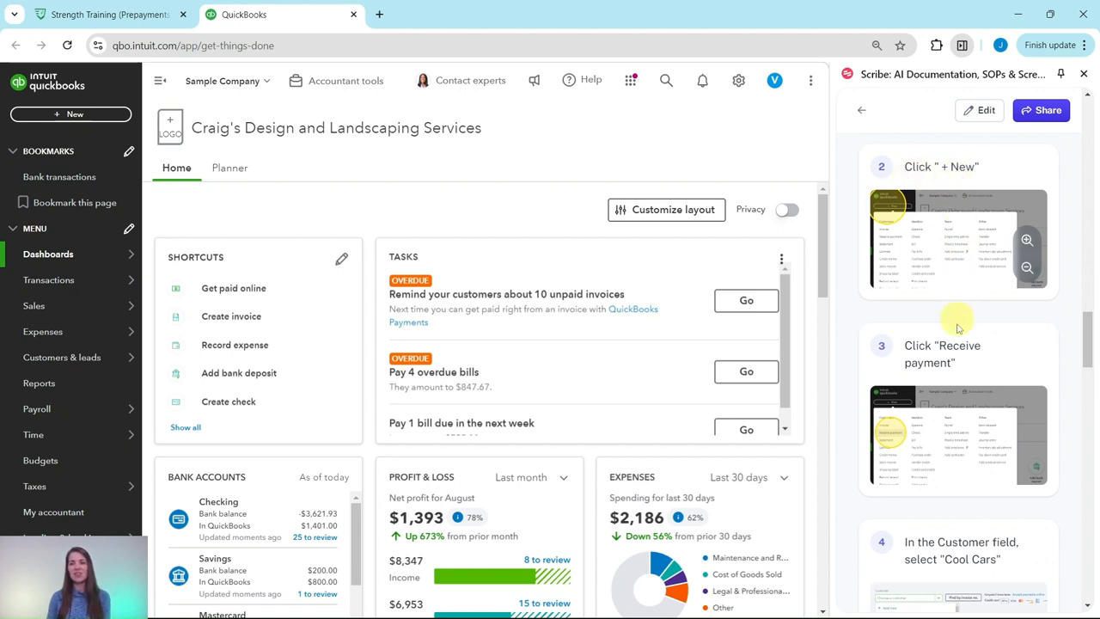
mouse_move(975, 378)
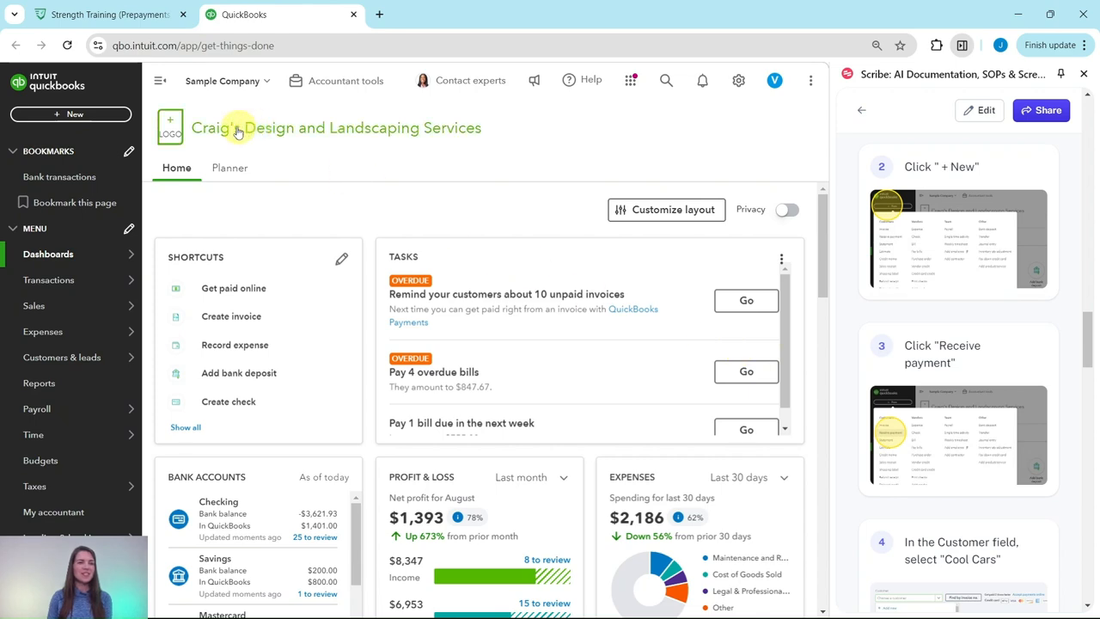
left_click(71, 113)
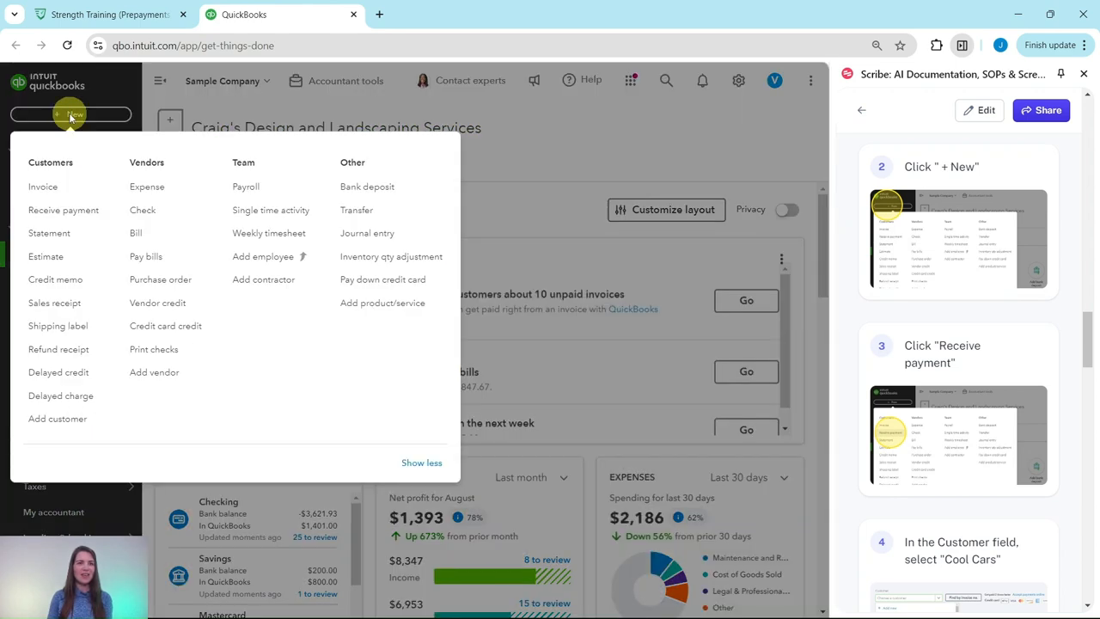
mouse_move(63, 209)
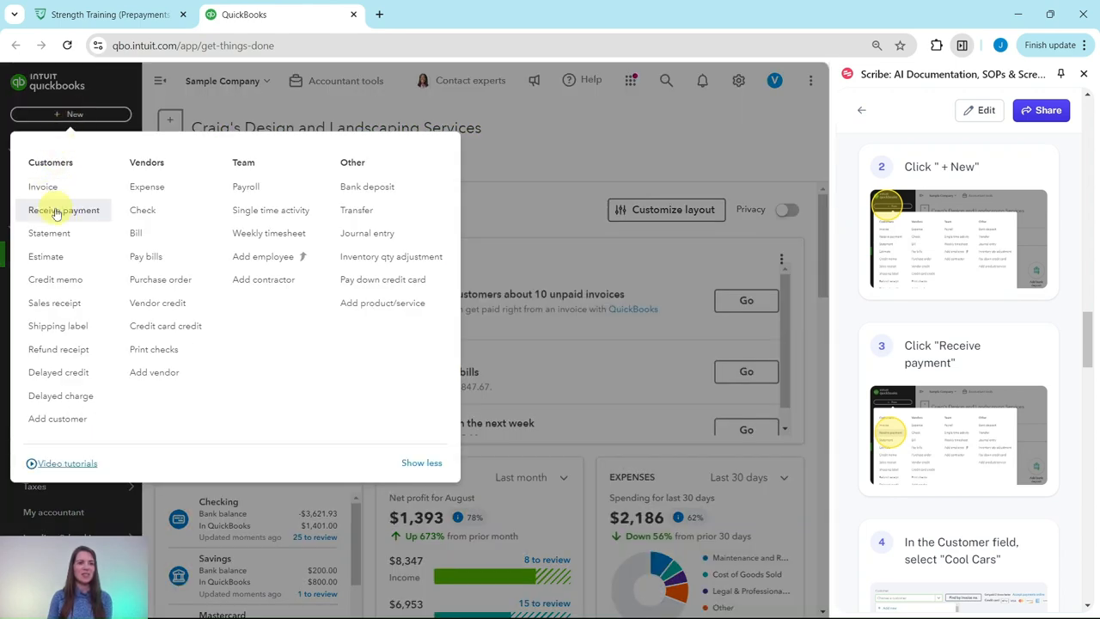
left_click(63, 210)
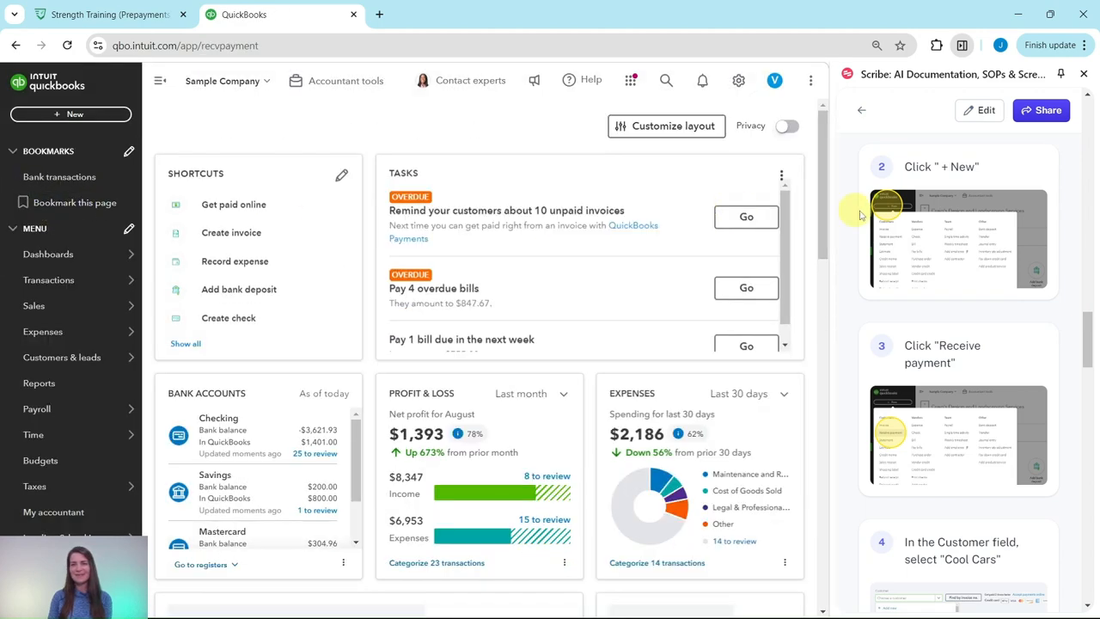
scroll("down", 3)
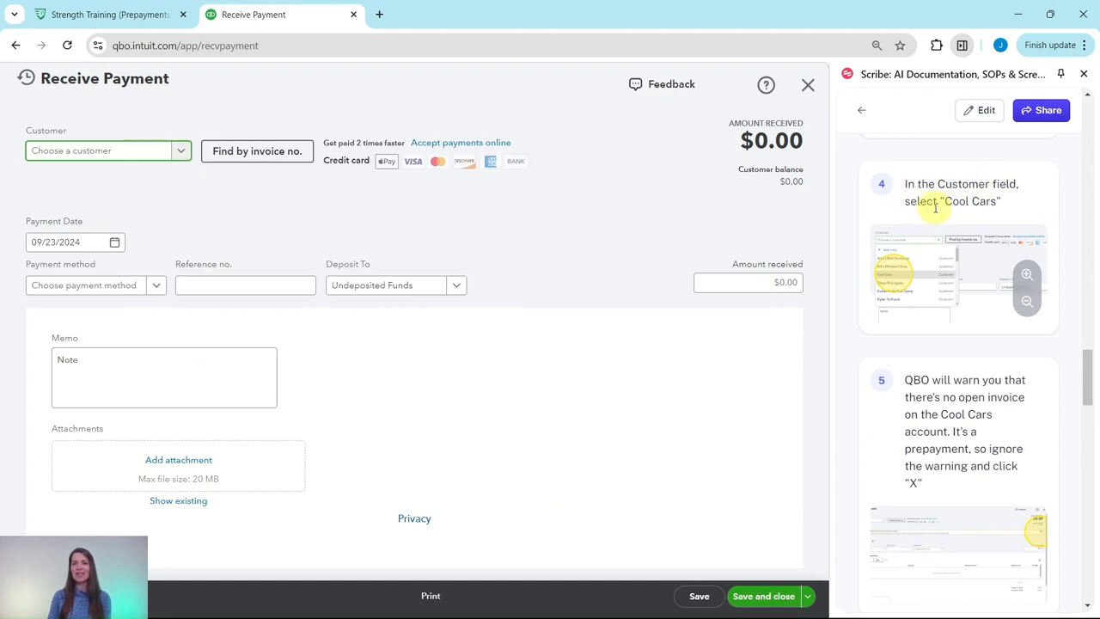
Step: Choose Cool Cars as the paying customer and dismiss the no-open-invoice warning
left_click(181, 150)
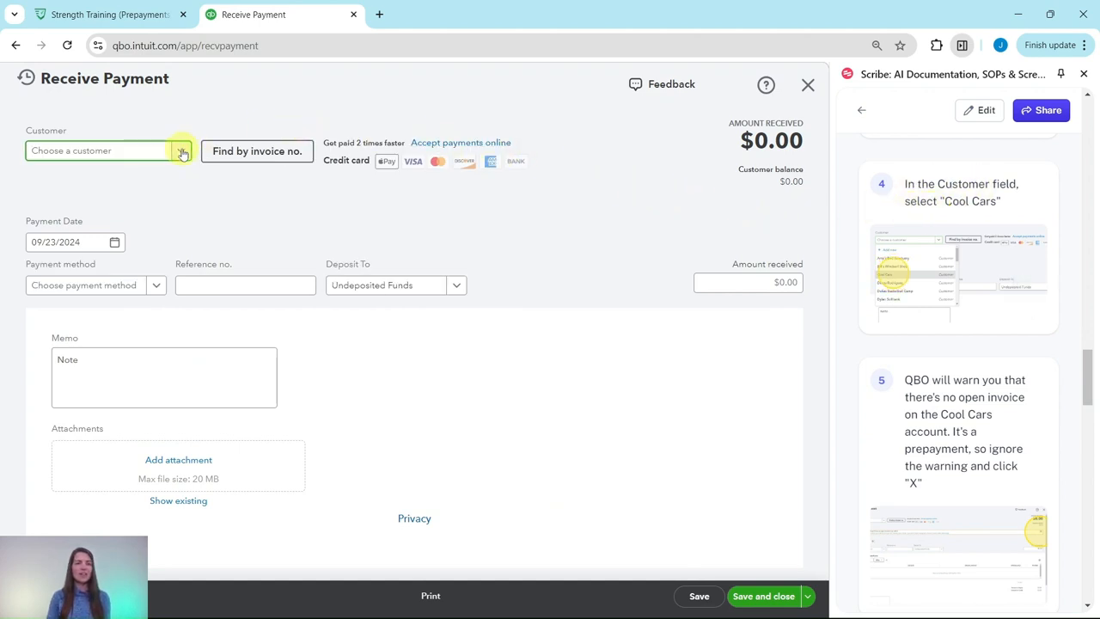
left_click(180, 150)
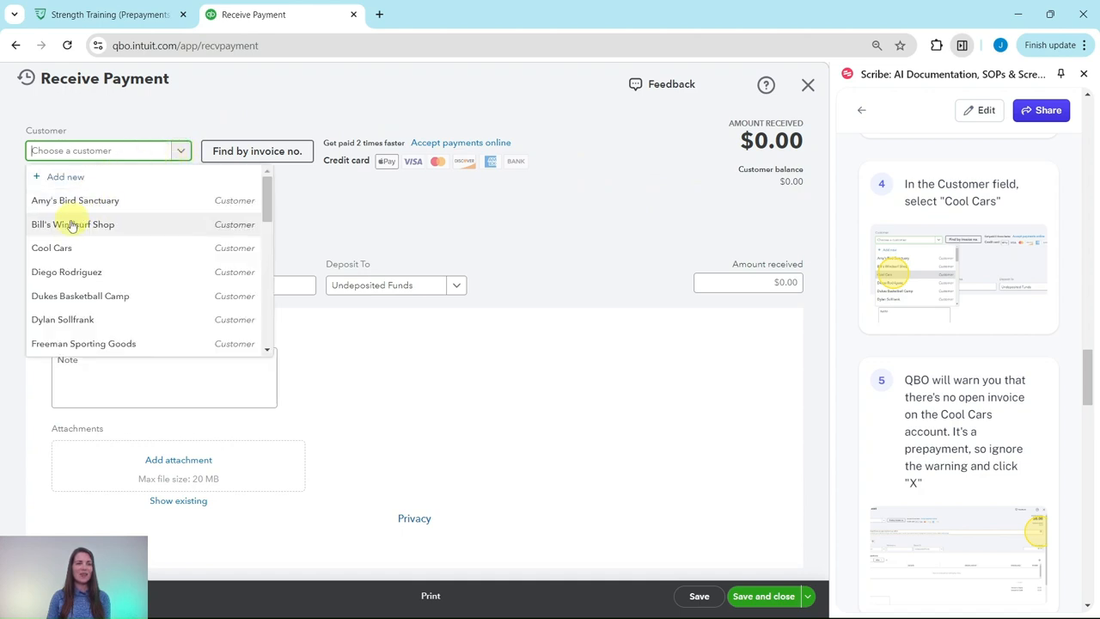
left_click(51, 247)
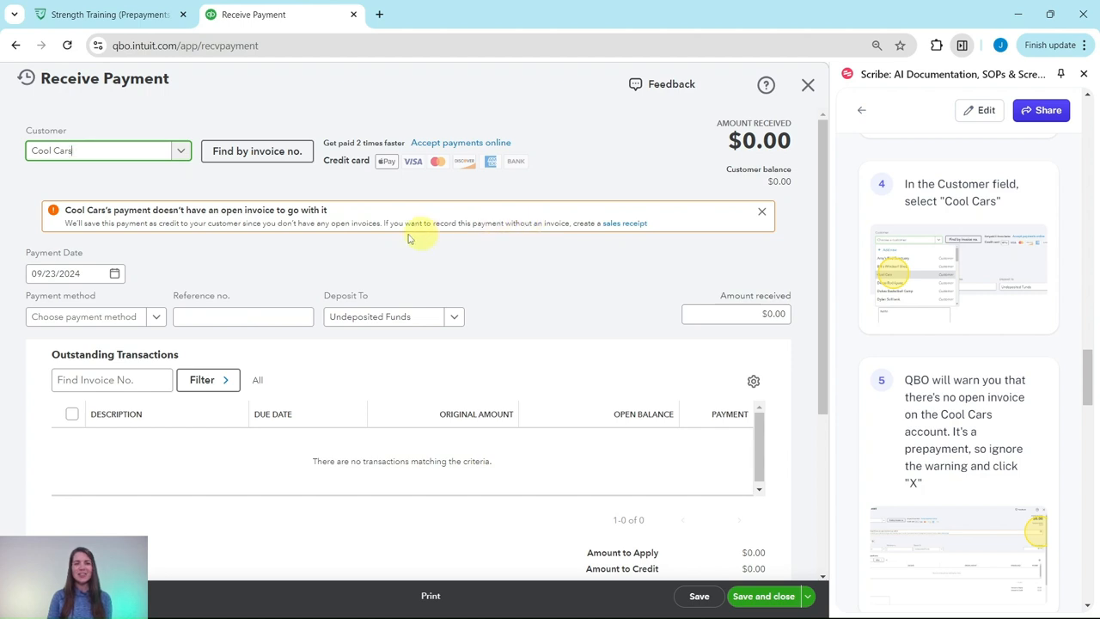
mouse_move(472, 242)
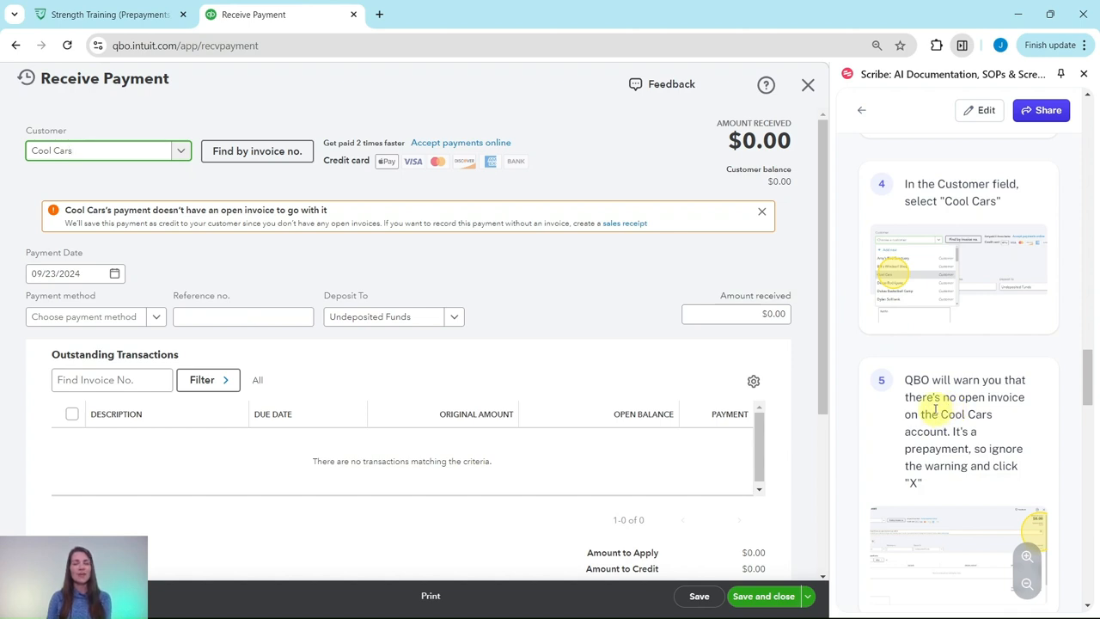
scroll("down", 3)
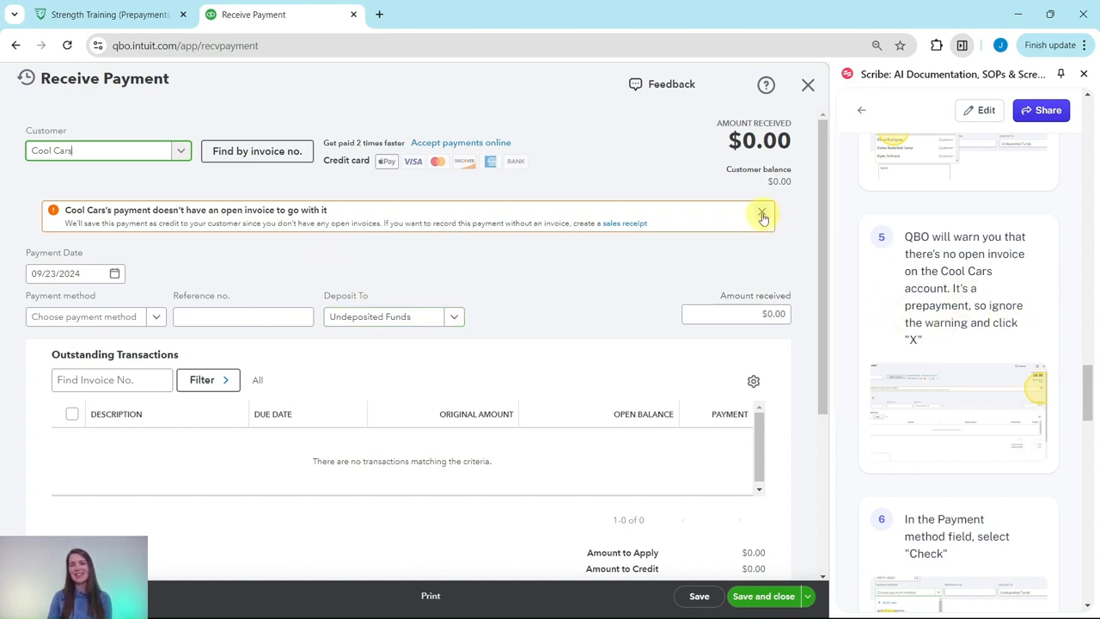
left_click(761, 215)
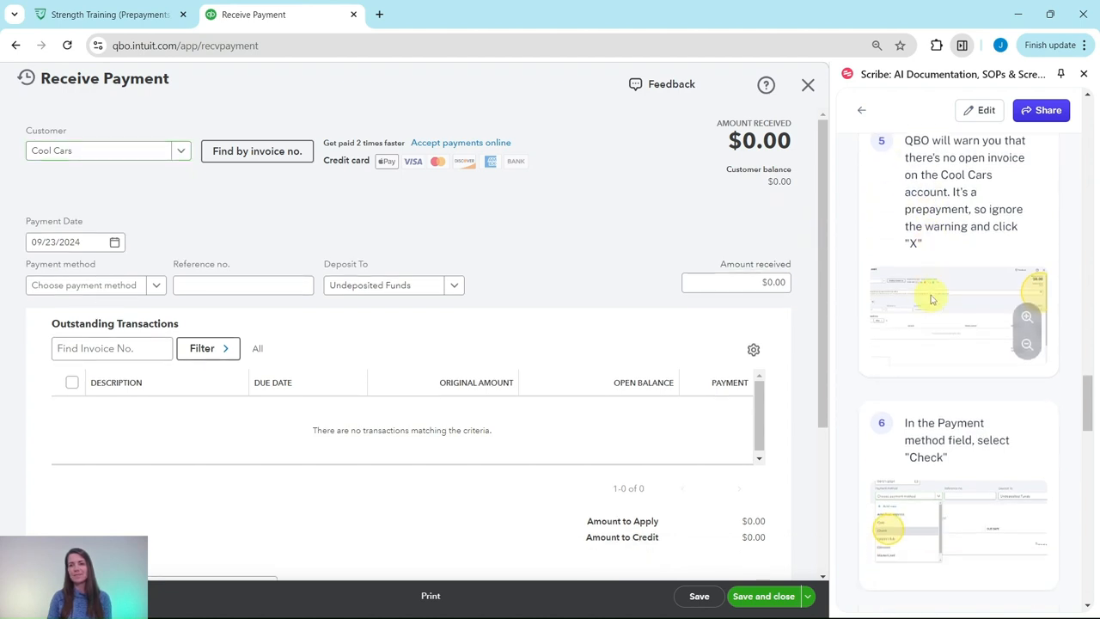
Step: Enter a $1,000 Check payment deposited to Checking, then save and close
scroll("down", 3)
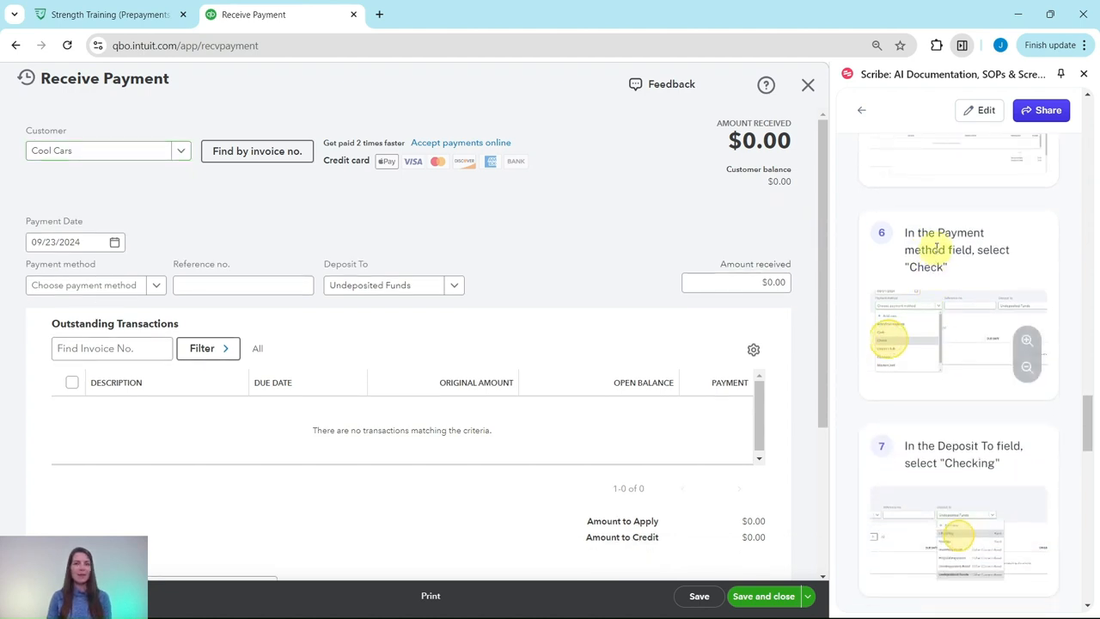
mouse_move(558, 266)
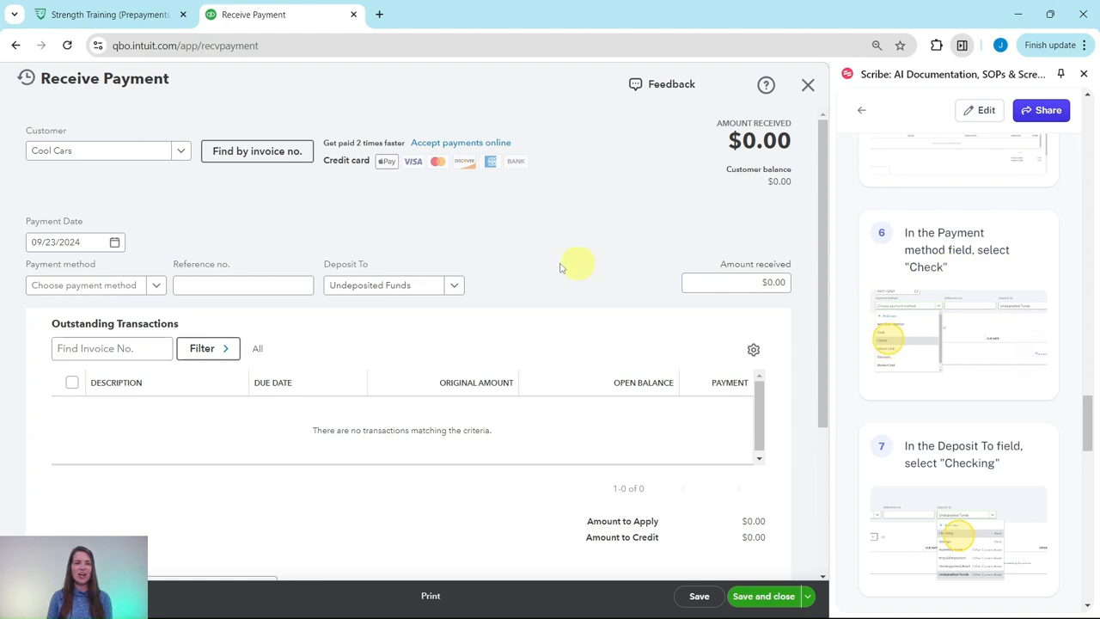
left_click(95, 285)
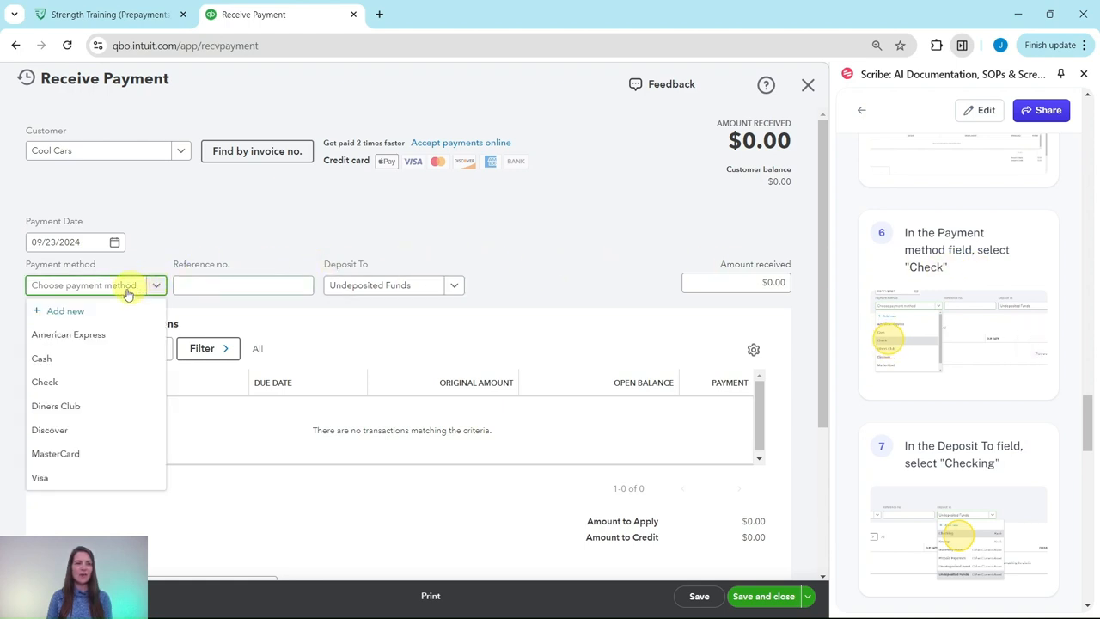
left_click(44, 382)
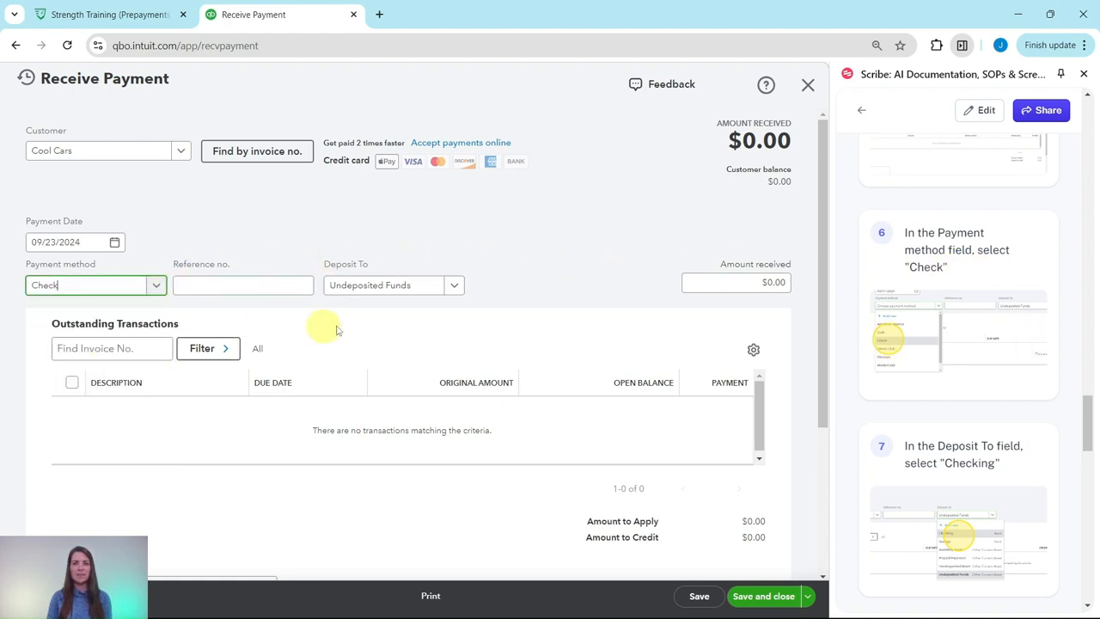
mouse_move(427, 268)
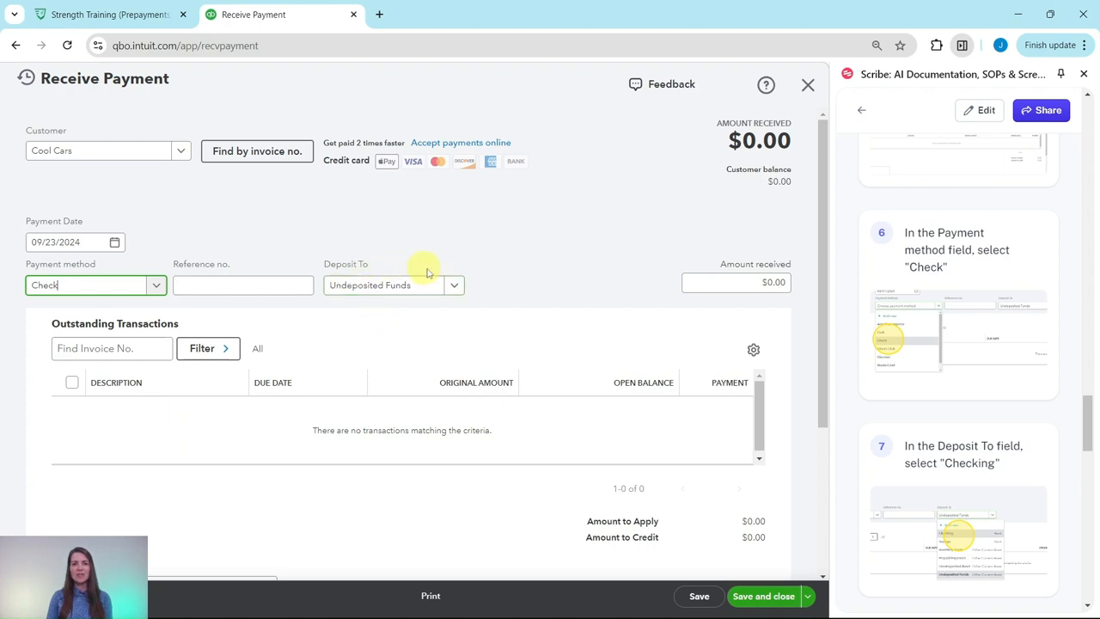
left_click(454, 284)
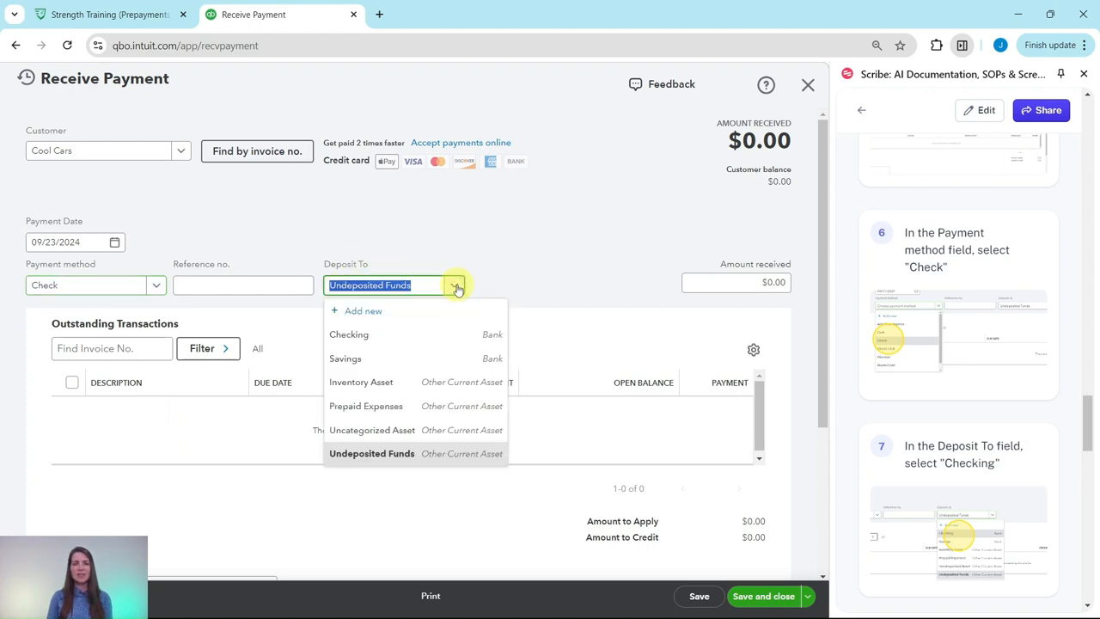
left_click(348, 334)
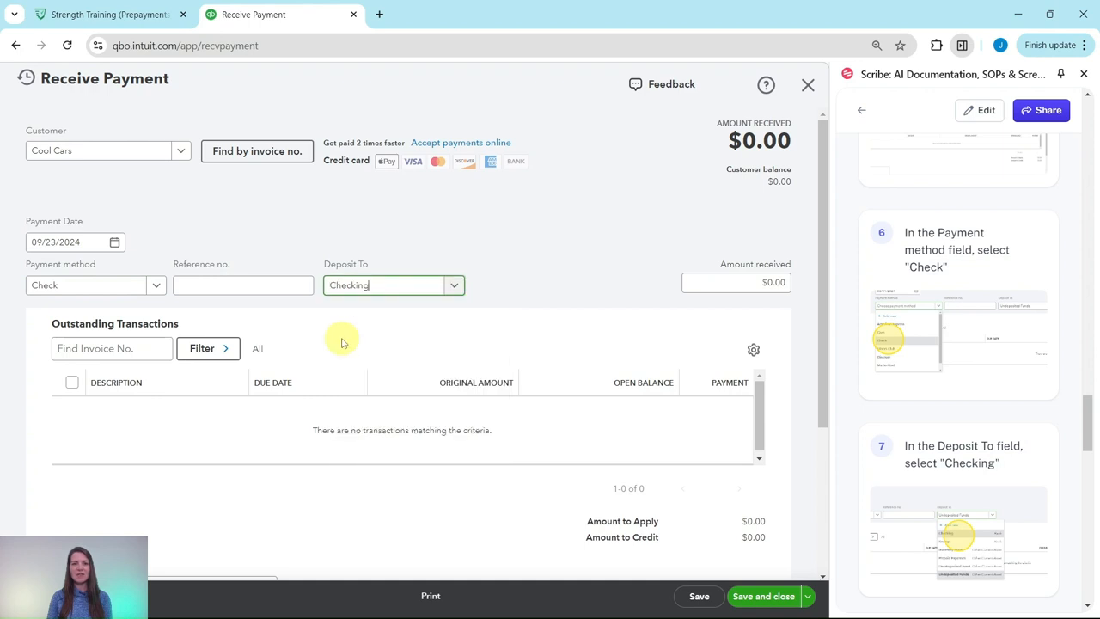
scroll("down", 3)
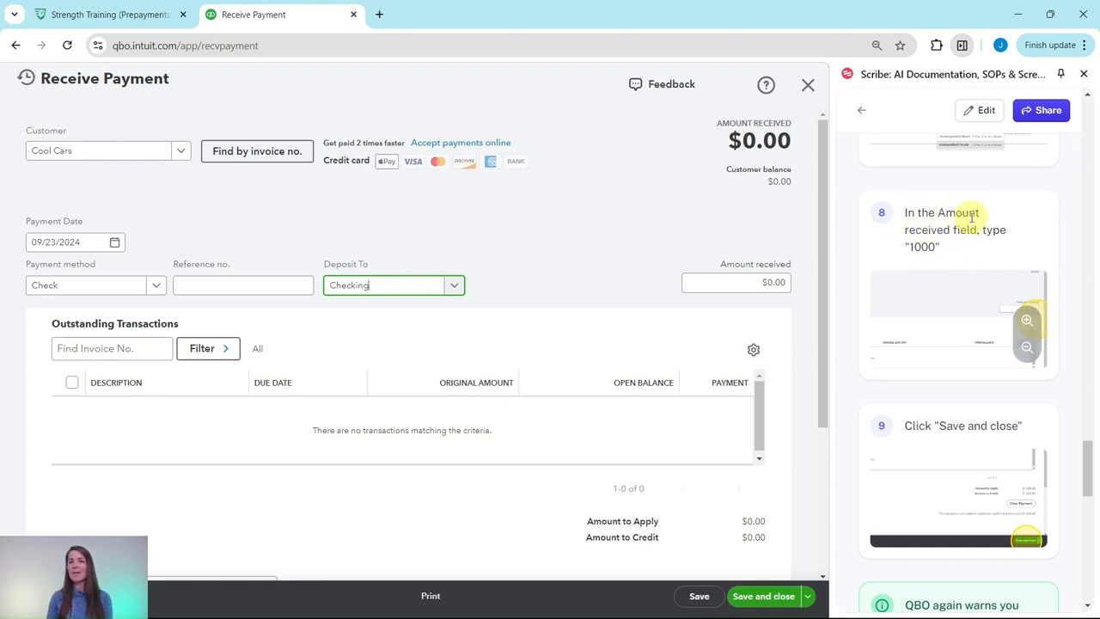
mouse_move(937, 260)
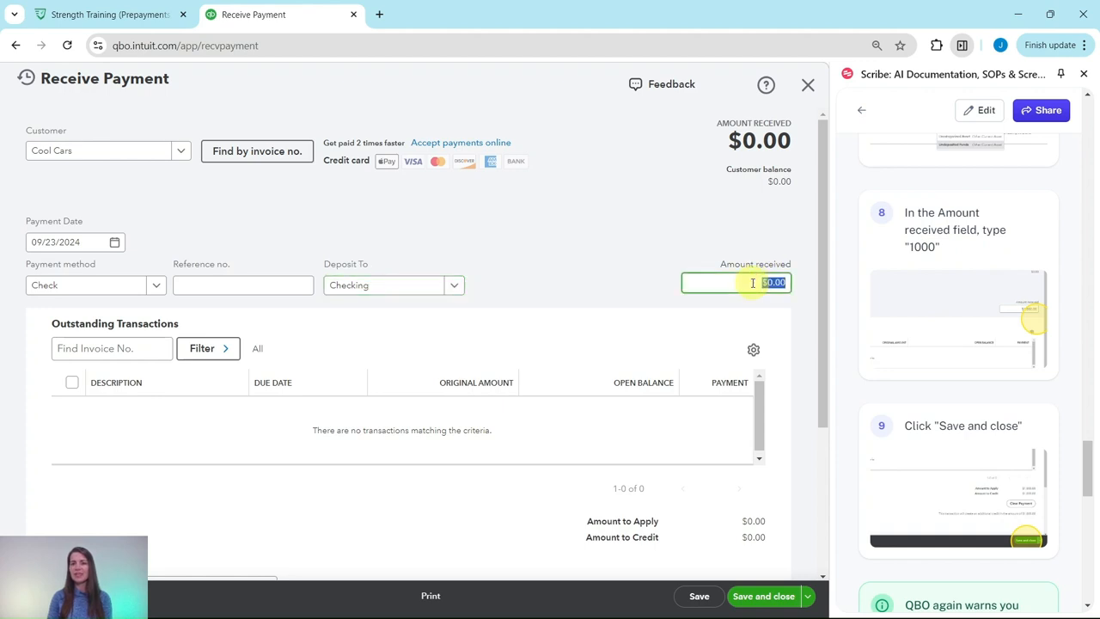
type("100")
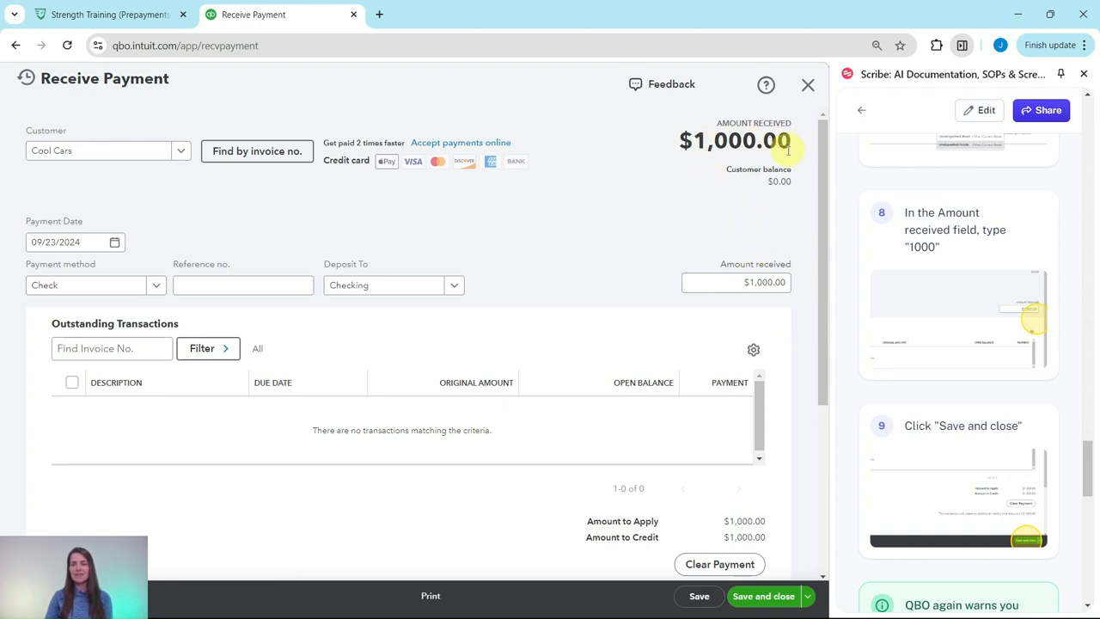
mouse_move(780, 428)
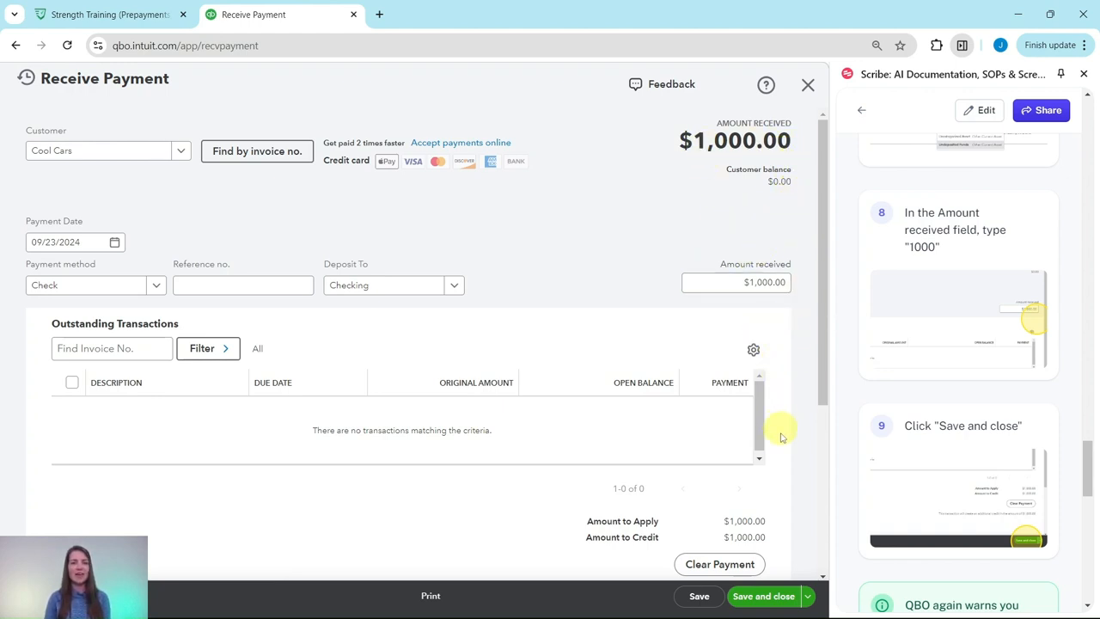
mouse_move(763, 595)
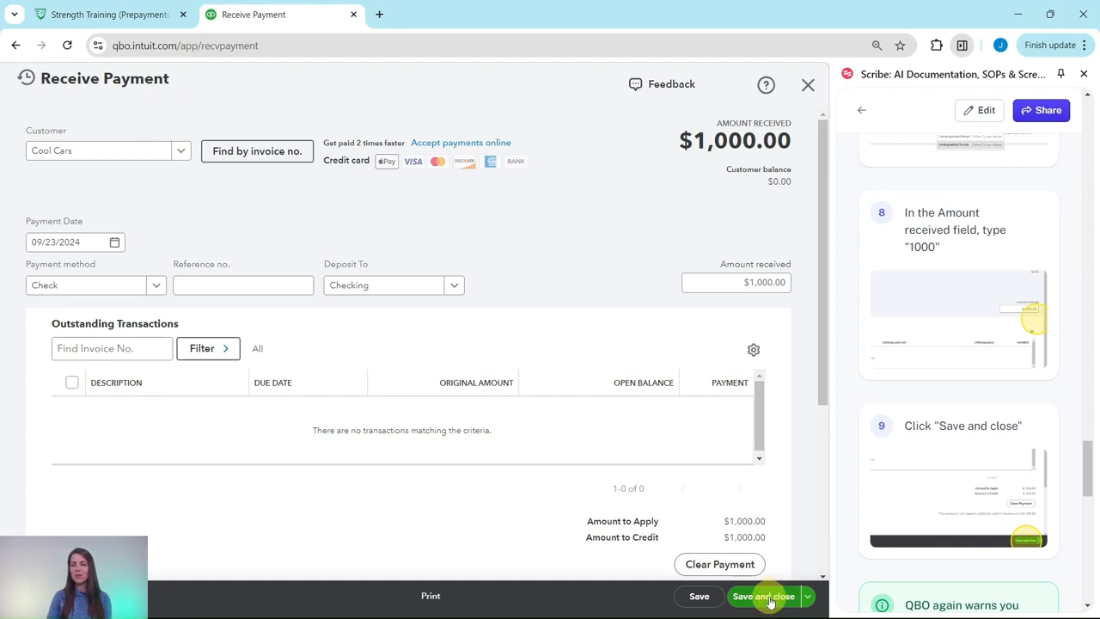
left_click(762, 595)
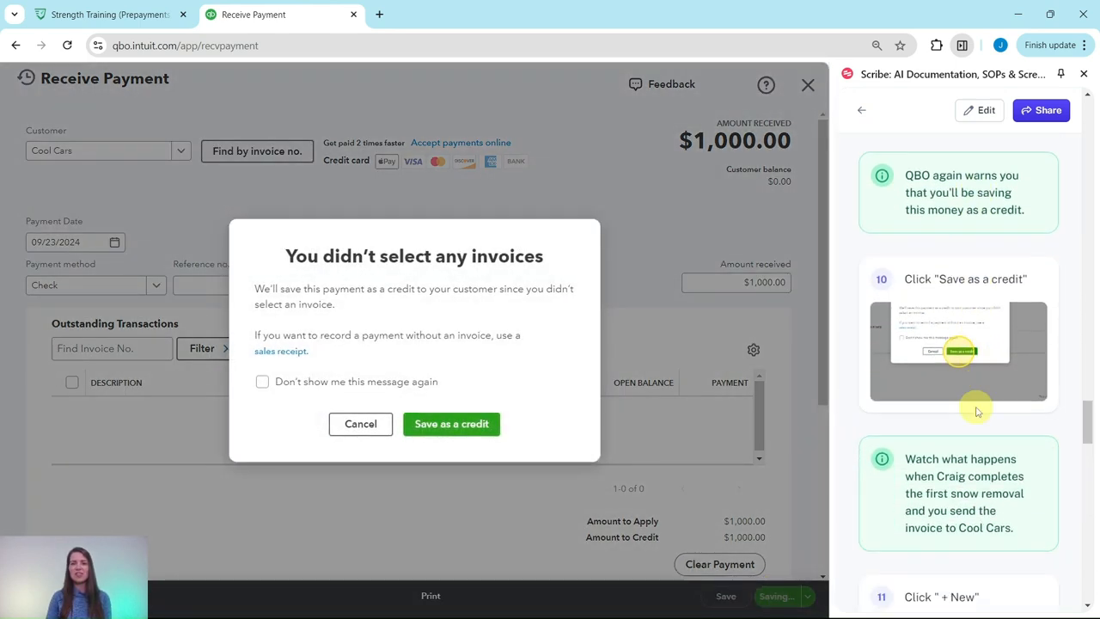
Step: Save the unapplied $1,000 Cool Cars payment as a credit and close the form
scroll("up", 3)
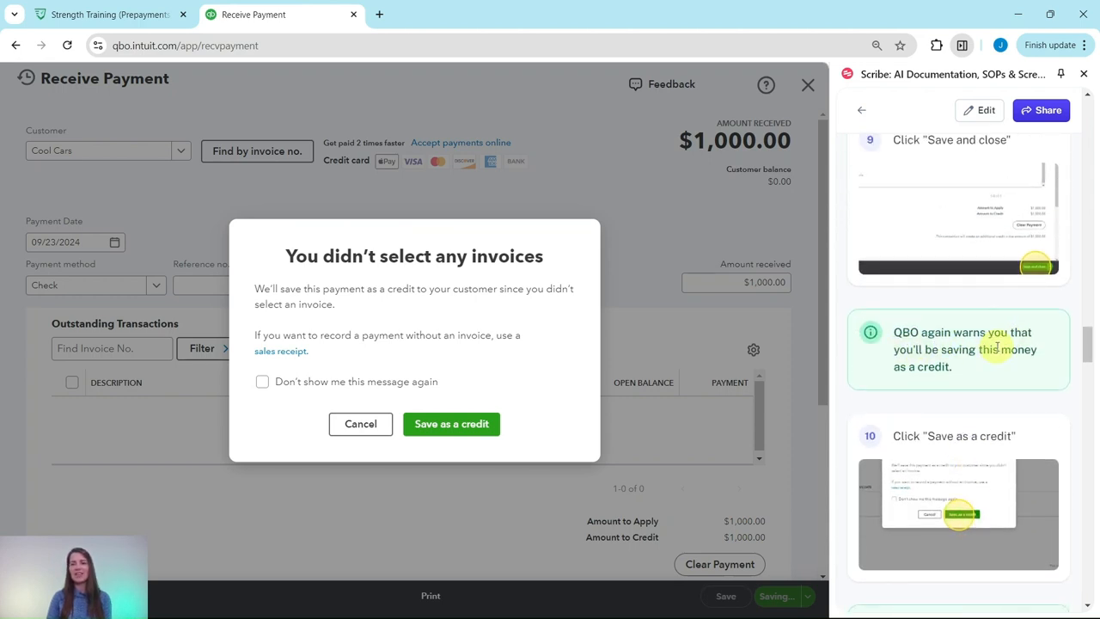
mouse_move(493, 379)
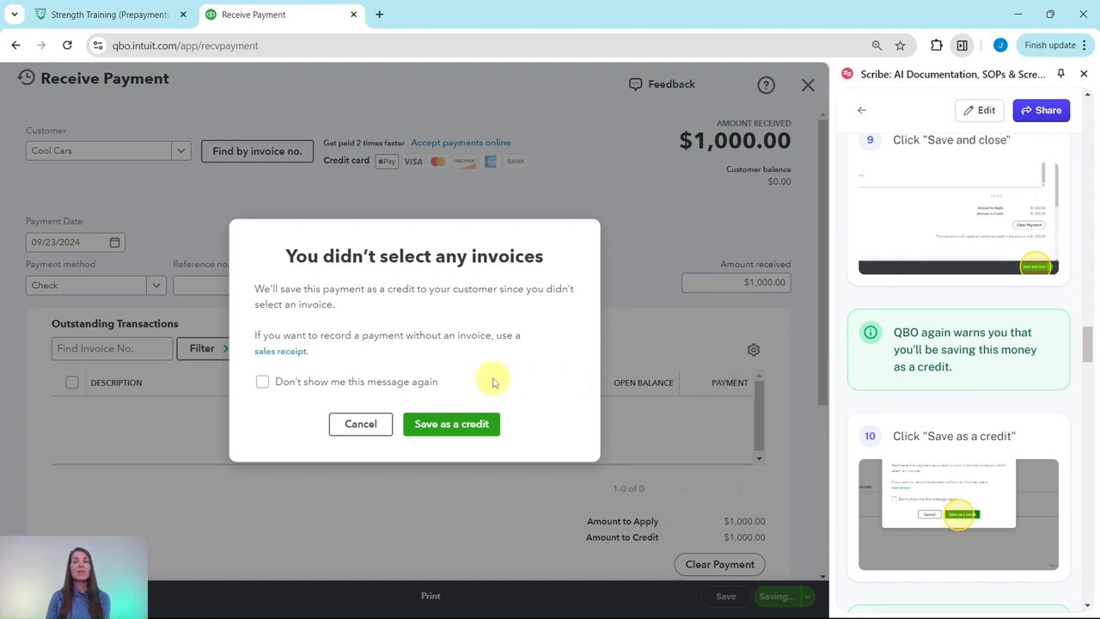
mouse_move(479, 375)
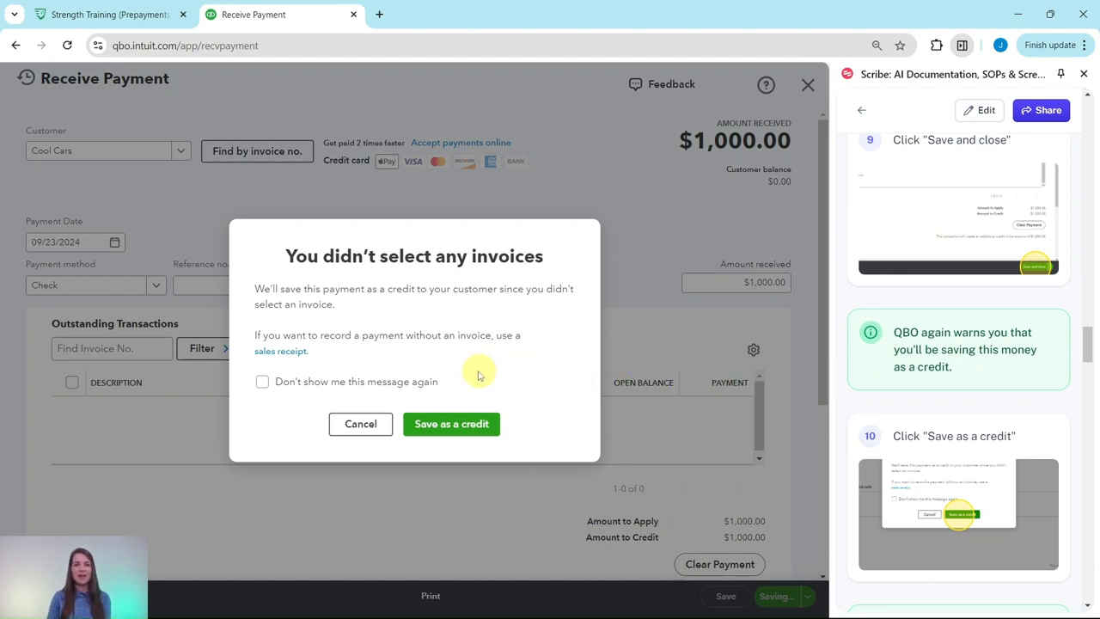
mouse_move(451, 424)
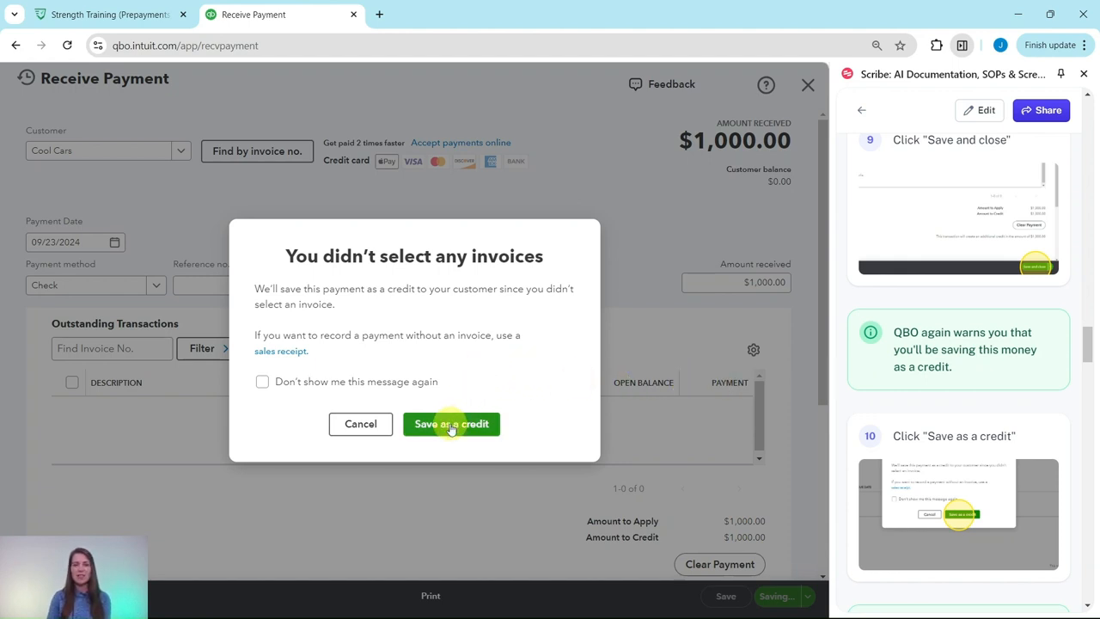
left_click(451, 424)
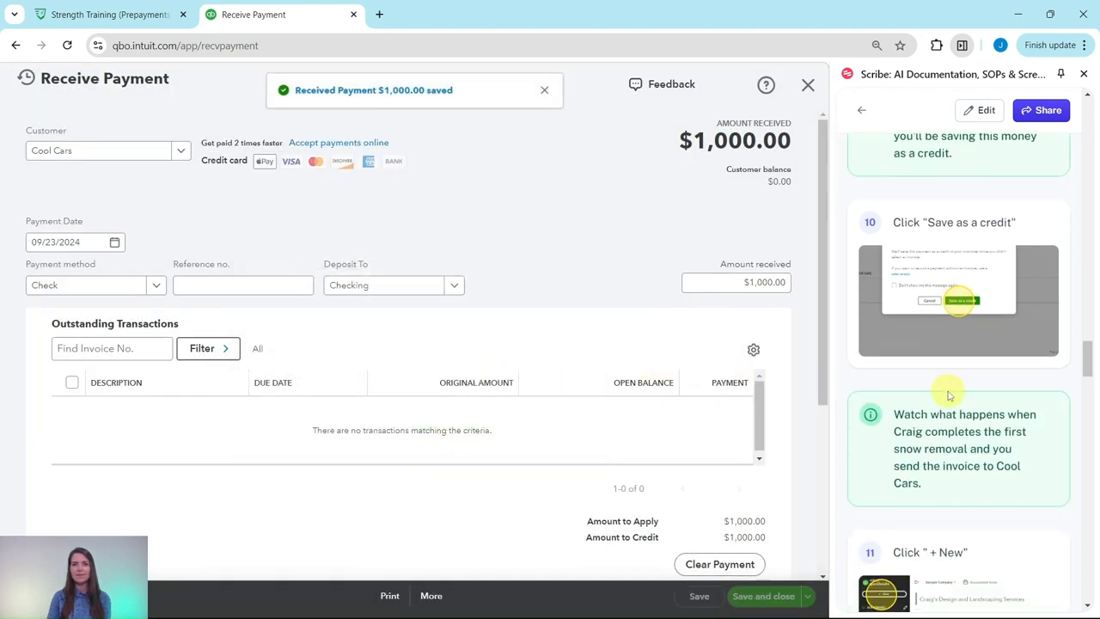
scroll("down", 3)
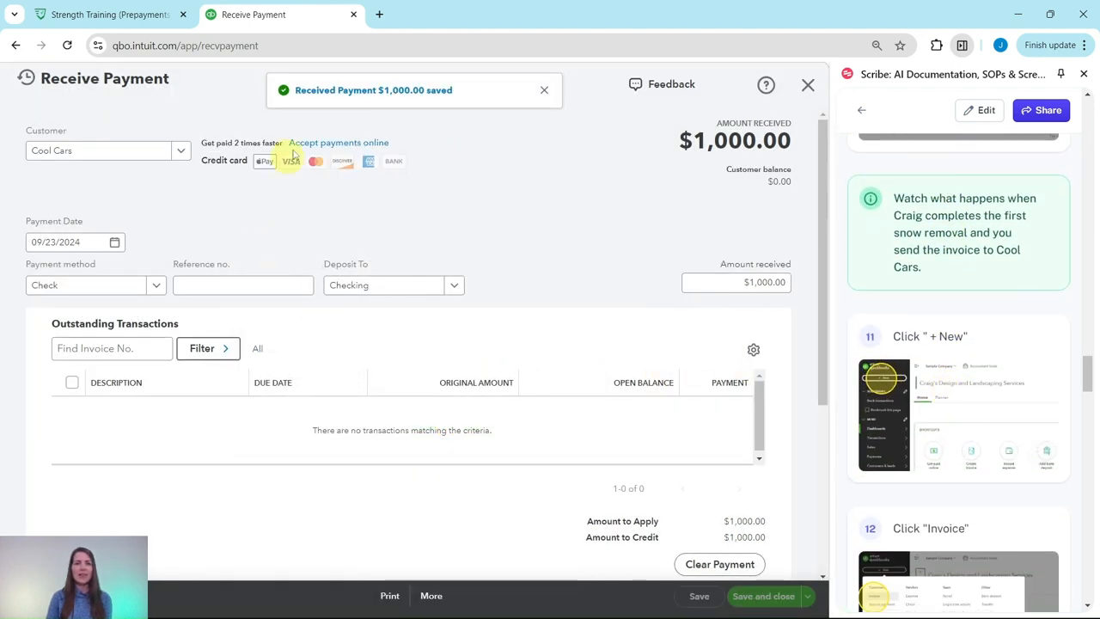
left_click(762, 595)
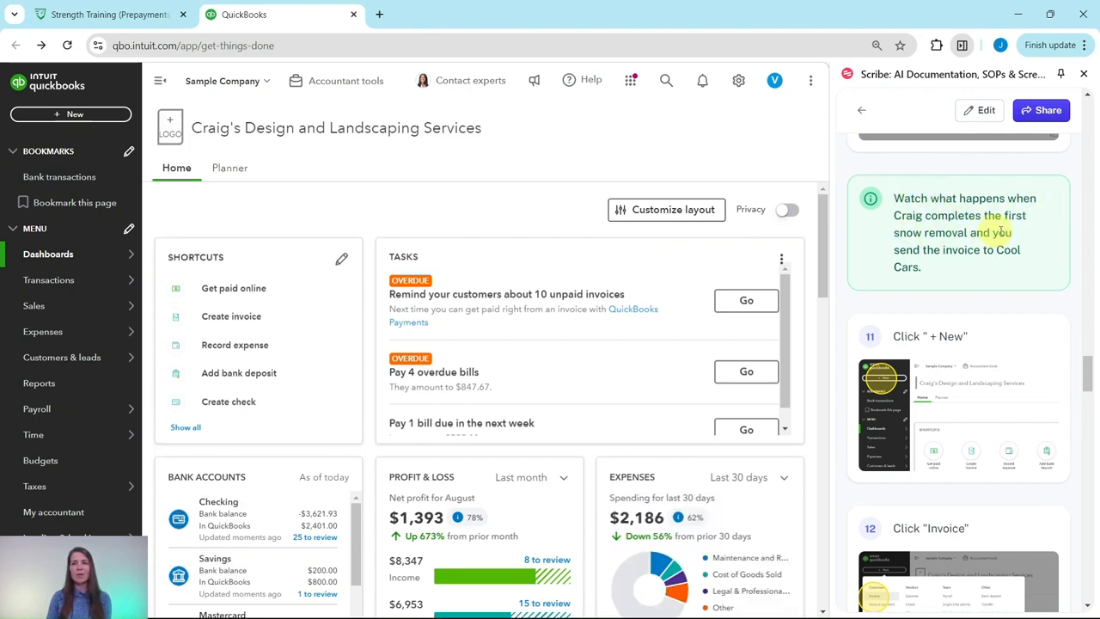
mouse_move(935, 277)
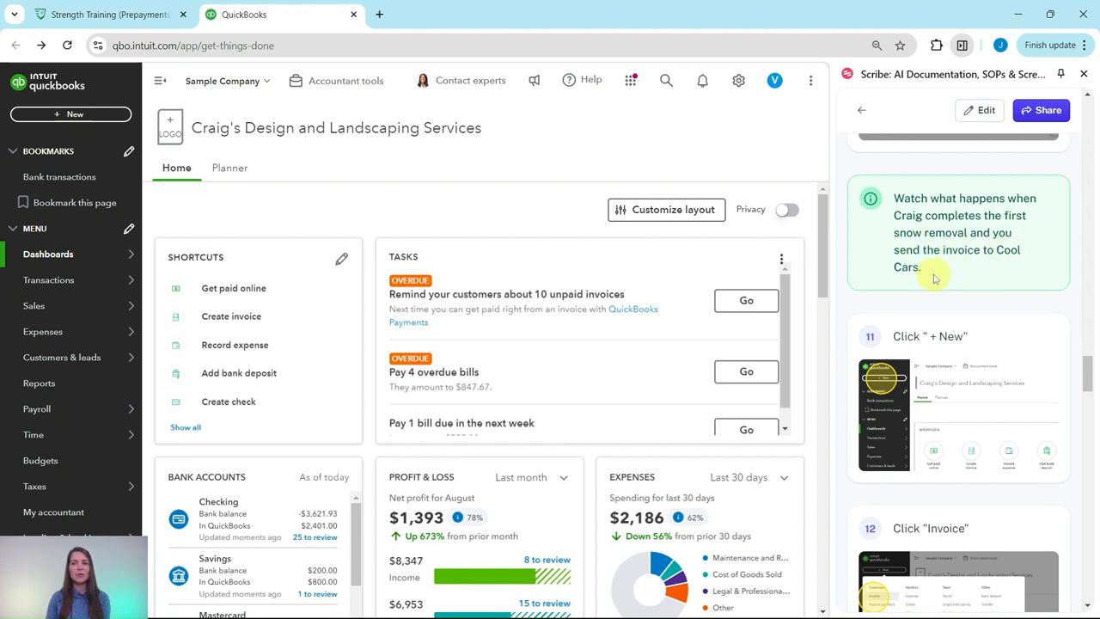
Step: Start a new customer invoice from the + New menu
scroll("down", 3)
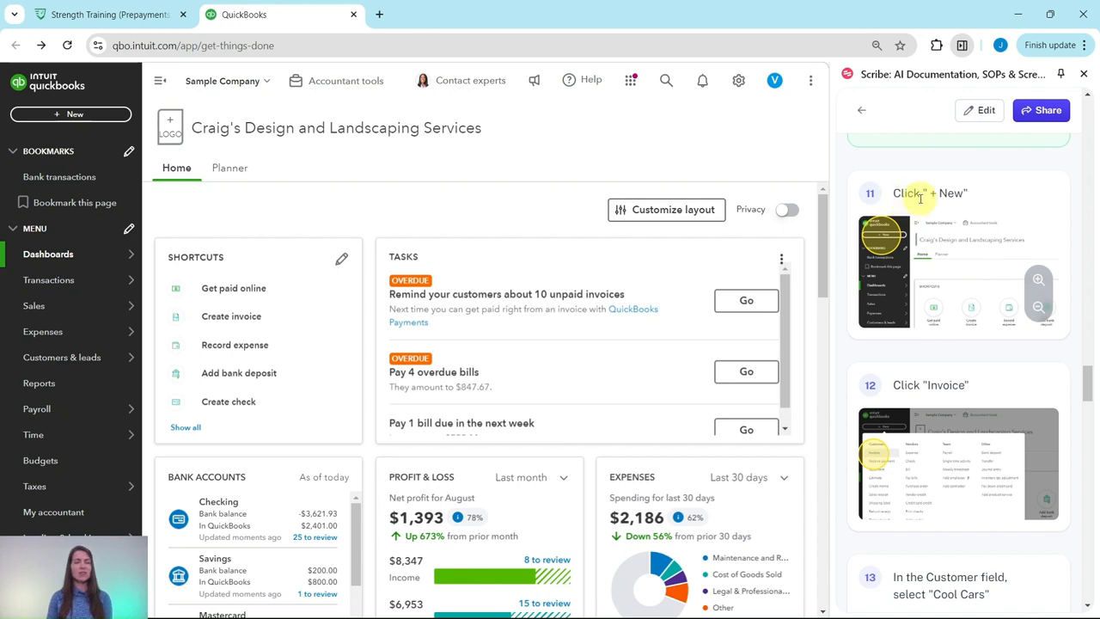
mouse_move(949, 216)
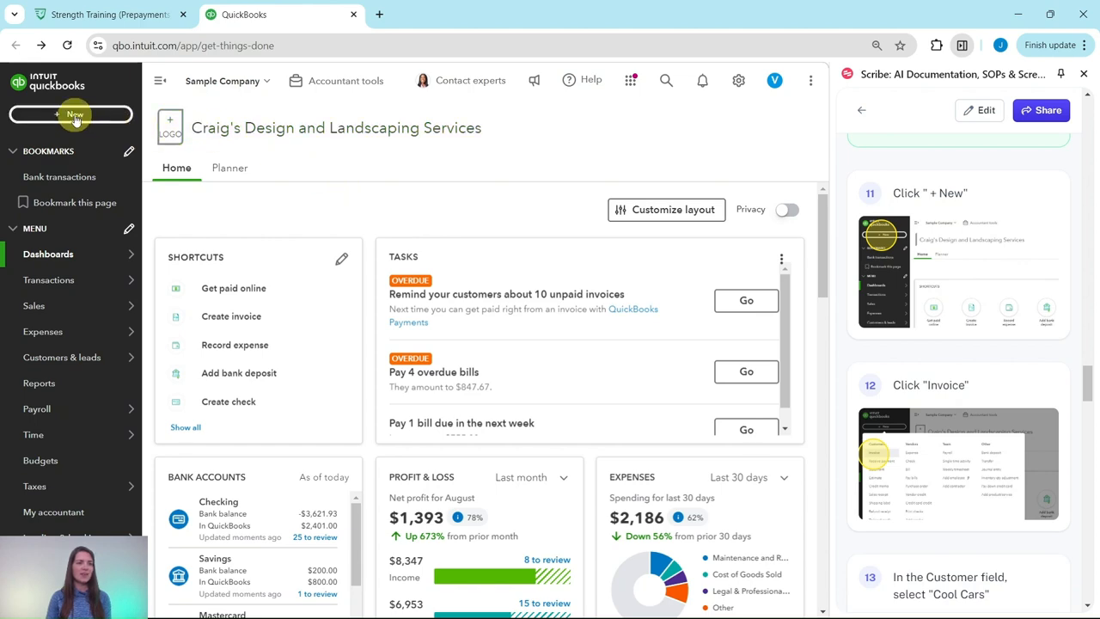
left_click(71, 113)
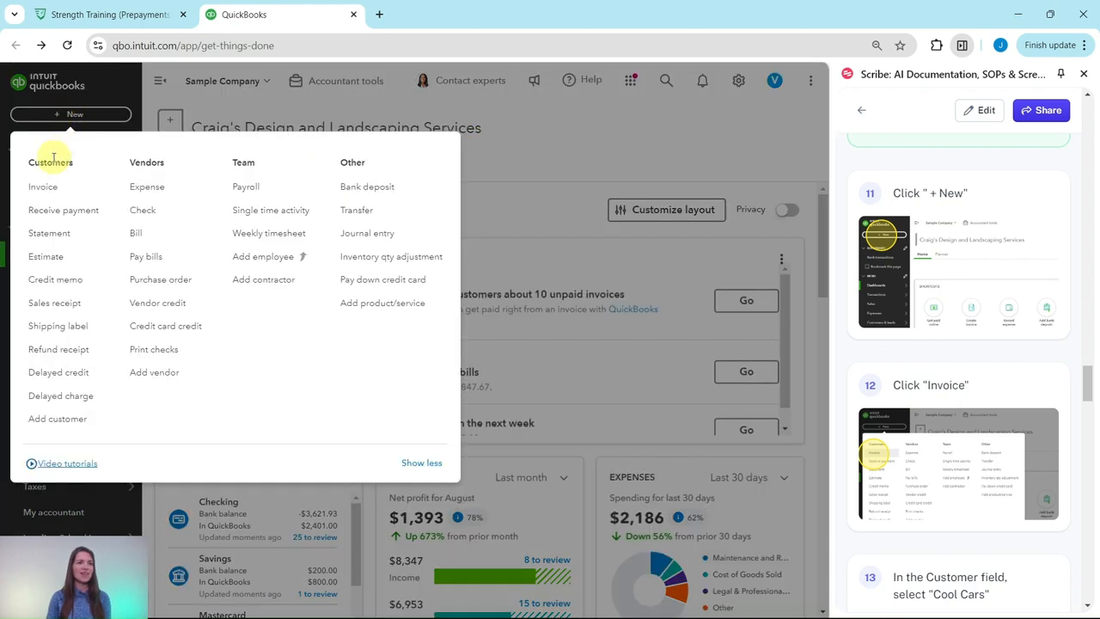
left_click(43, 187)
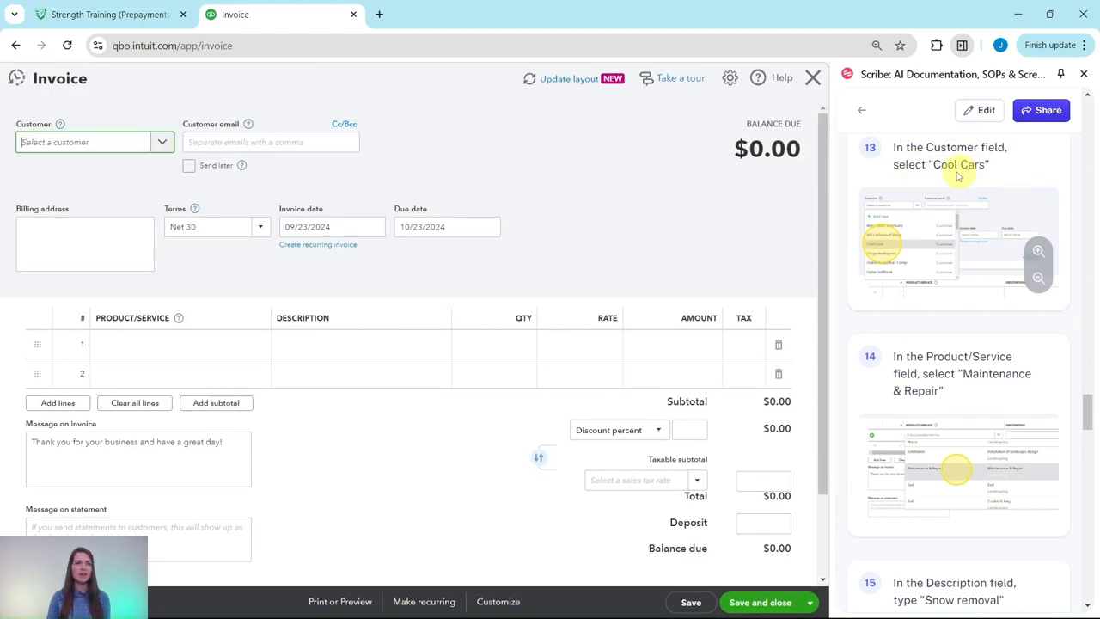
Step: Bill the new invoice to Cool Cars
left_click(162, 142)
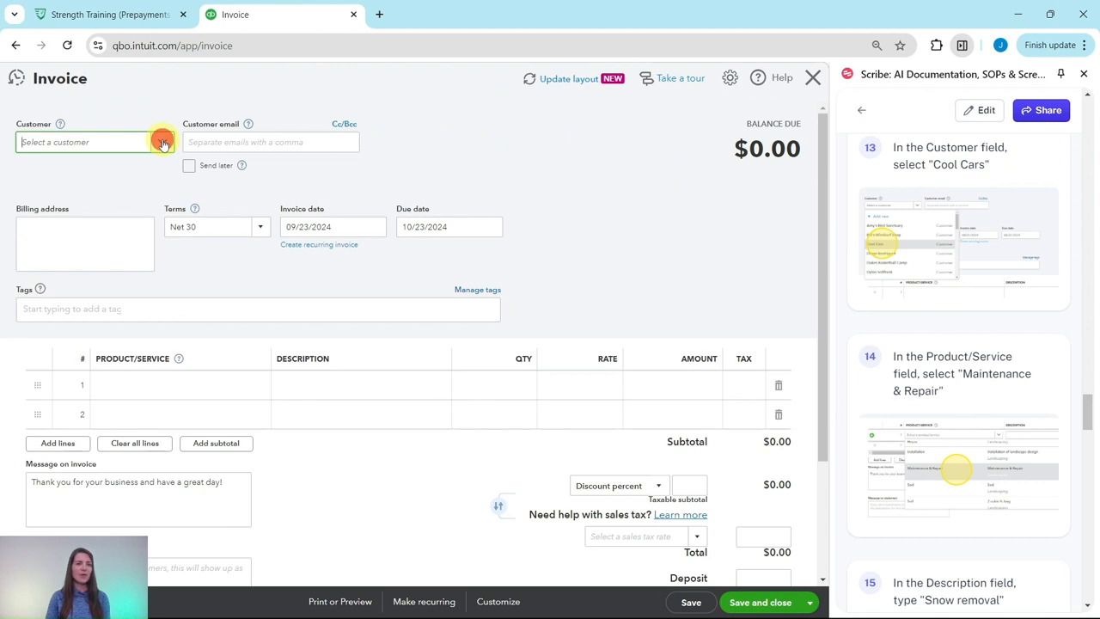
left_click(162, 142)
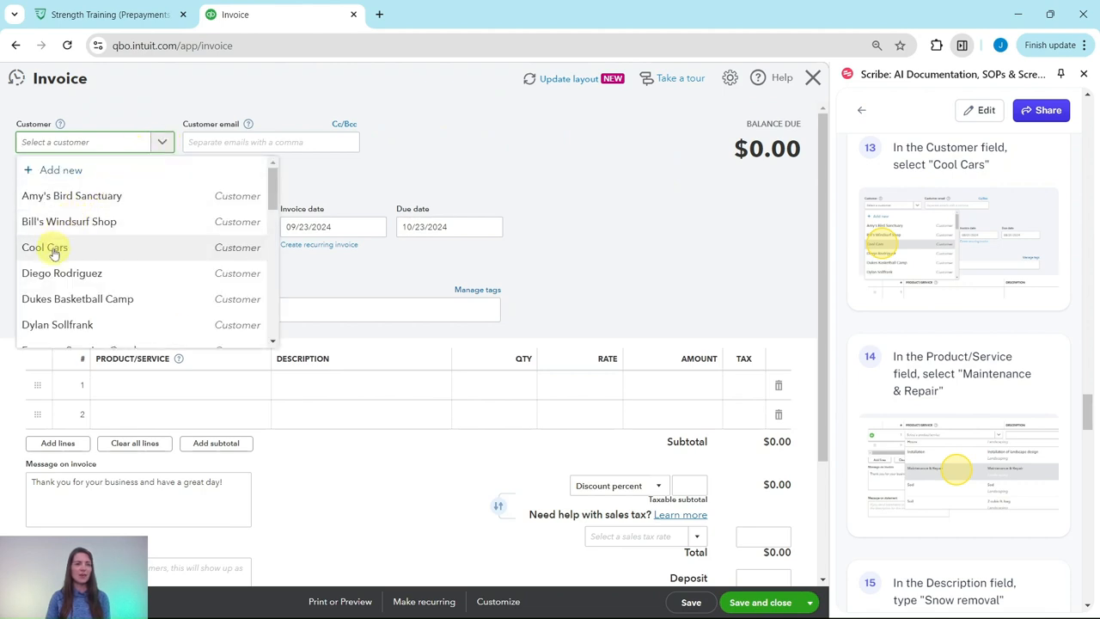
left_click(43, 247)
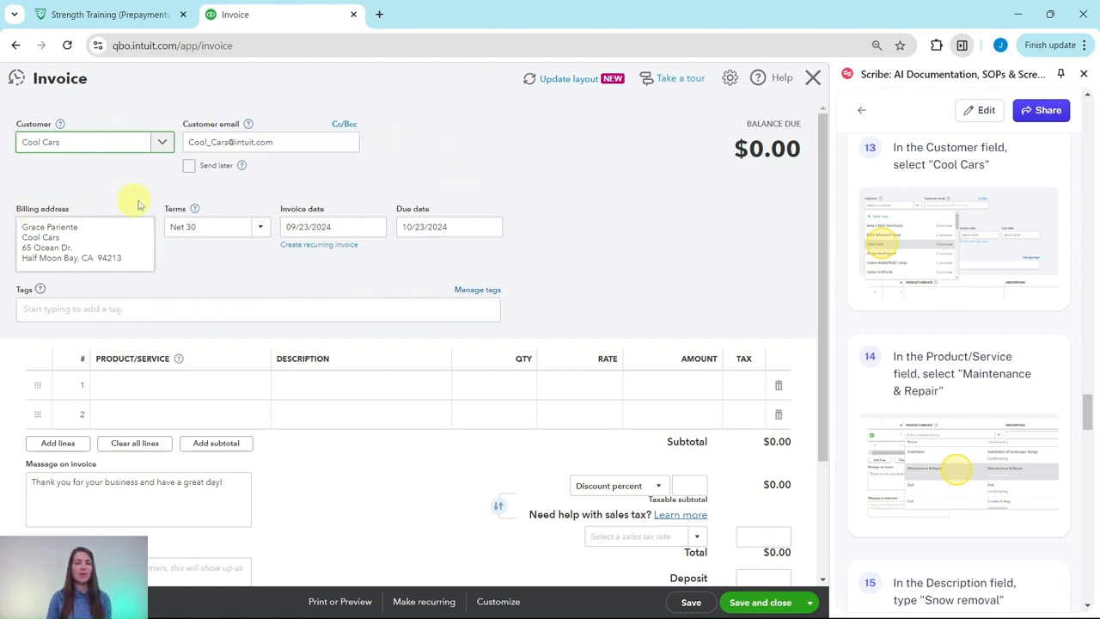
mouse_move(370, 167)
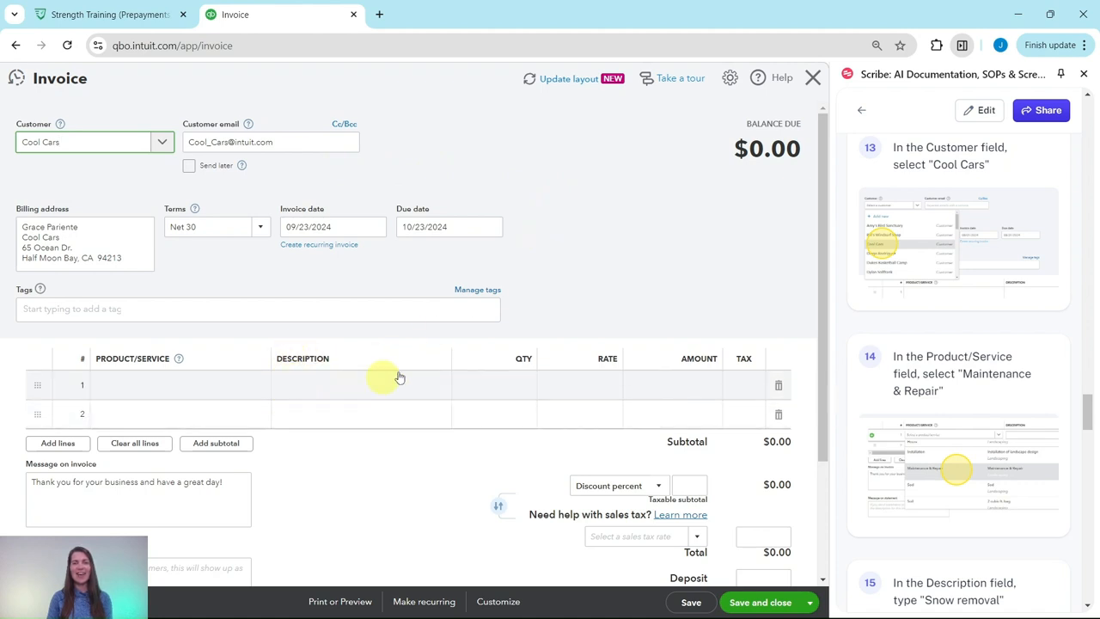
scroll("down", 3)
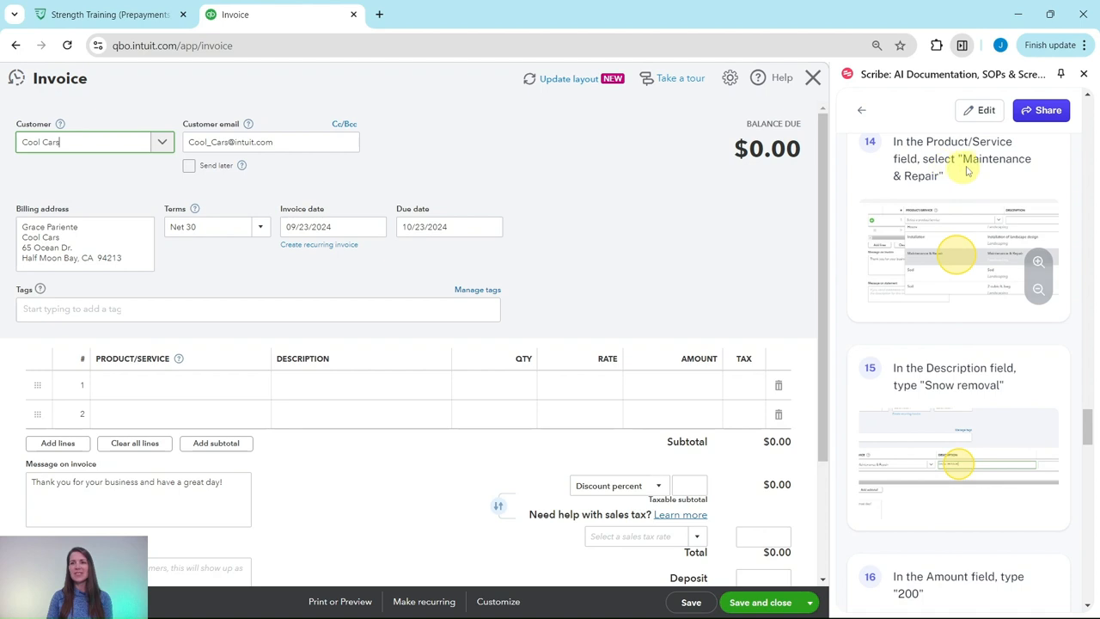
mouse_move(410, 313)
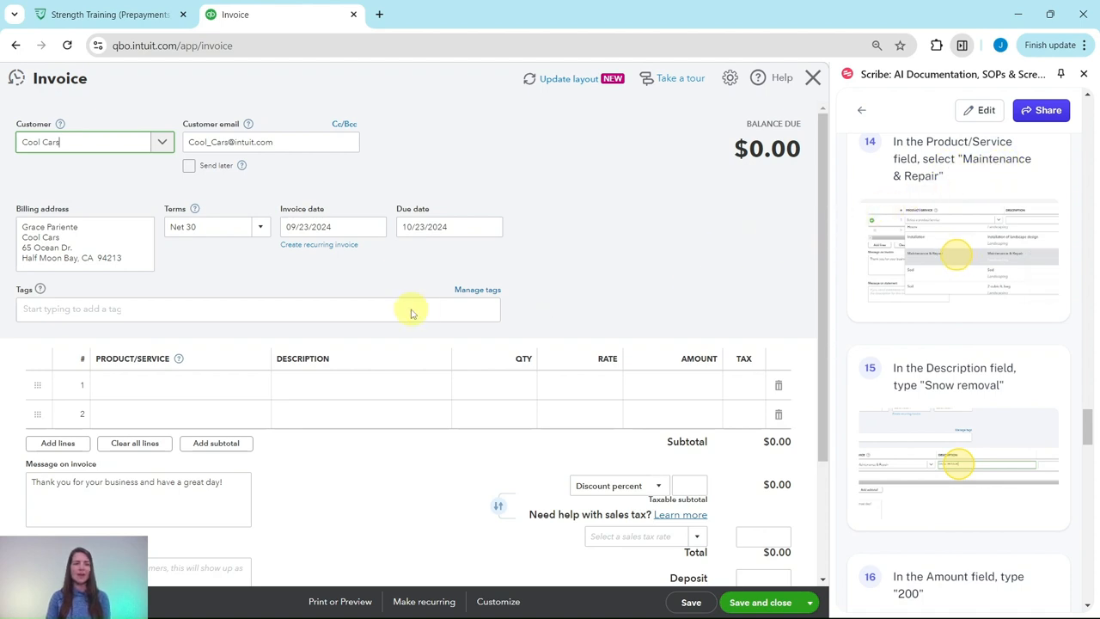
Step: Add a Maintenance & Repair line described as Snow Removal for $200.00
left_click(172, 384)
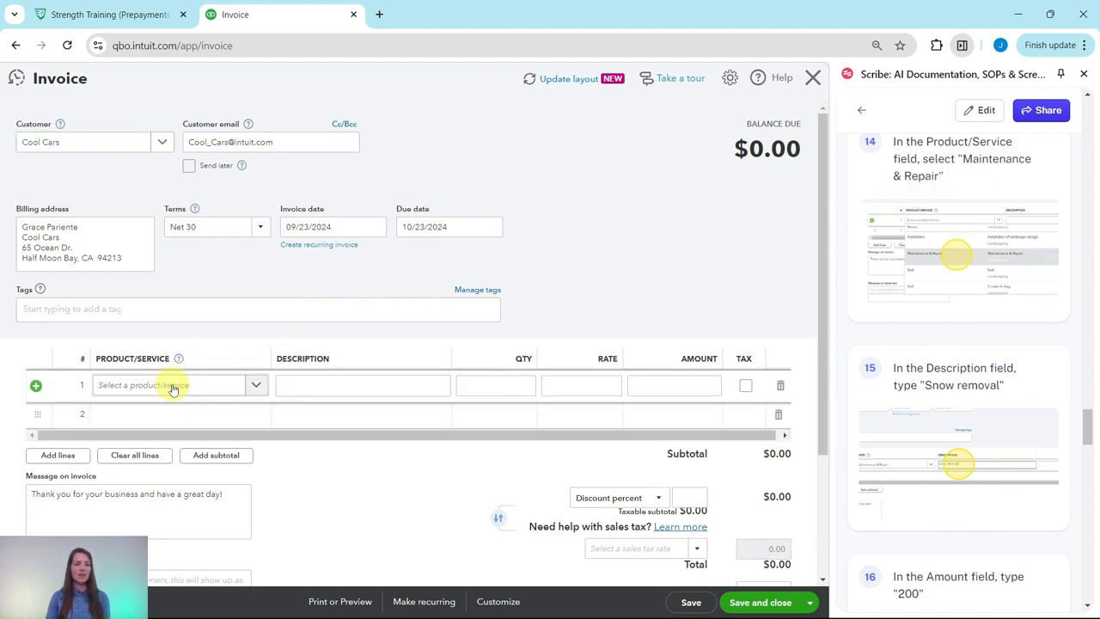
left_click(172, 385)
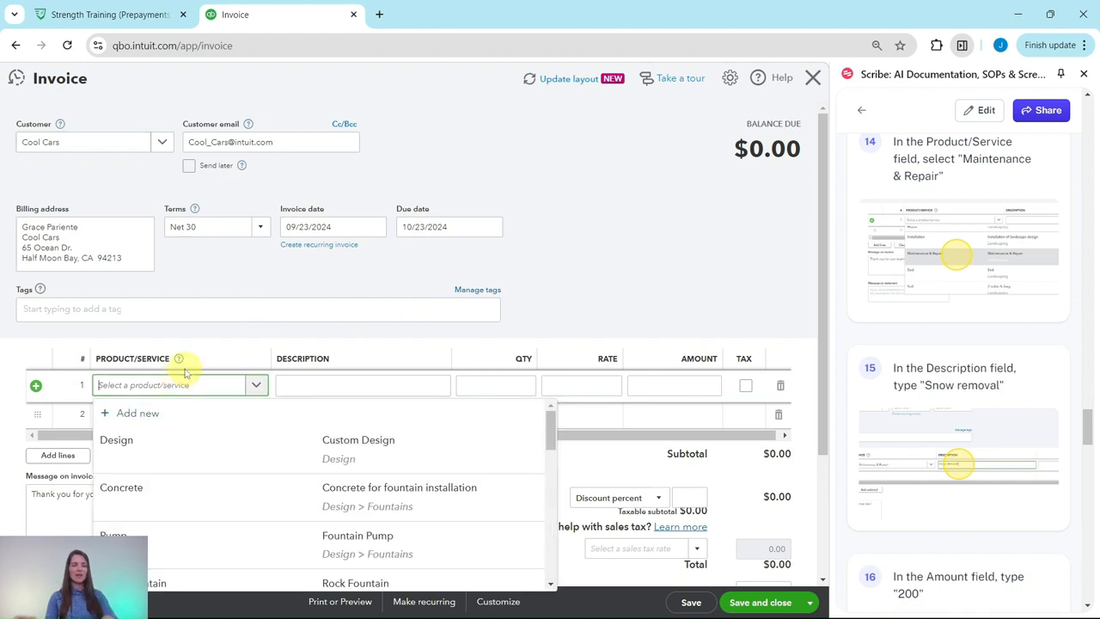
type("main")
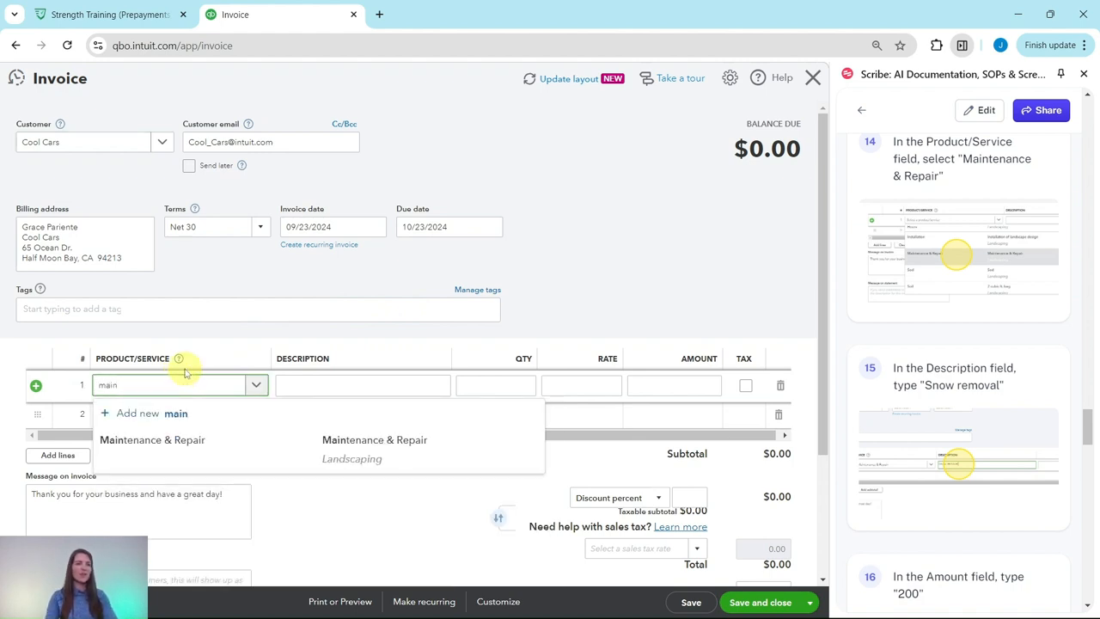
mouse_move(196, 387)
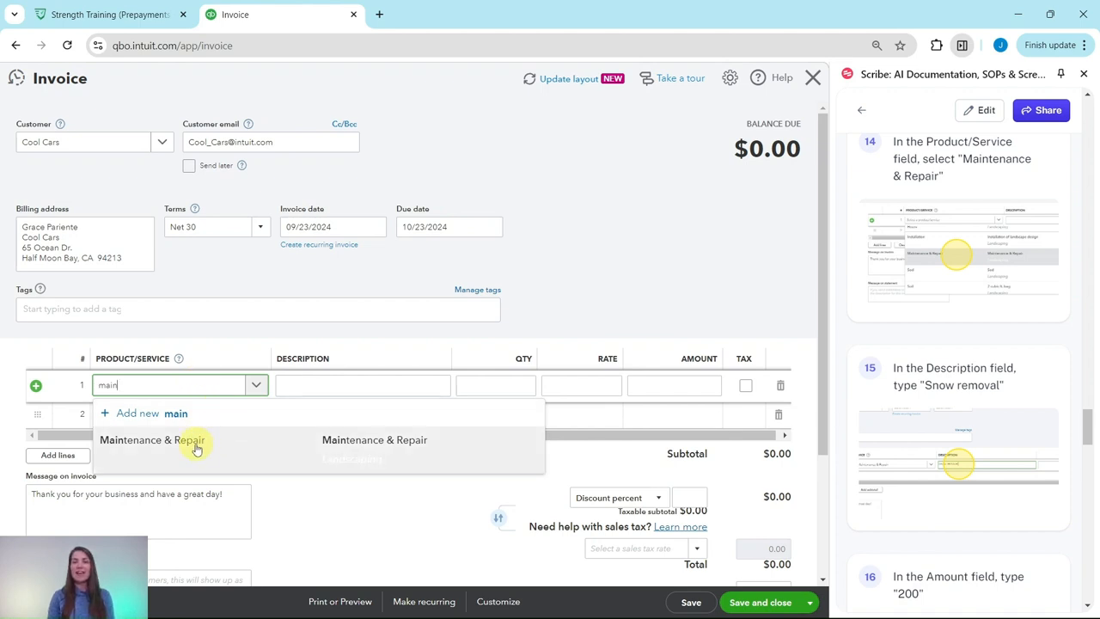
left_click(156, 439)
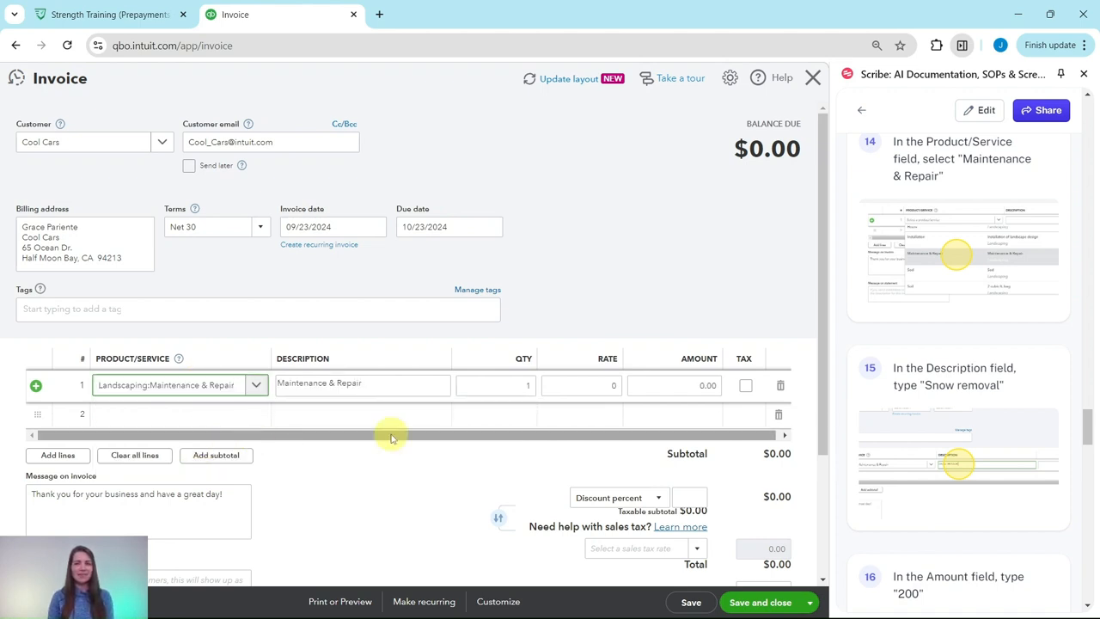
scroll("down", 3)
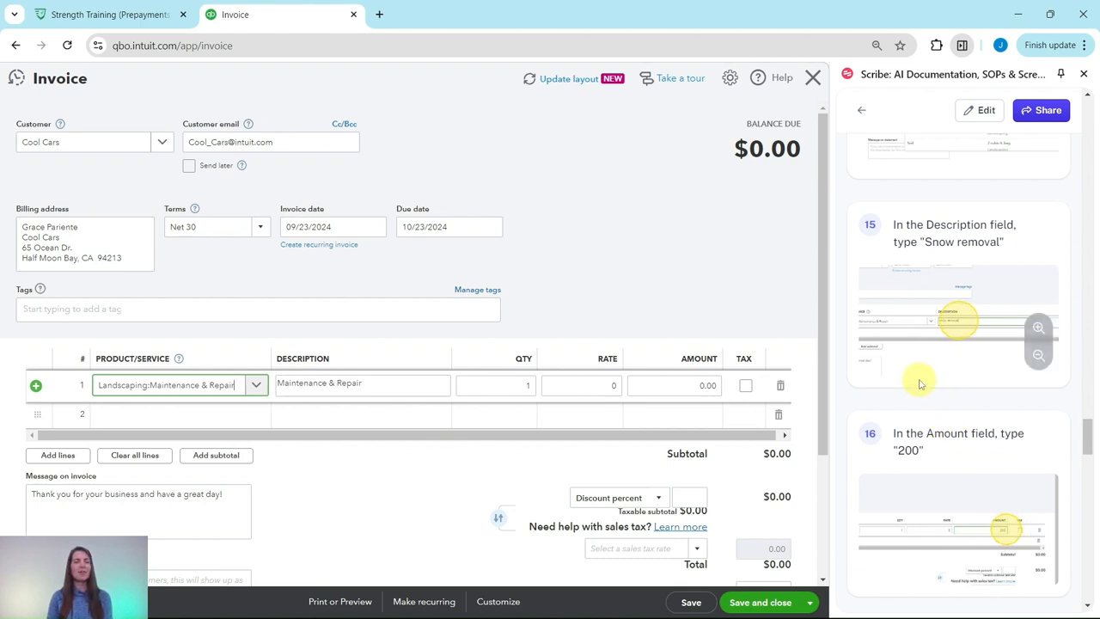
mouse_move(911, 249)
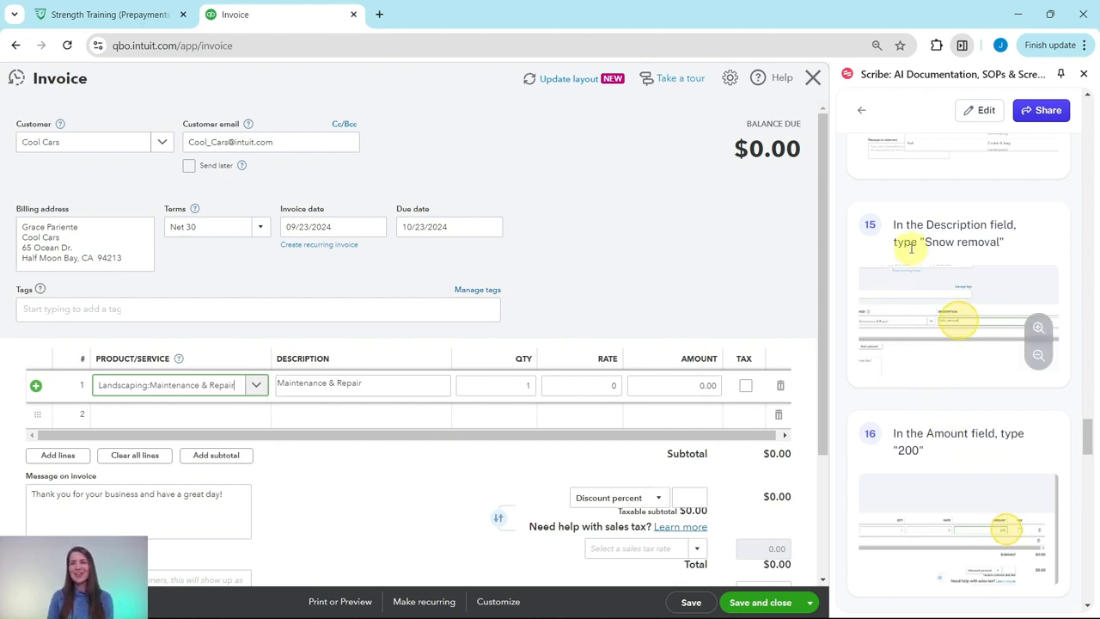
mouse_move(952, 253)
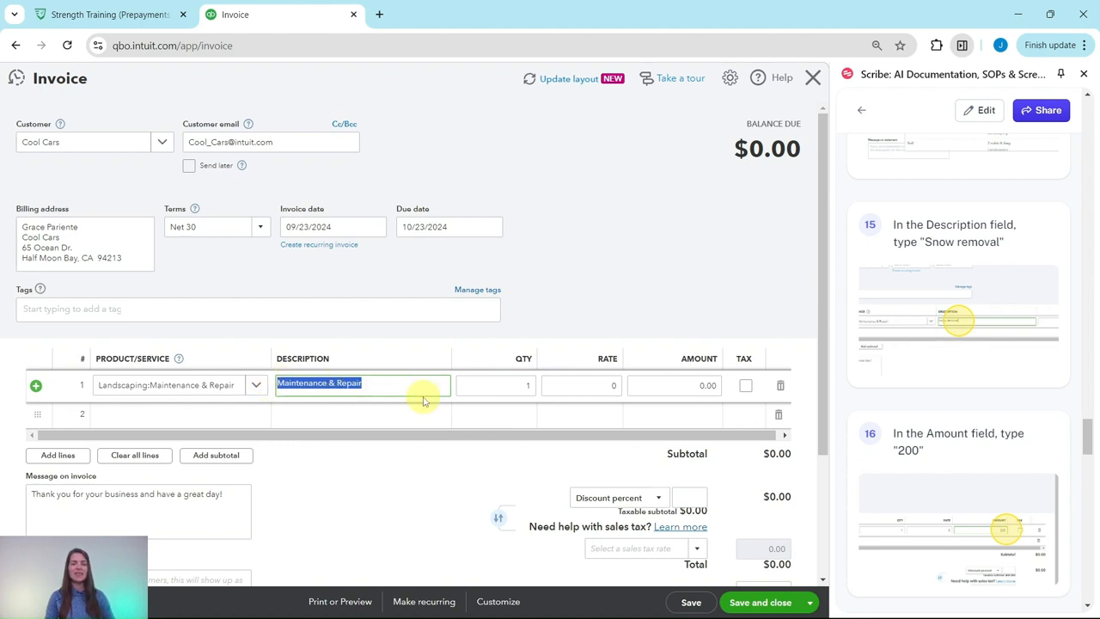
type("Snow Removal")
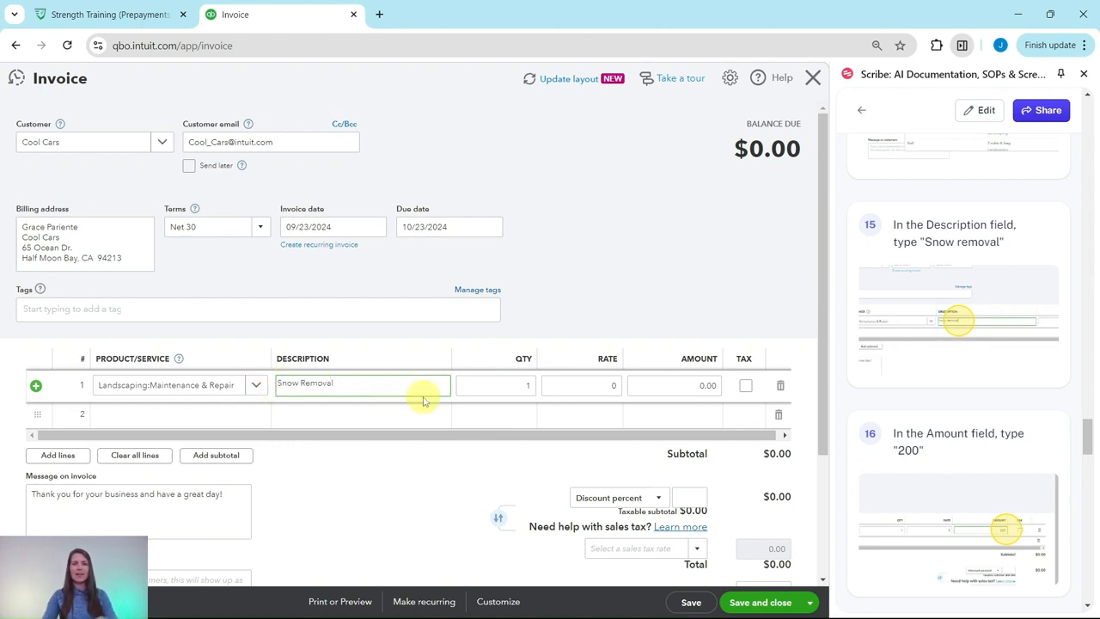
scroll("down", 3)
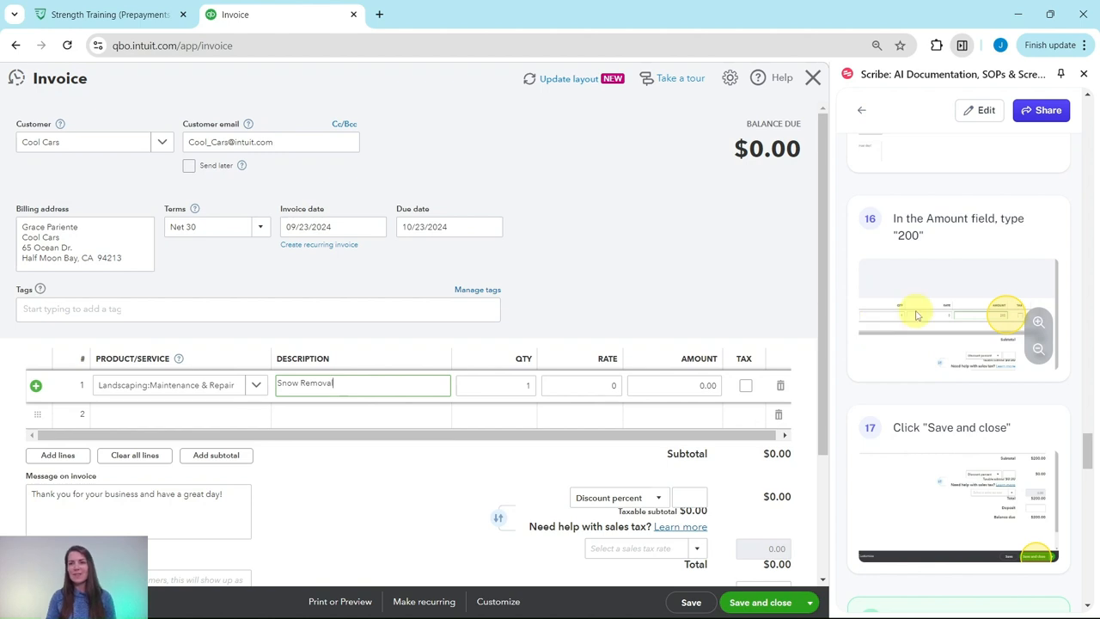
left_click(704, 385)
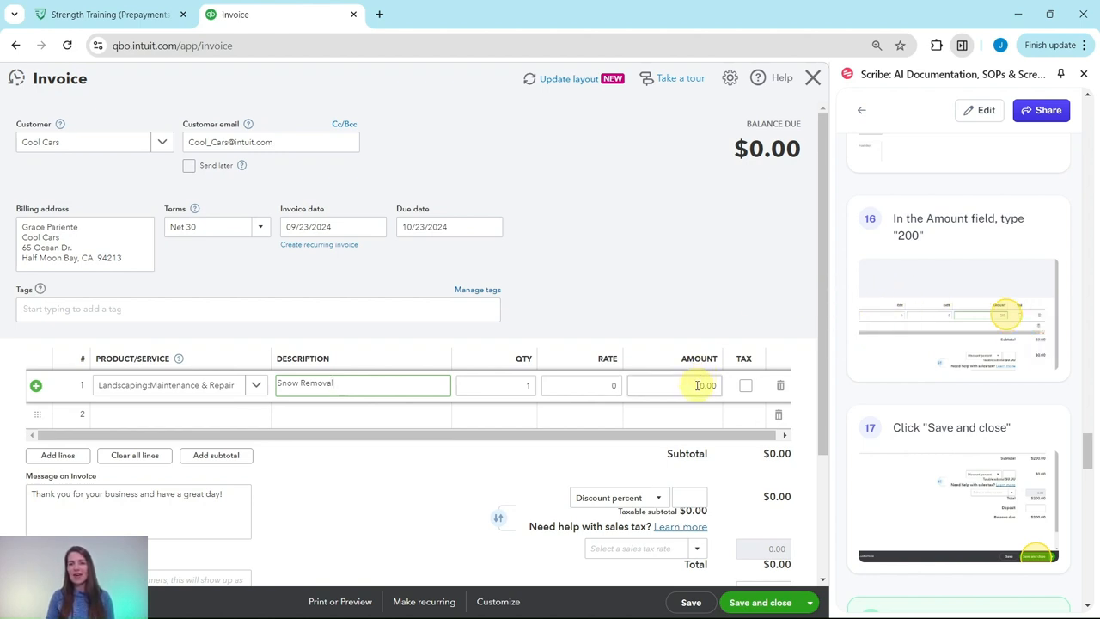
type("200")
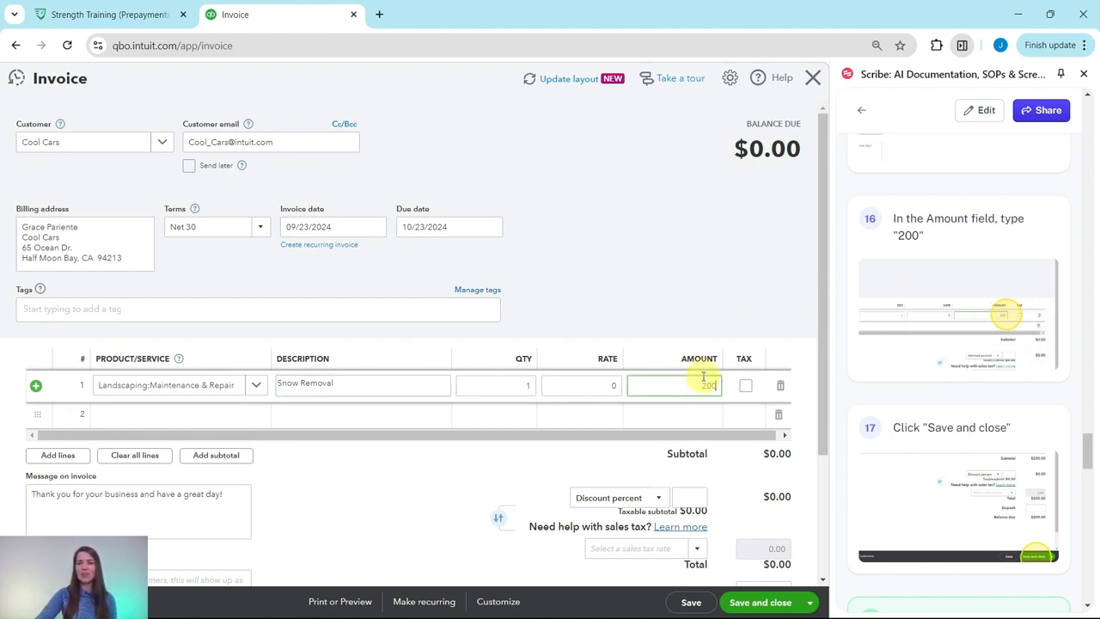
type("200")
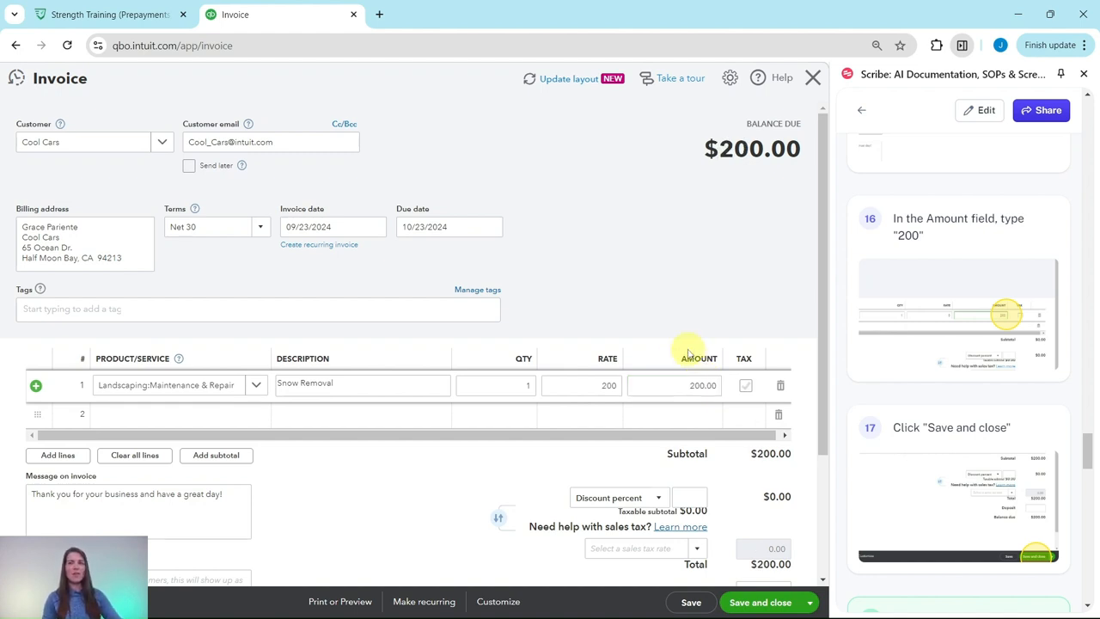
mouse_move(729, 401)
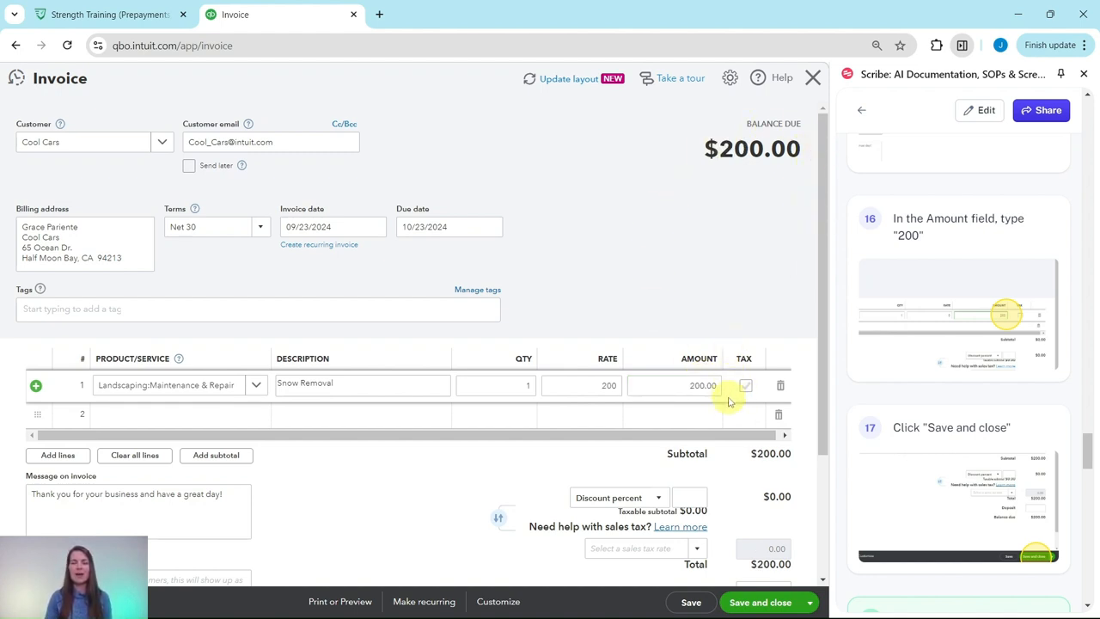
scroll("down", 3)
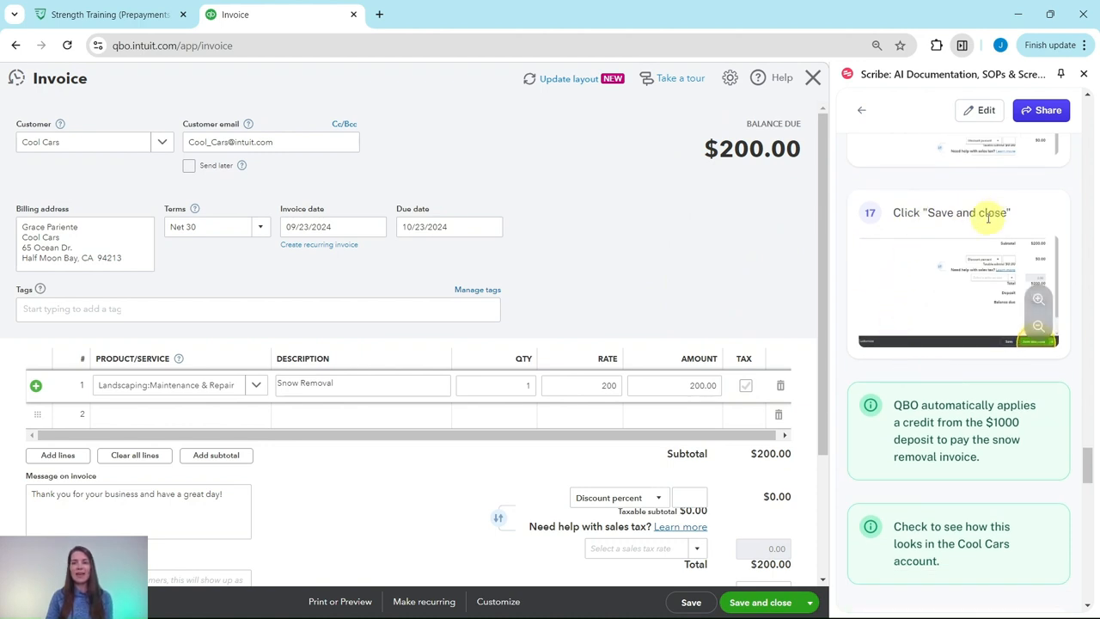
scroll("down", 3)
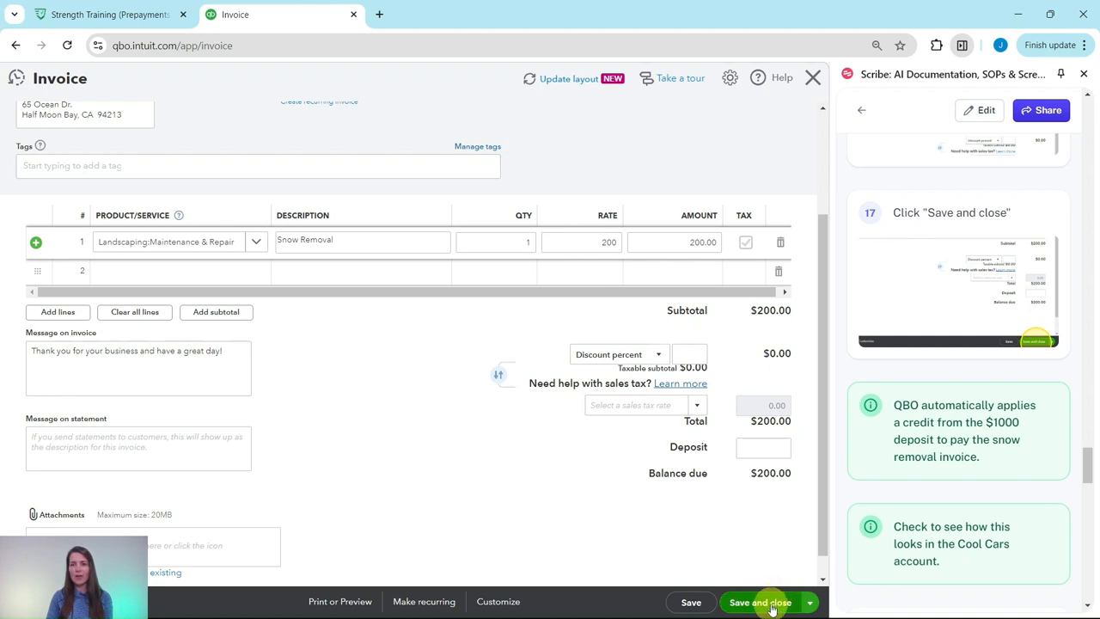
left_click(760, 601)
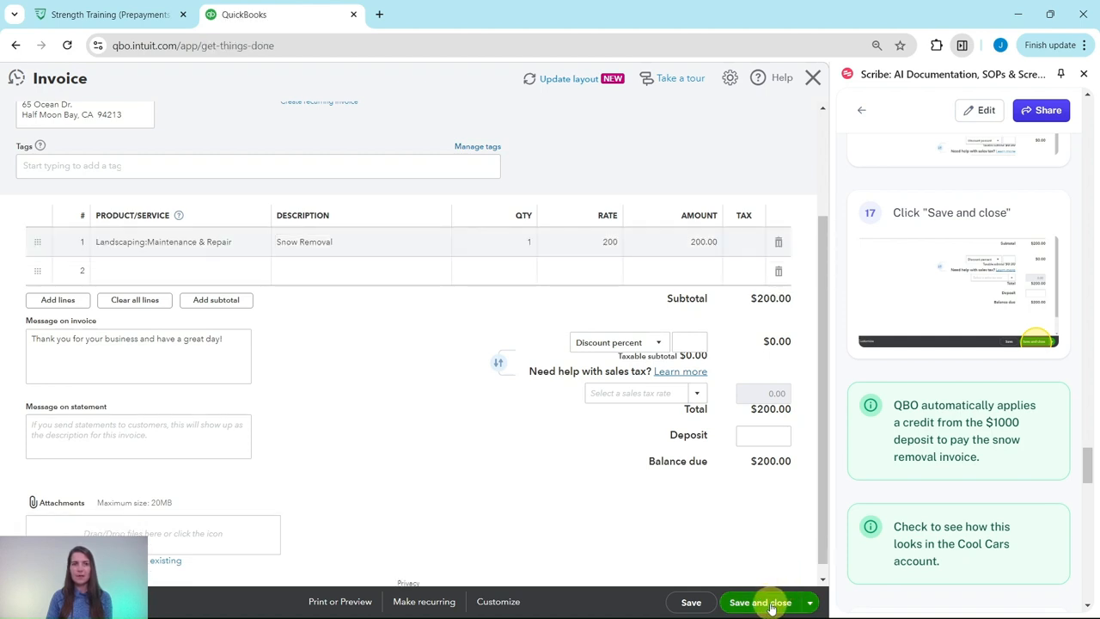
left_click(760, 601)
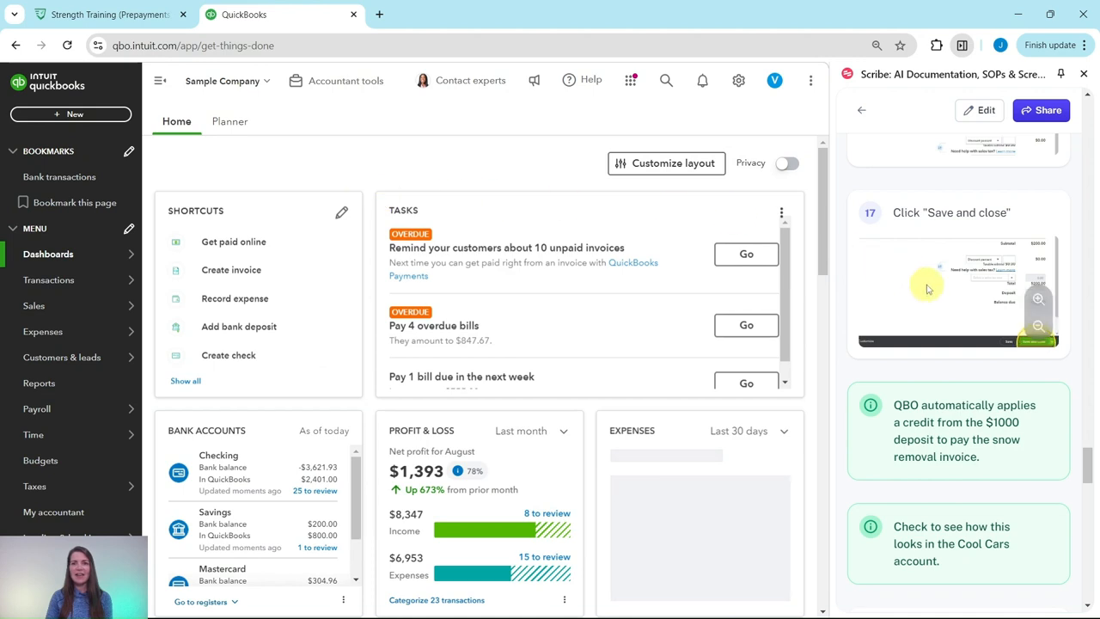
scroll("down", 3)
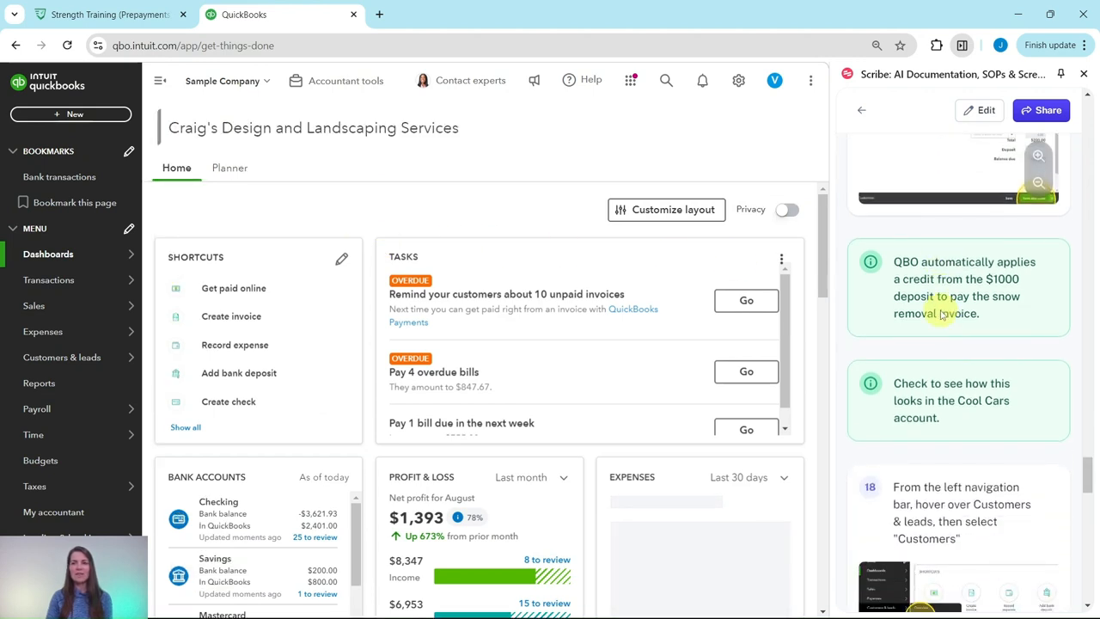
scroll("down", 3)
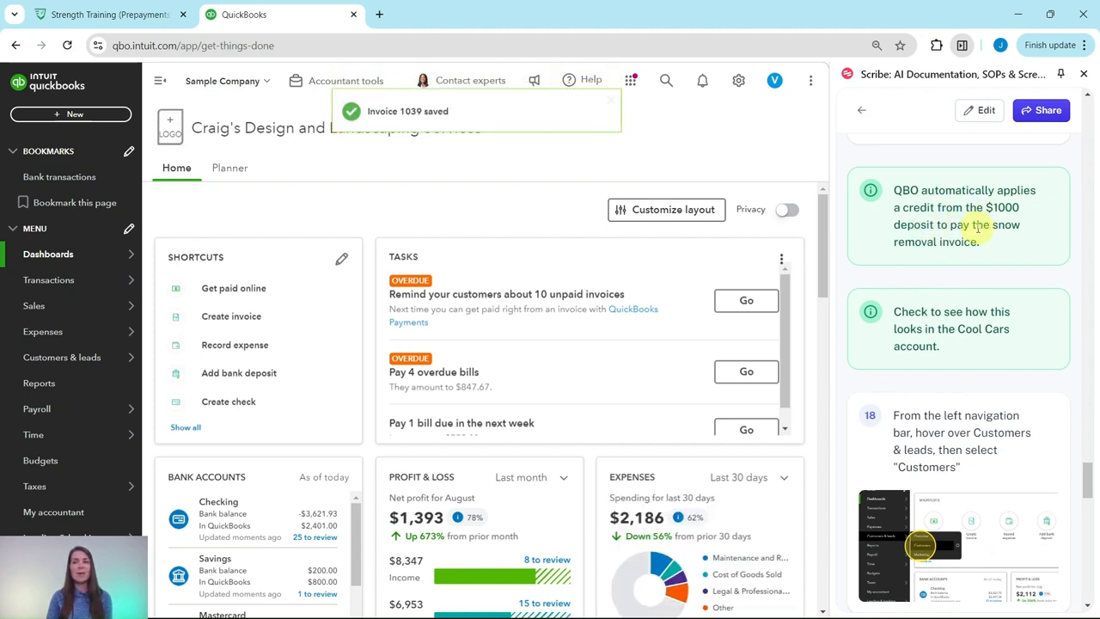
mouse_move(951, 256)
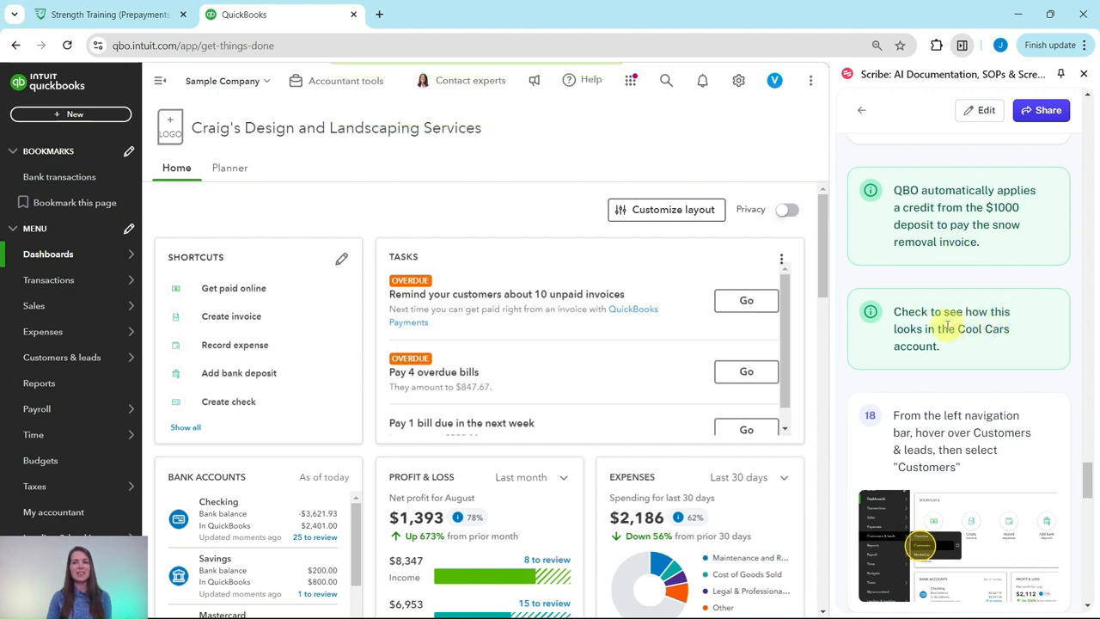
scroll("down", 3)
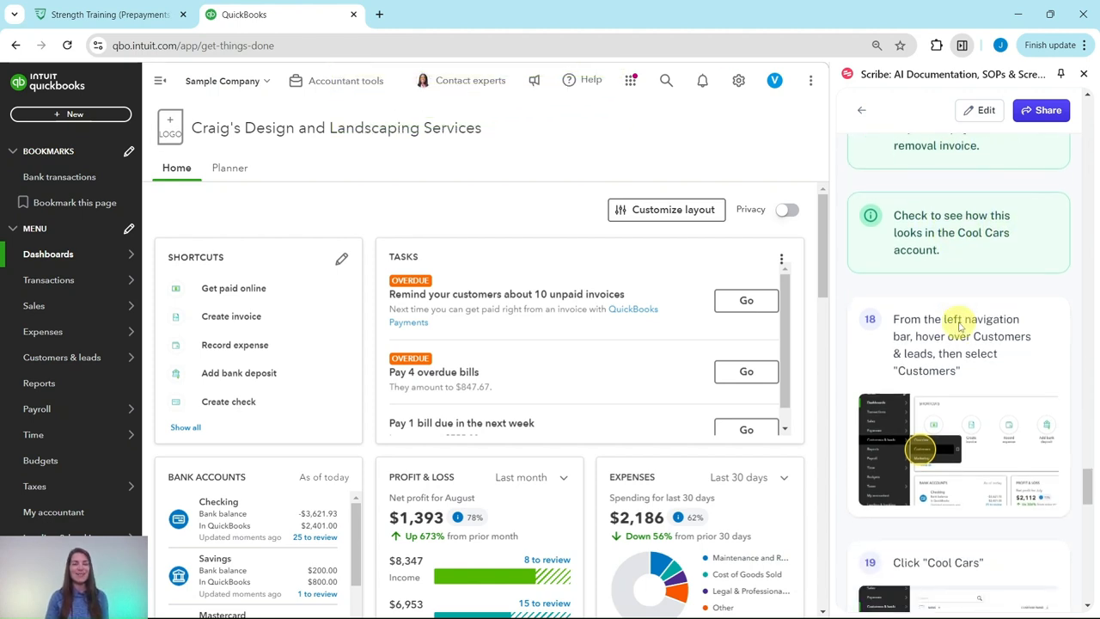
scroll("down", 3)
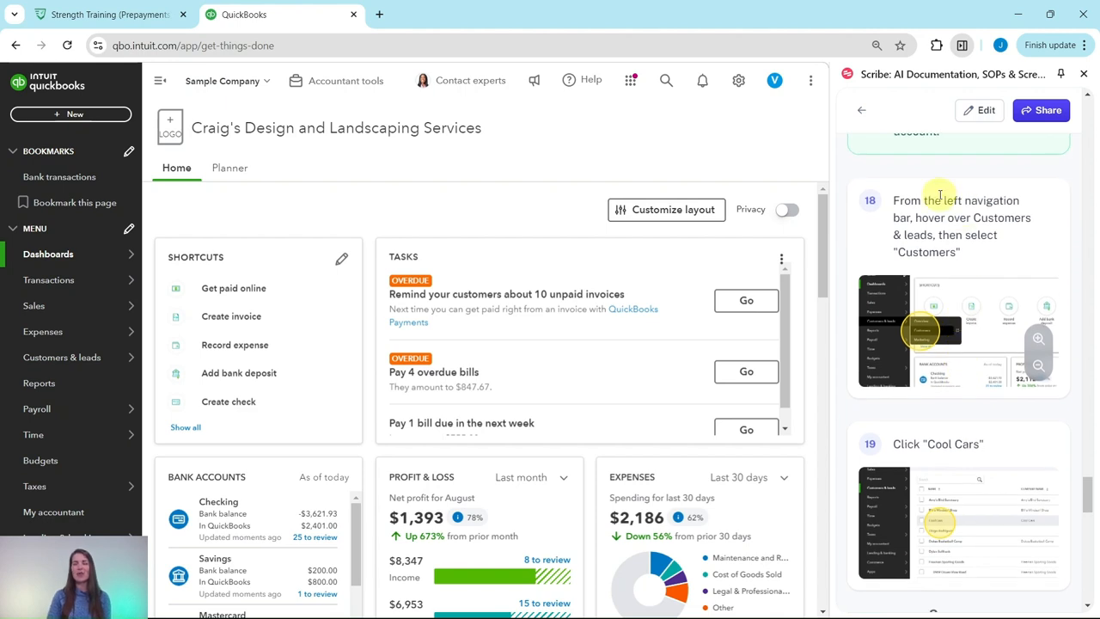
mouse_move(940, 217)
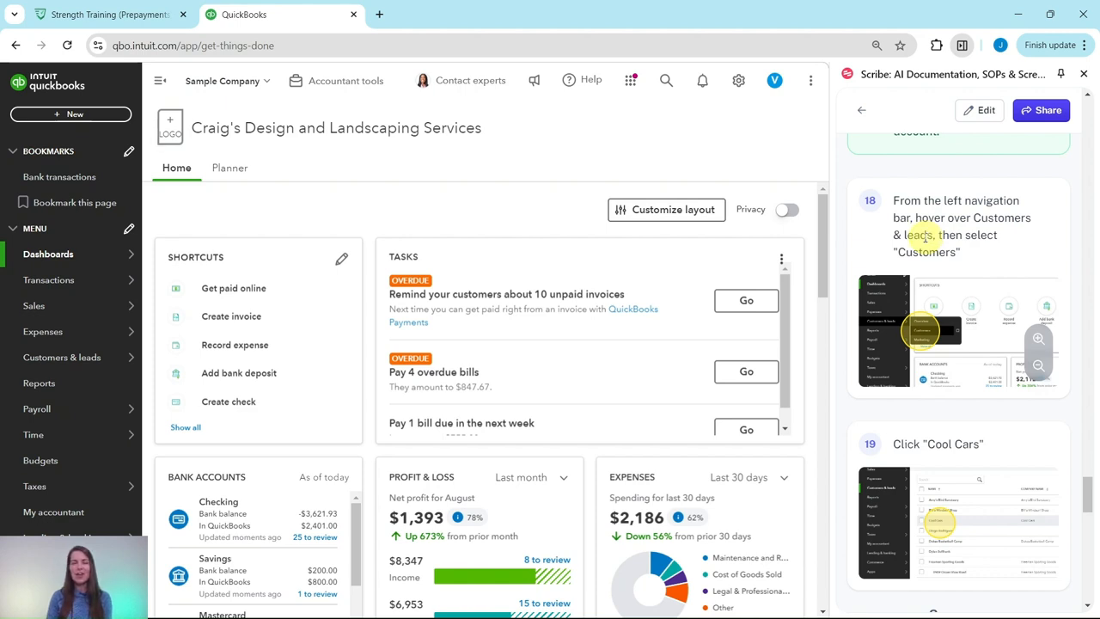
mouse_move(101, 124)
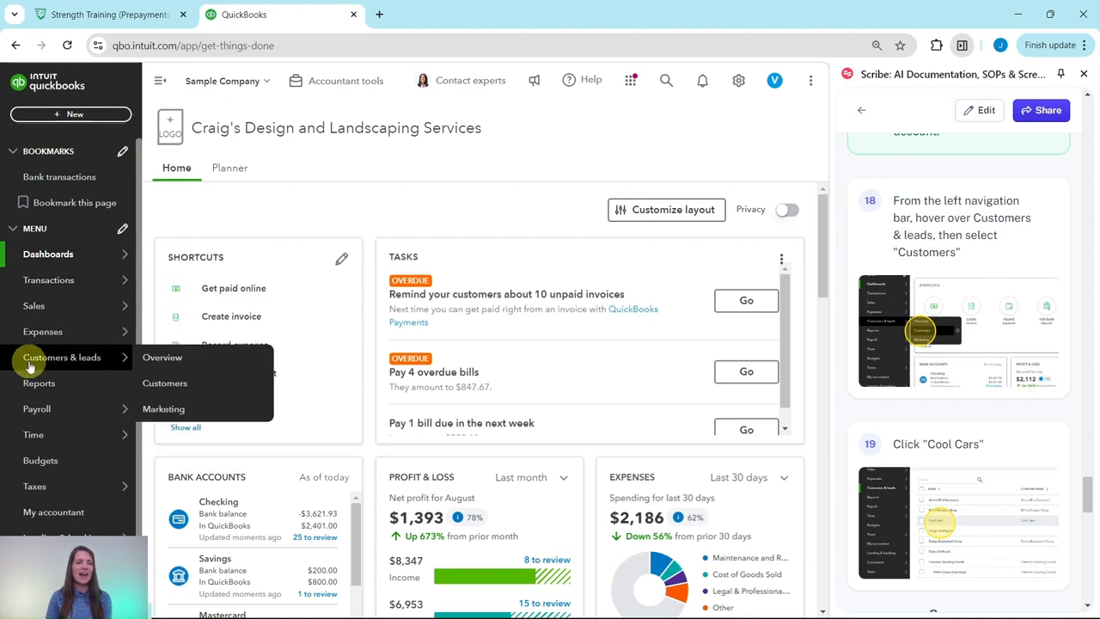
mouse_move(65, 361)
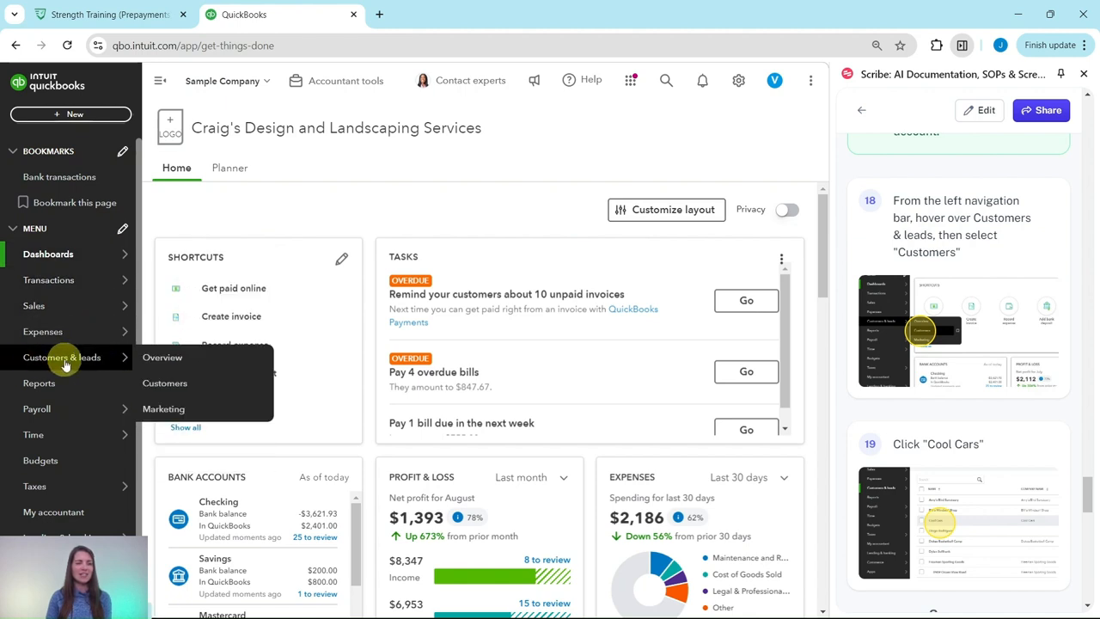
Step: Open Cool Cars from the Customers list to view its $800.00 remaining credit
left_click(165, 383)
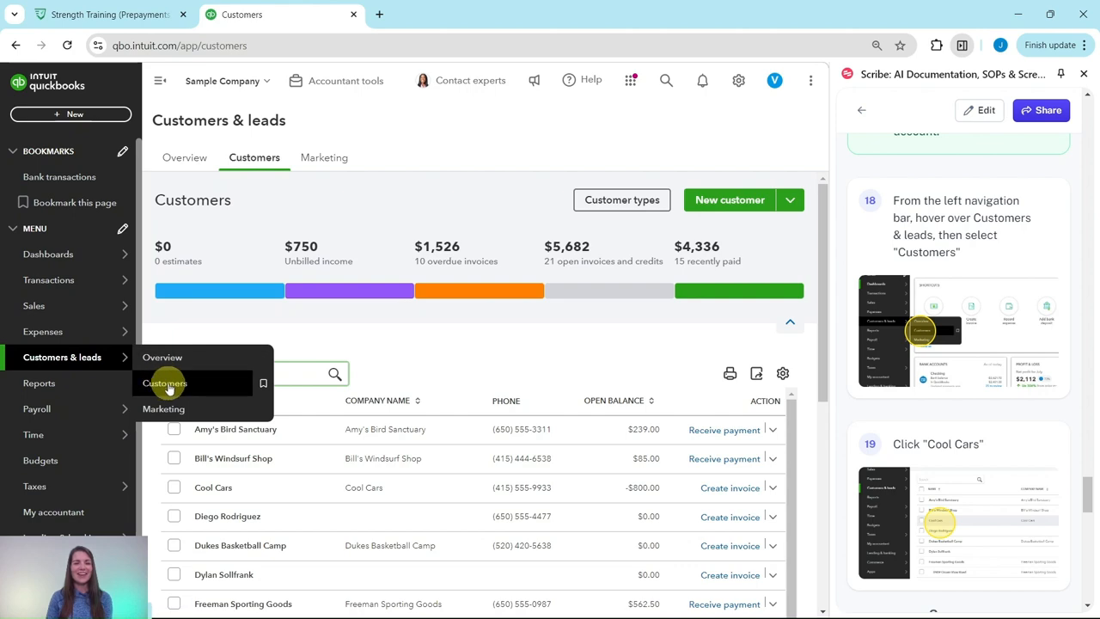
left_click(164, 383)
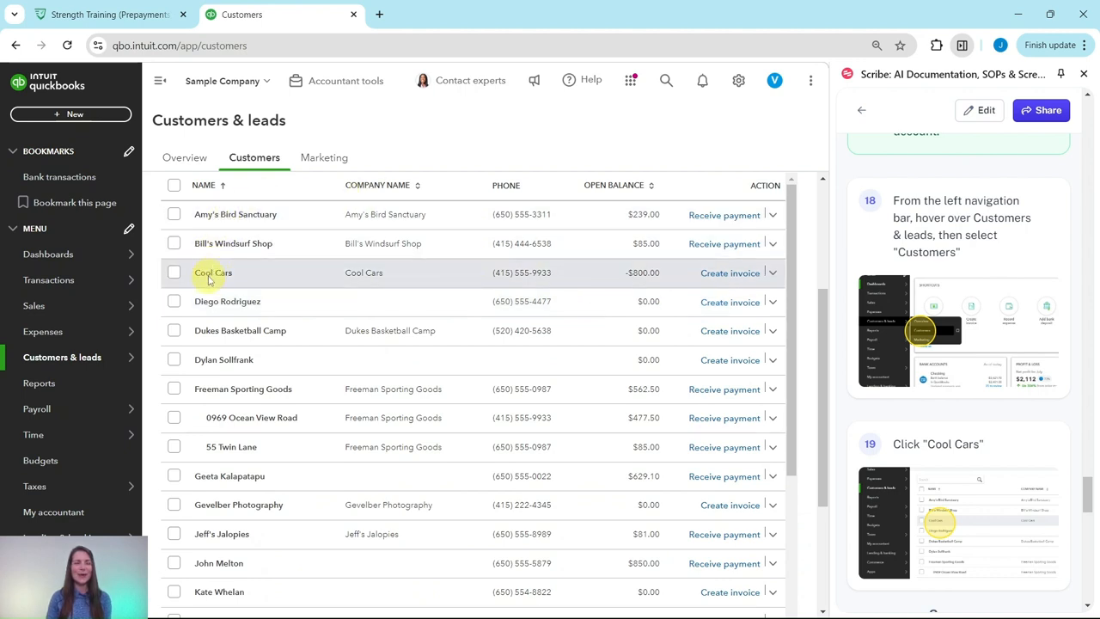
left_click(212, 272)
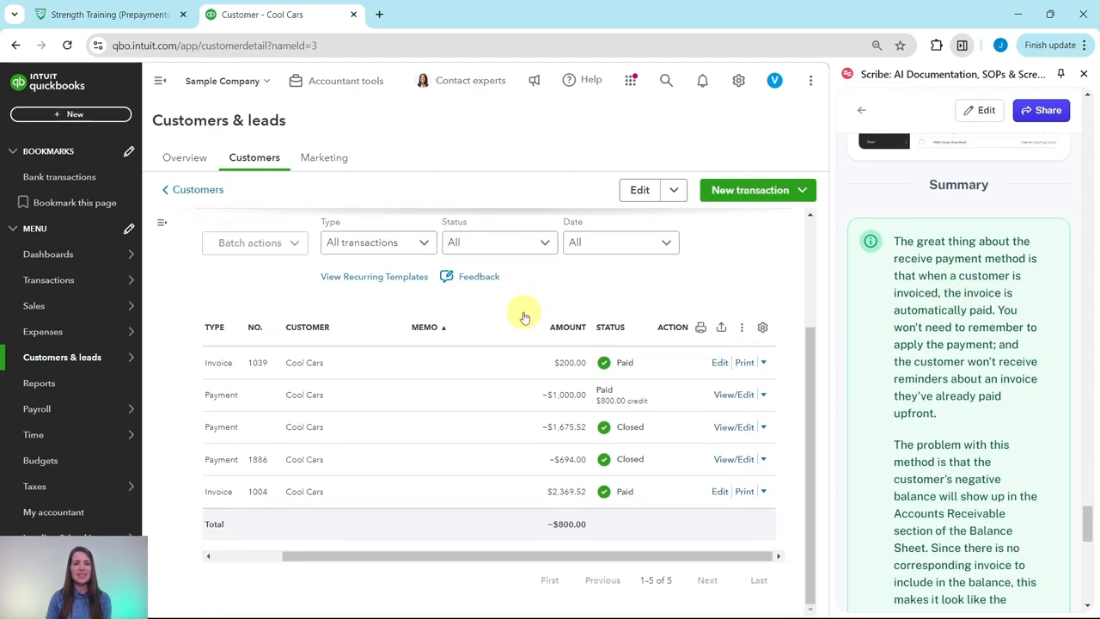
scroll("up", 3)
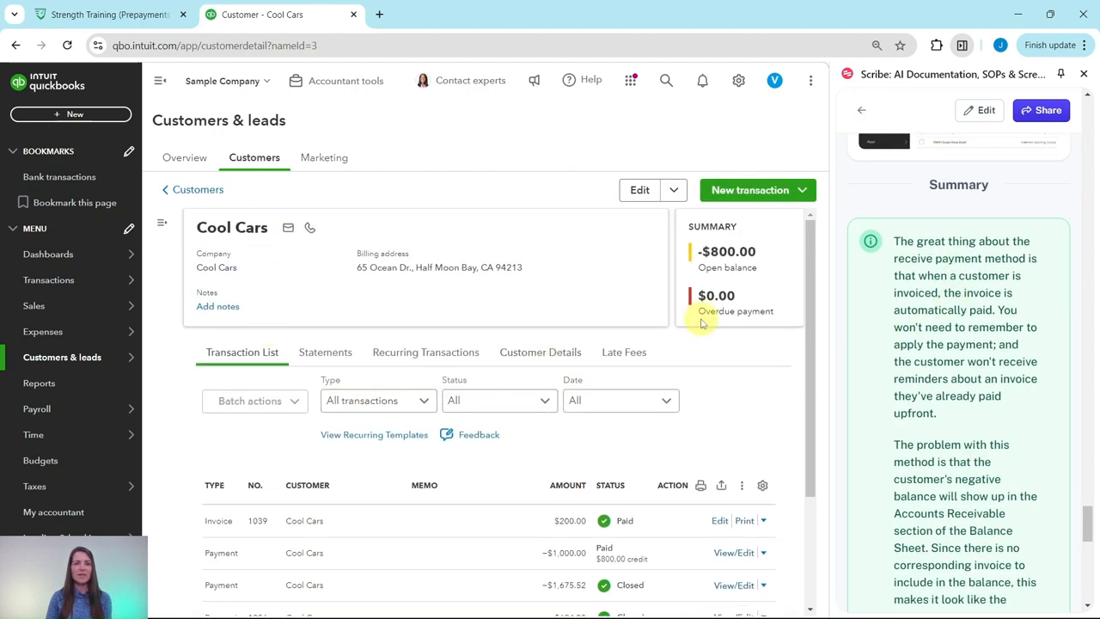
scroll("down", 3)
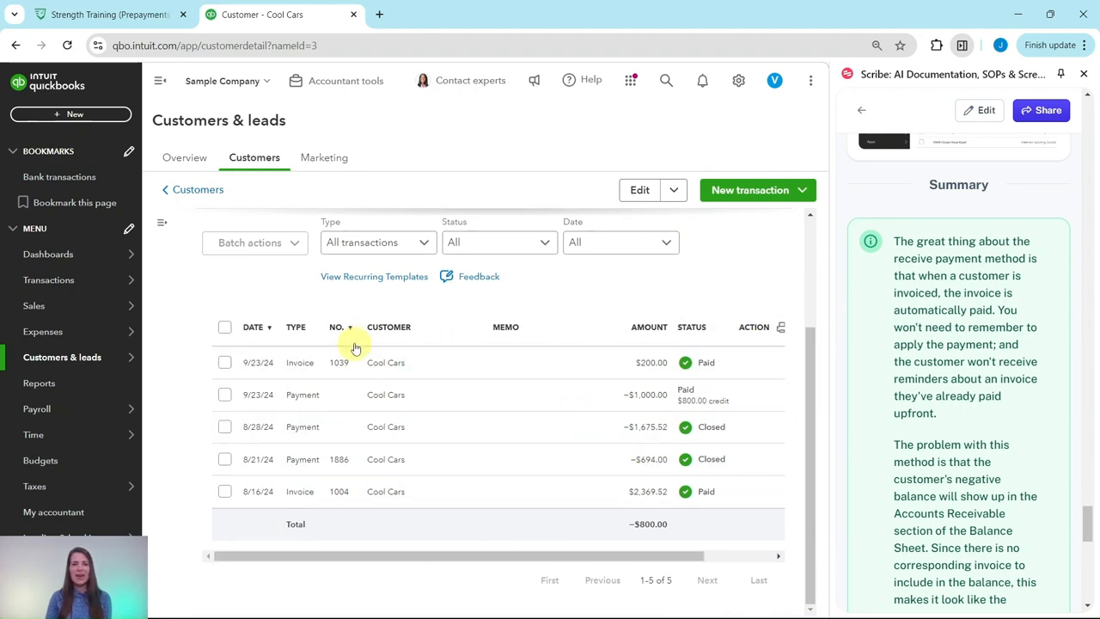
scroll("down", 3)
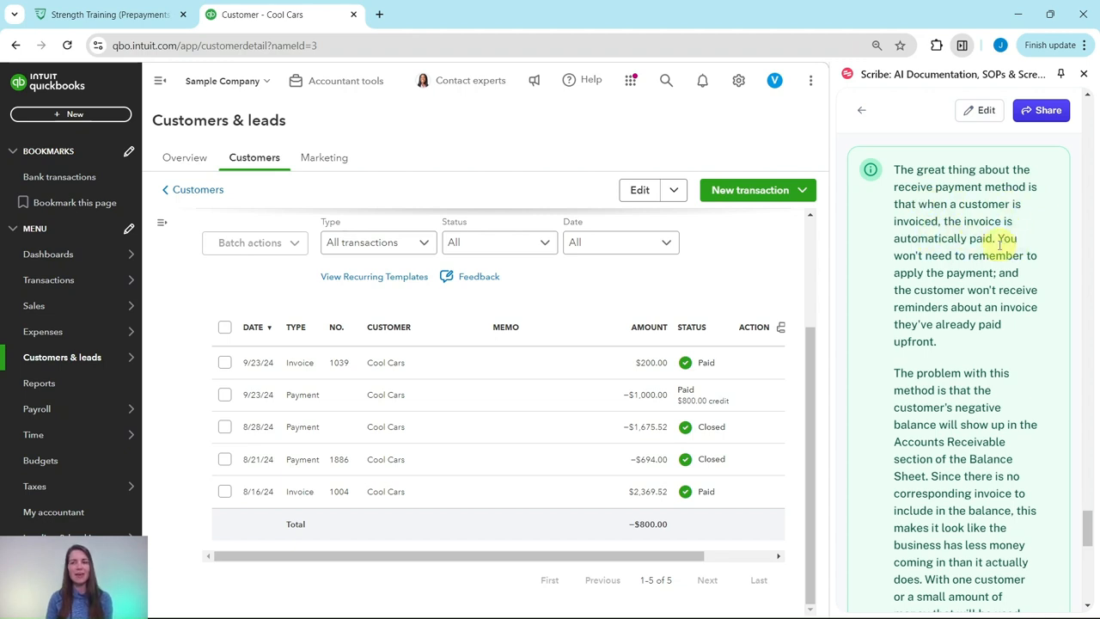
mouse_move(945, 273)
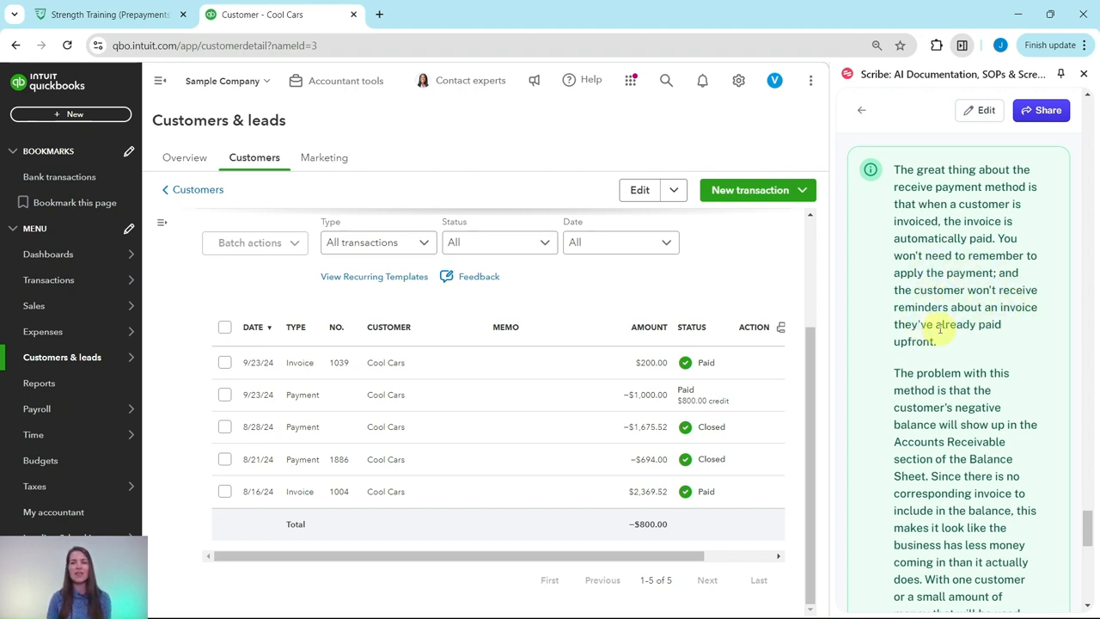
scroll("down", 3)
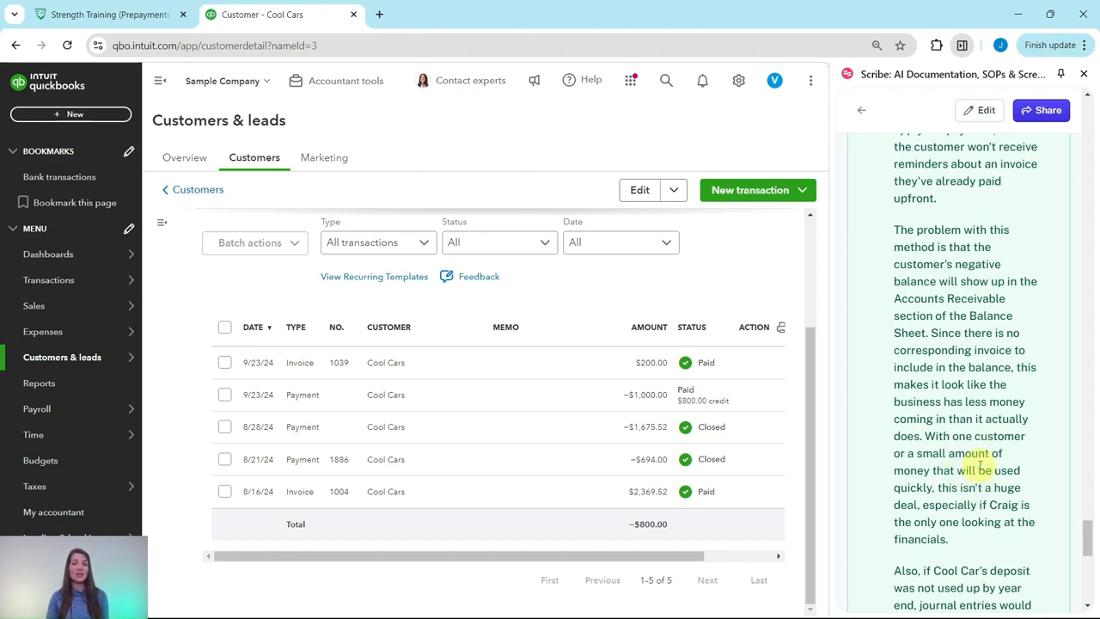
scroll("down", 3)
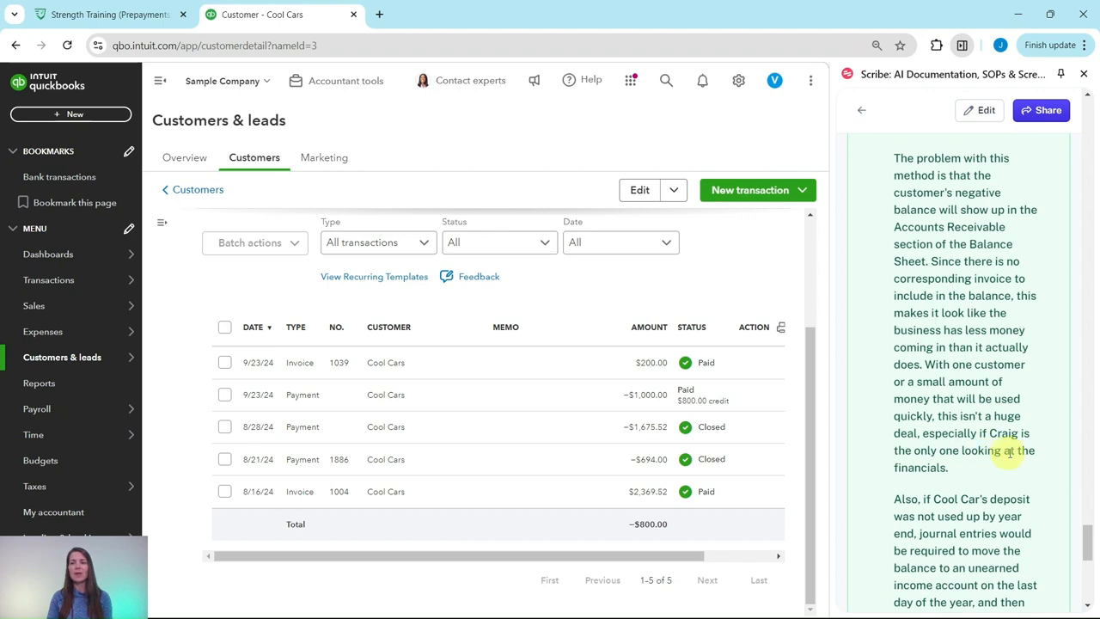
scroll("down", 3)
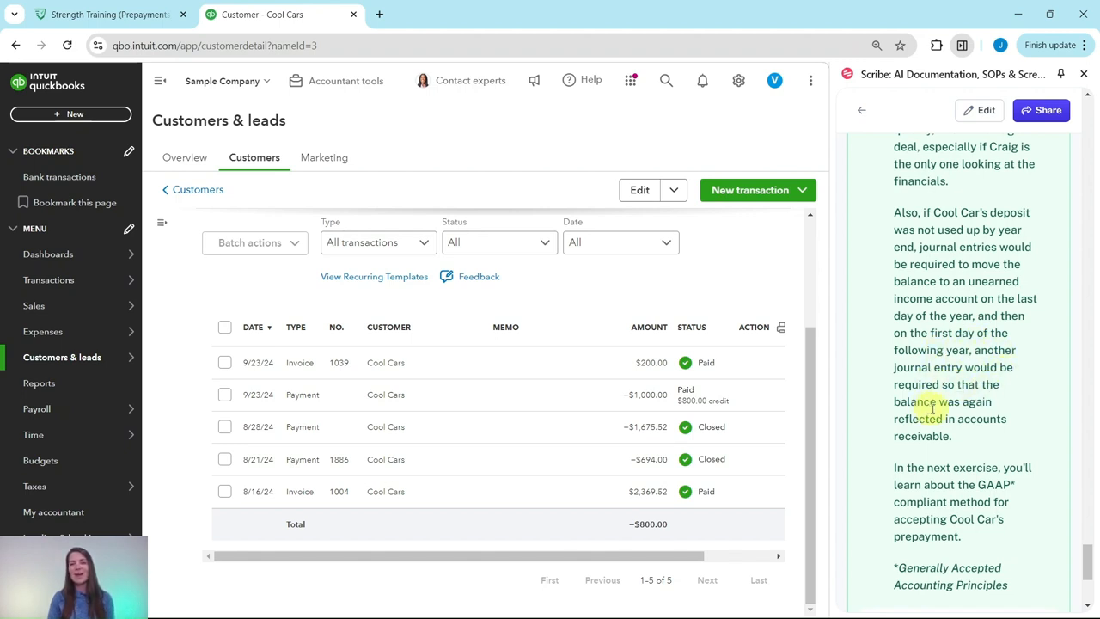
mouse_move(987, 432)
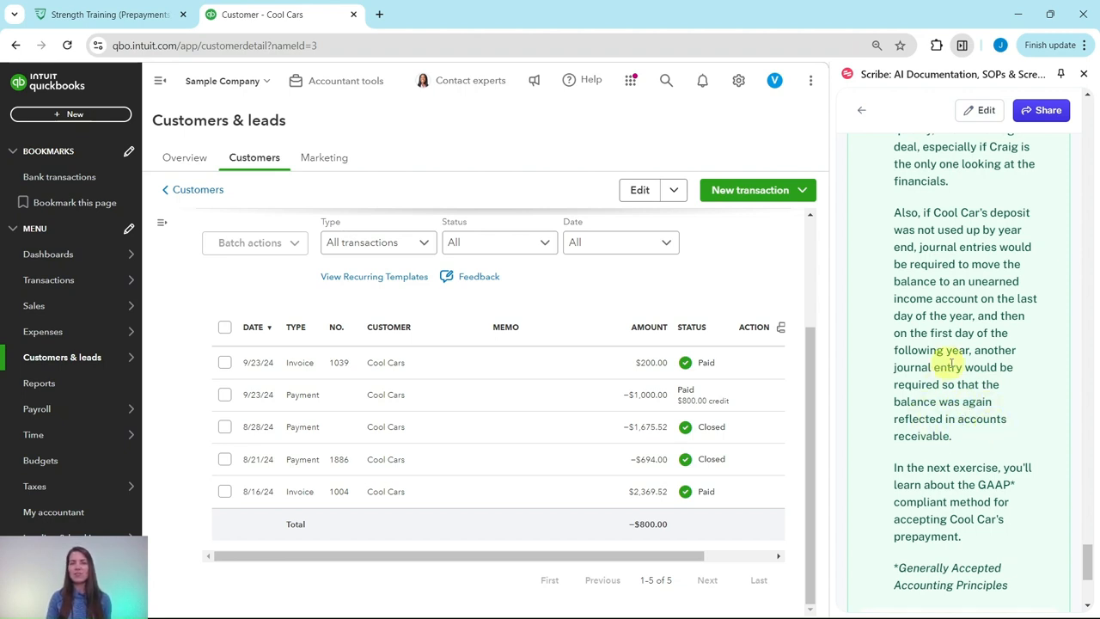
scroll("down", 3)
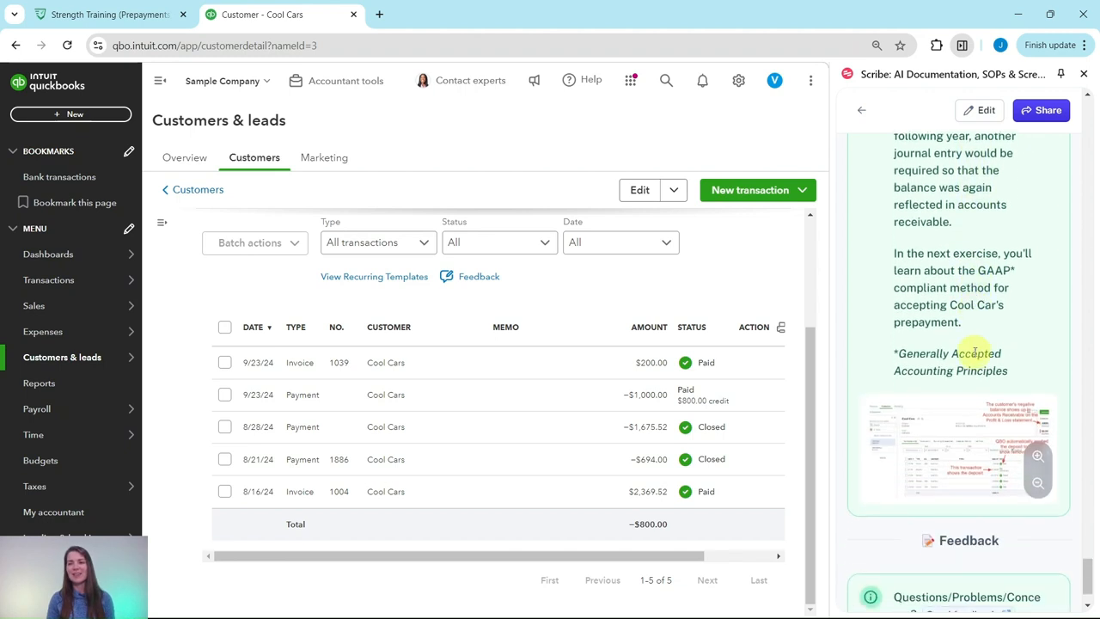
scroll("down", 3)
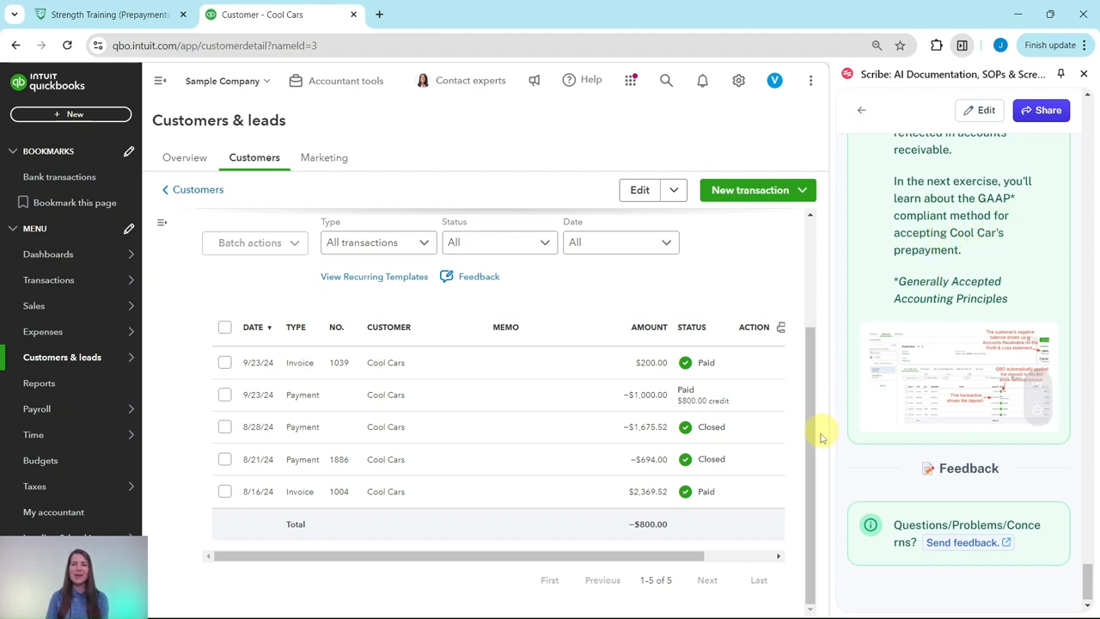
mouse_move(677, 567)
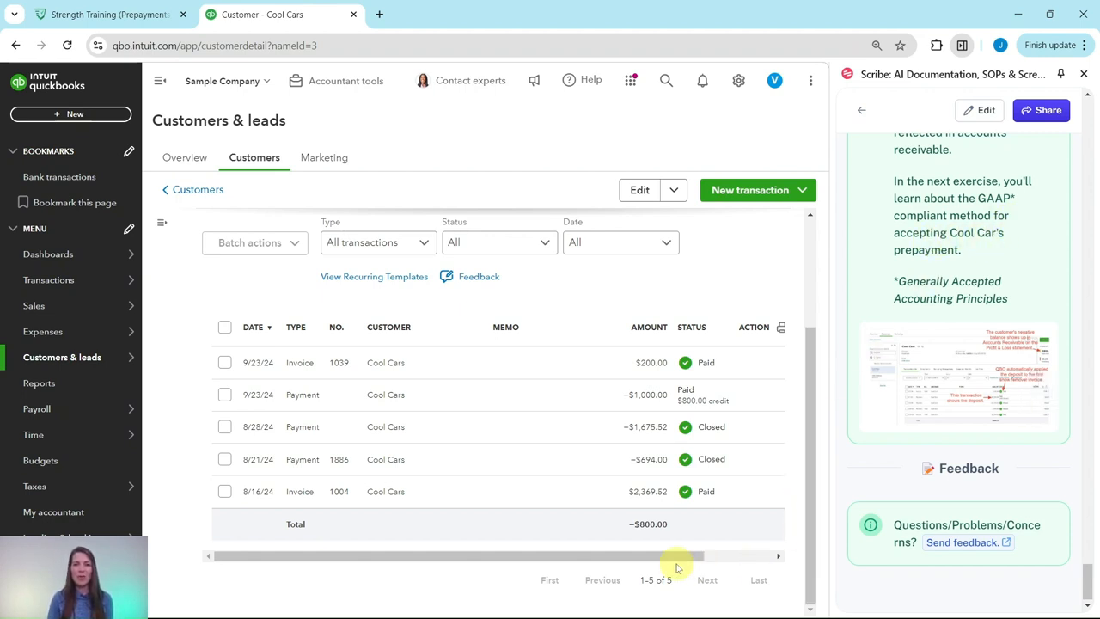
scroll("up", 3)
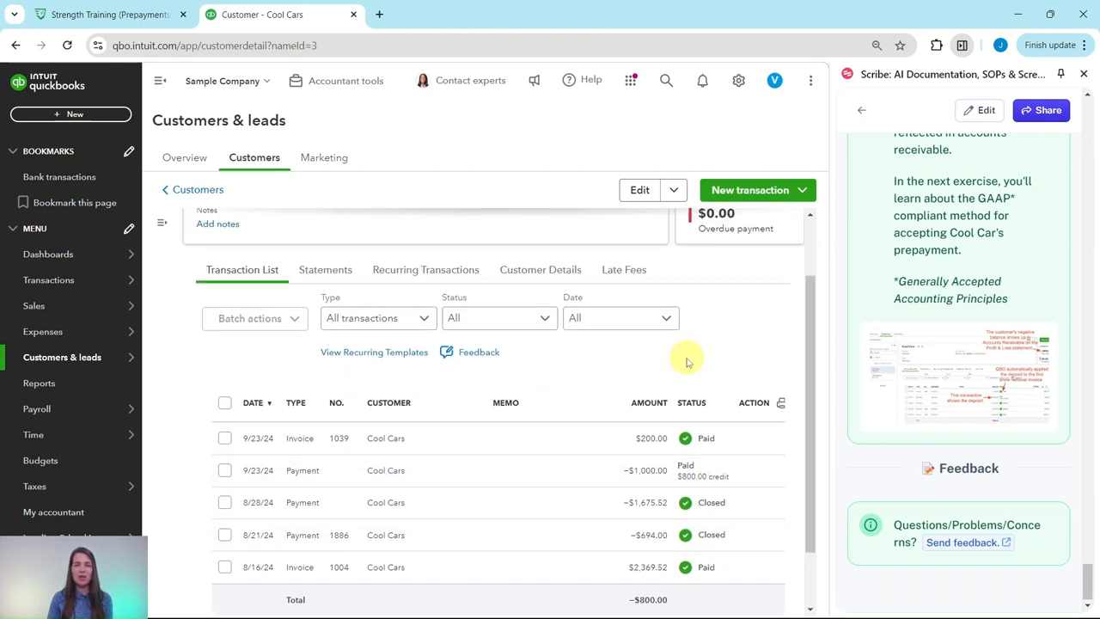
scroll("up", 3)
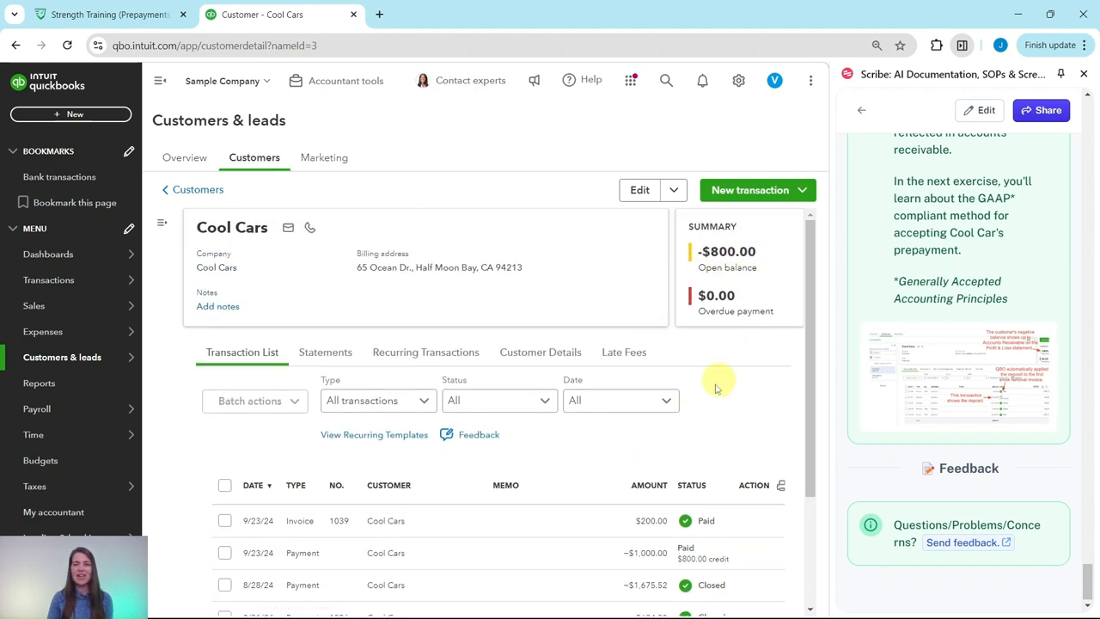
scroll("down", 3)
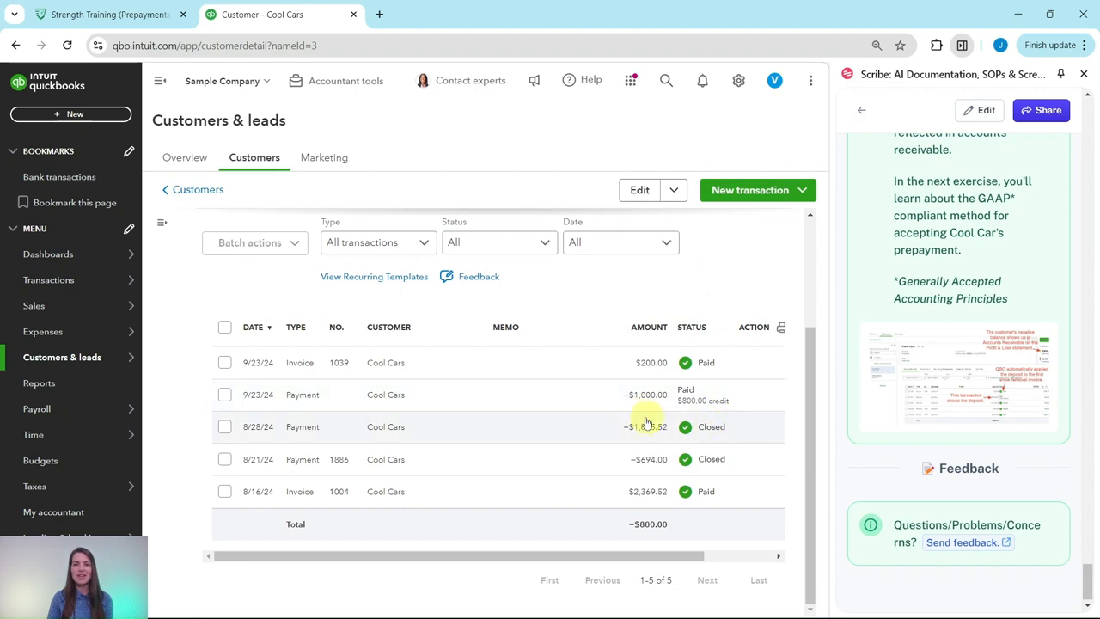
mouse_move(613, 405)
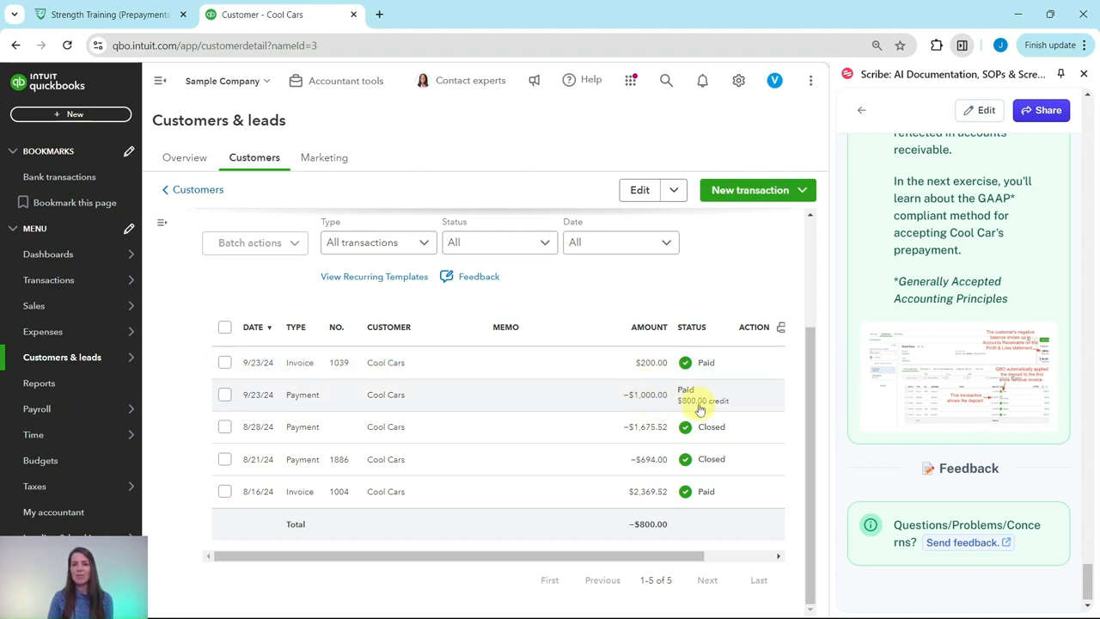
mouse_move(717, 405)
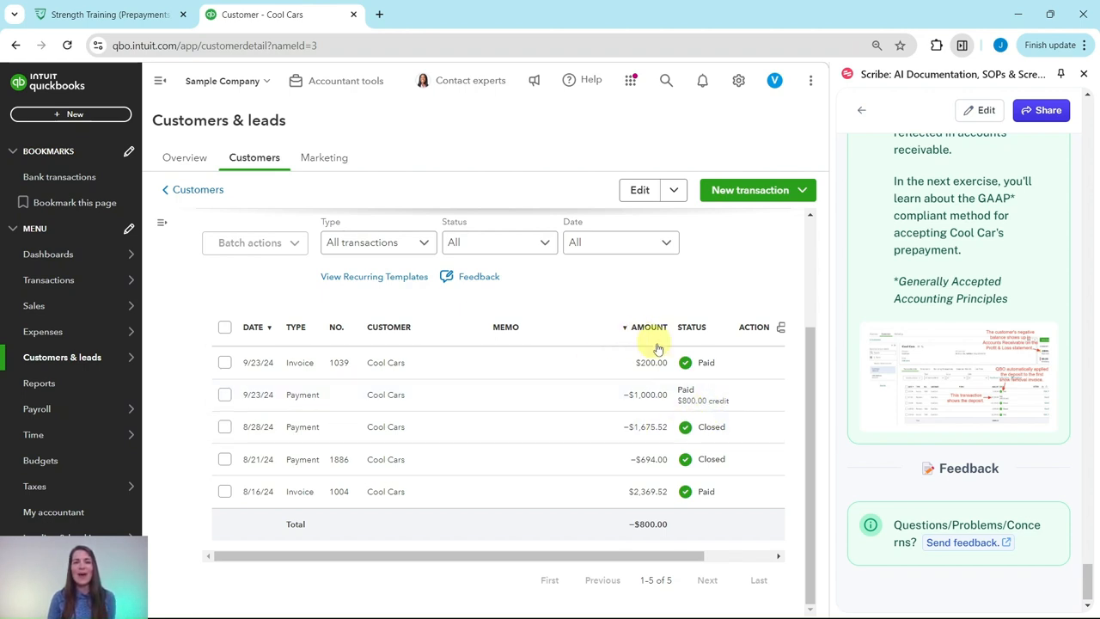
left_click(693, 326)
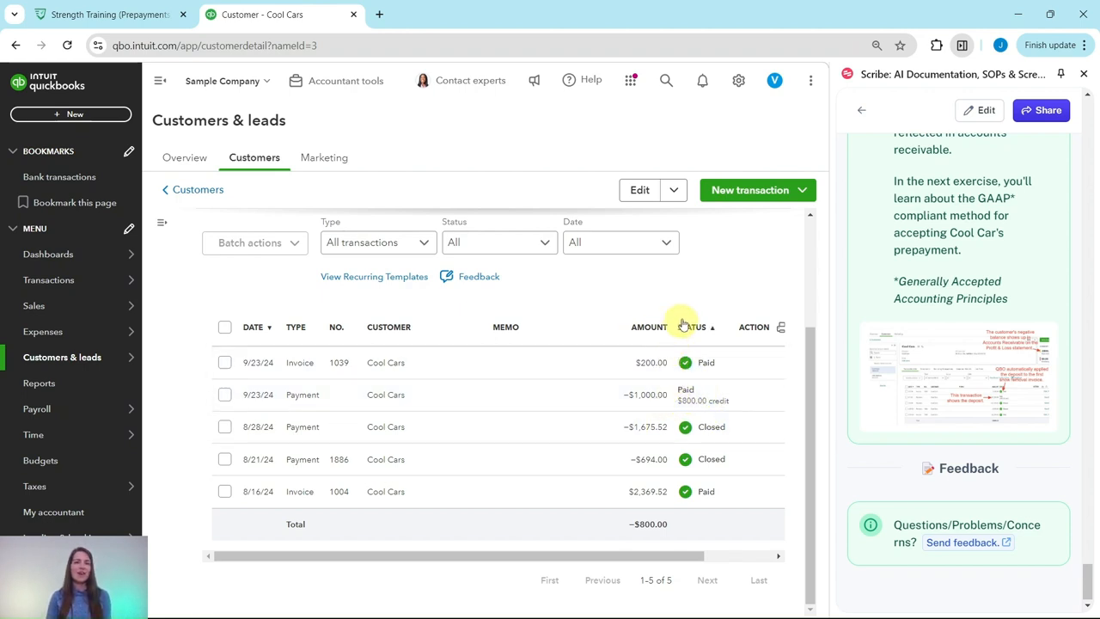
mouse_move(656, 289)
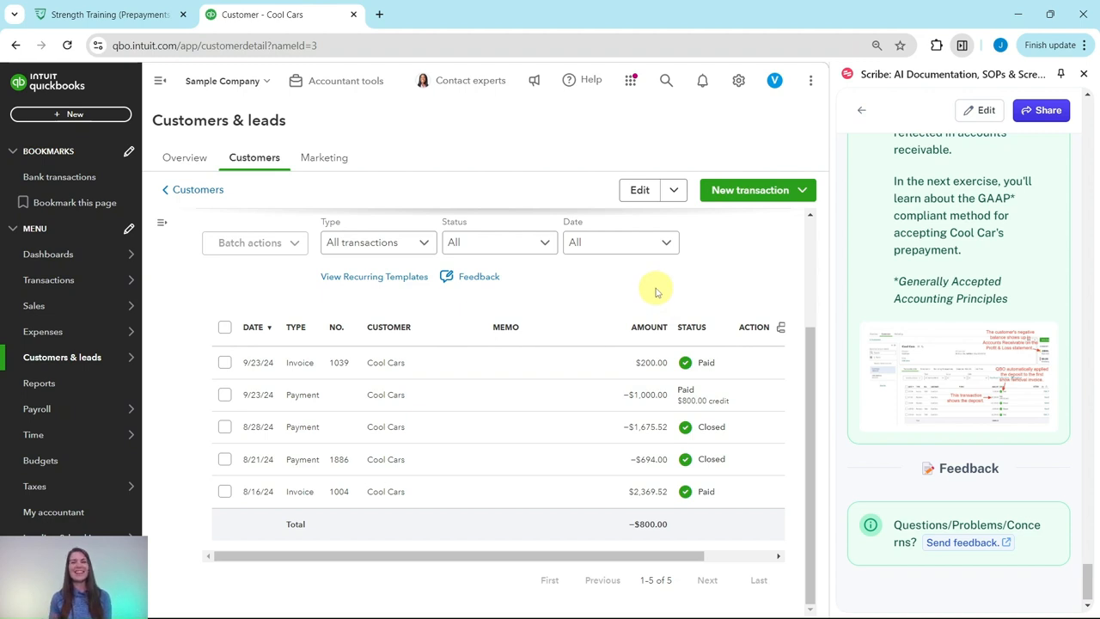